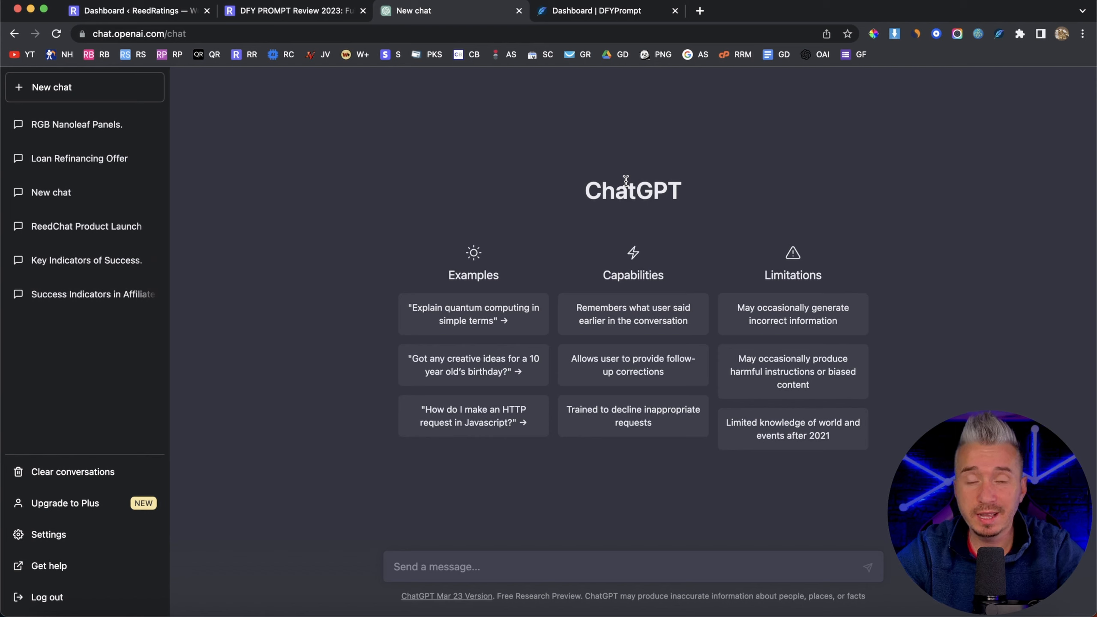
{"action": "mouse_move", "coordinate": [517, 198]}
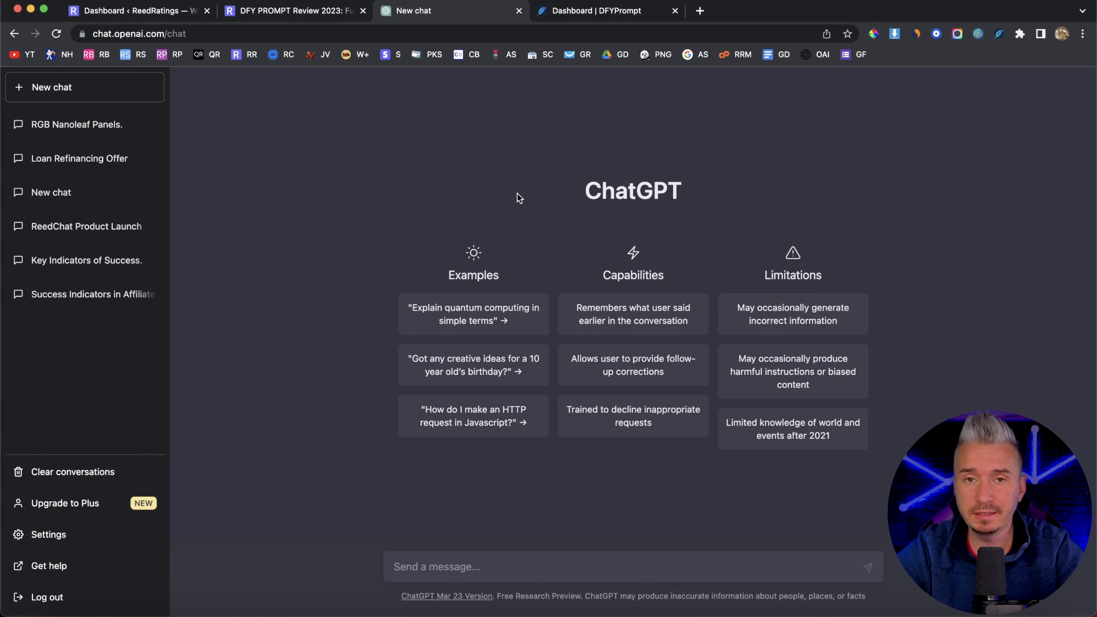
Switch between the DFYPrompt dashboard and ChatGPT, then open the DFYPrompt preset panel.
{"action": "left_click", "coordinate": [605, 10]}
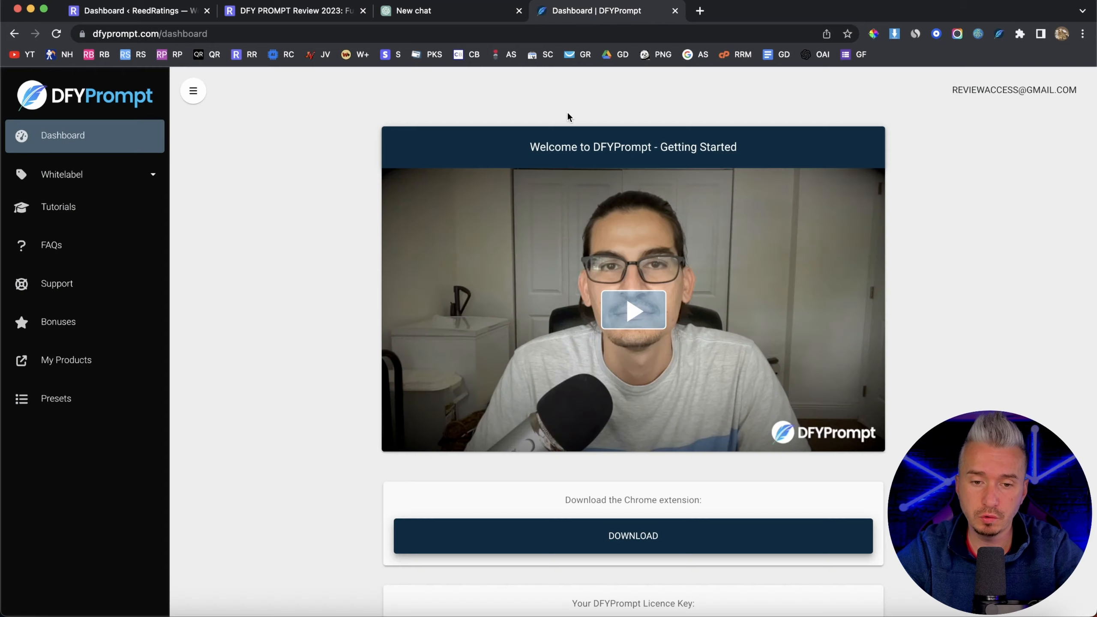
{"action": "mouse_move", "coordinate": [359, 321]}
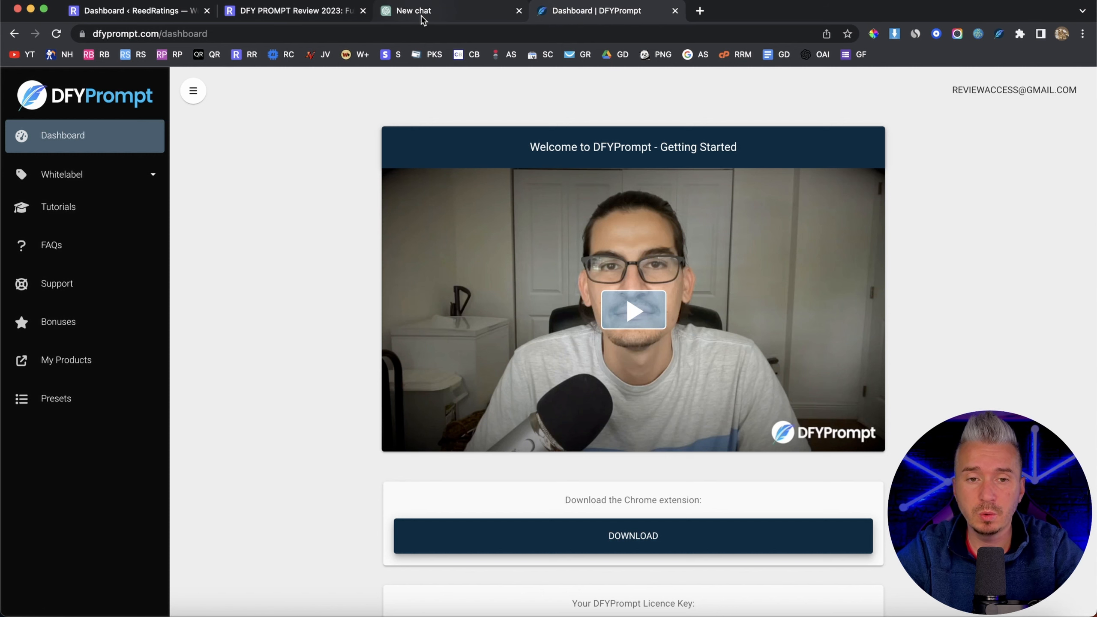
{"action": "left_click", "coordinate": [412, 11]}
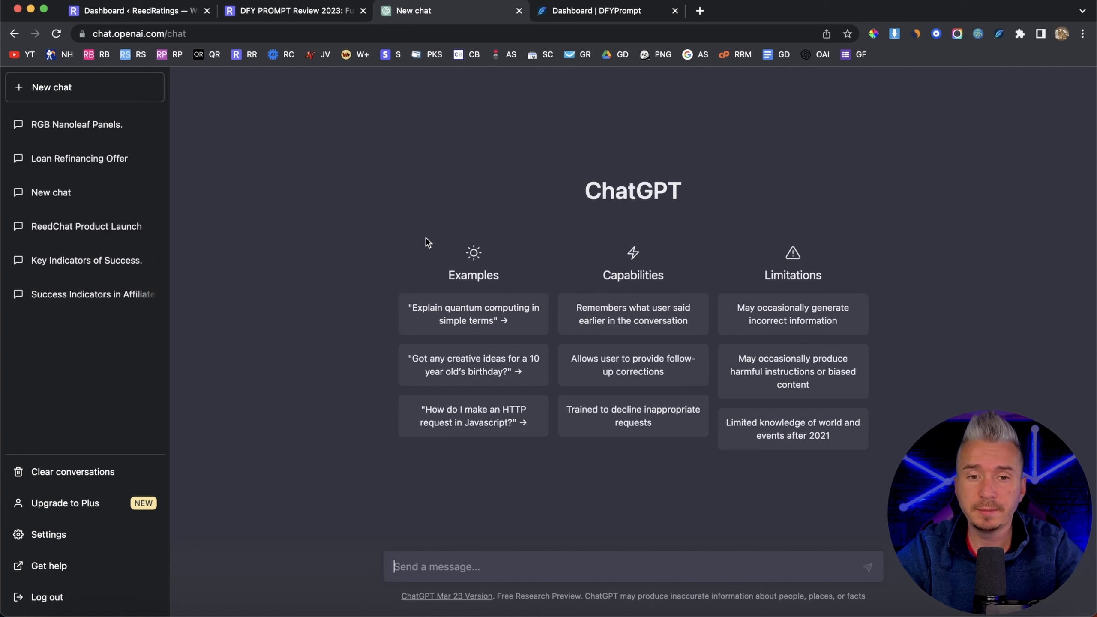
{"action": "mouse_move", "coordinate": [518, 157]}
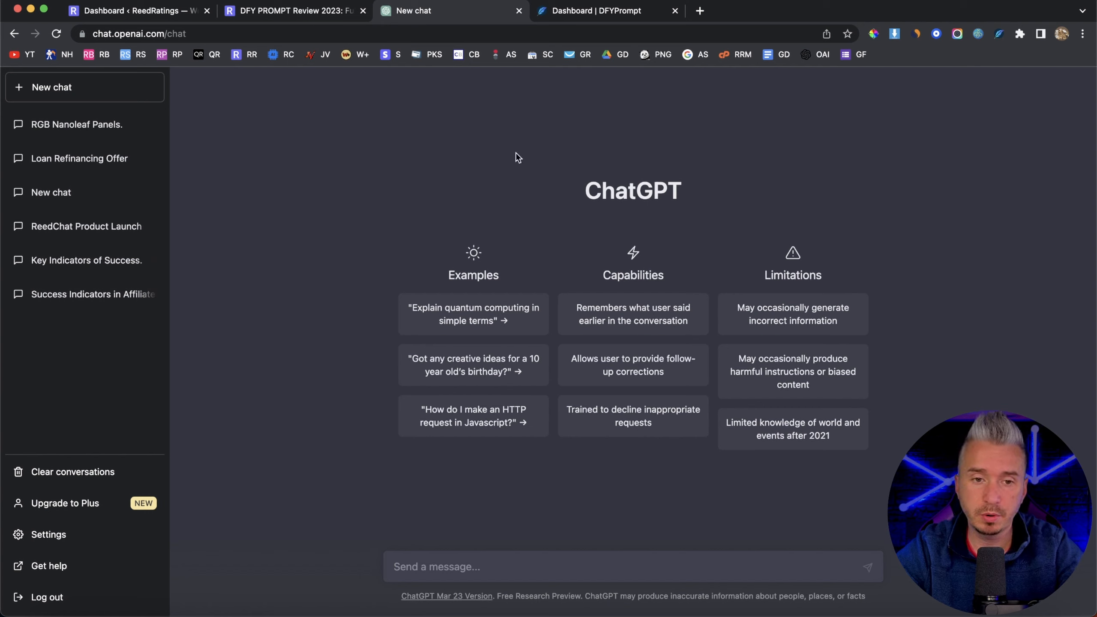
{"action": "left_click", "coordinate": [595, 11]}
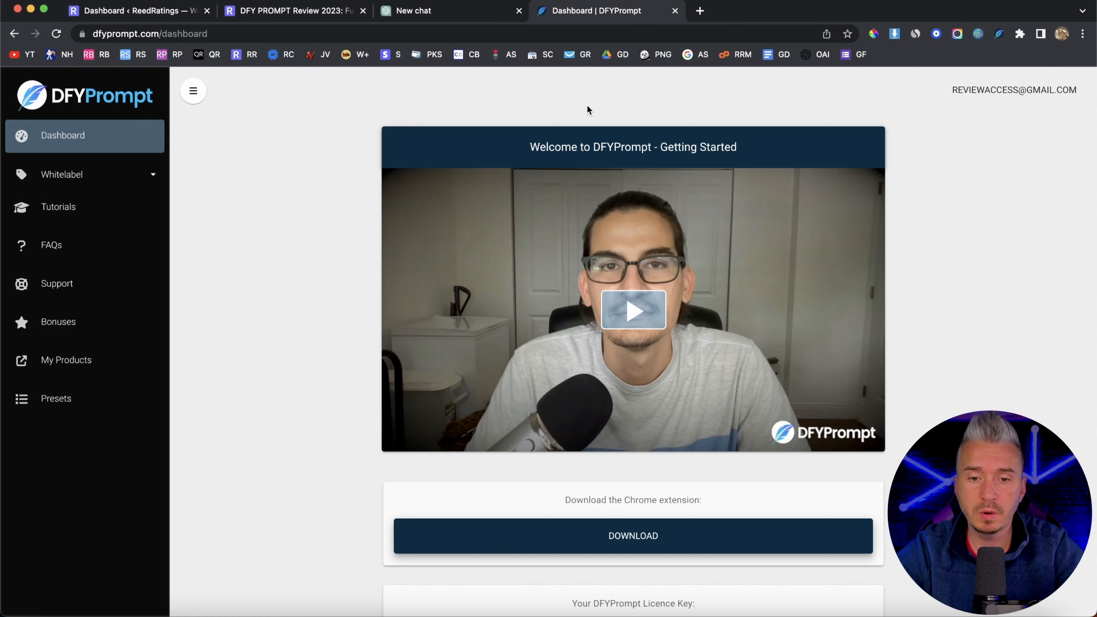
{"action": "mouse_move", "coordinate": [316, 237]}
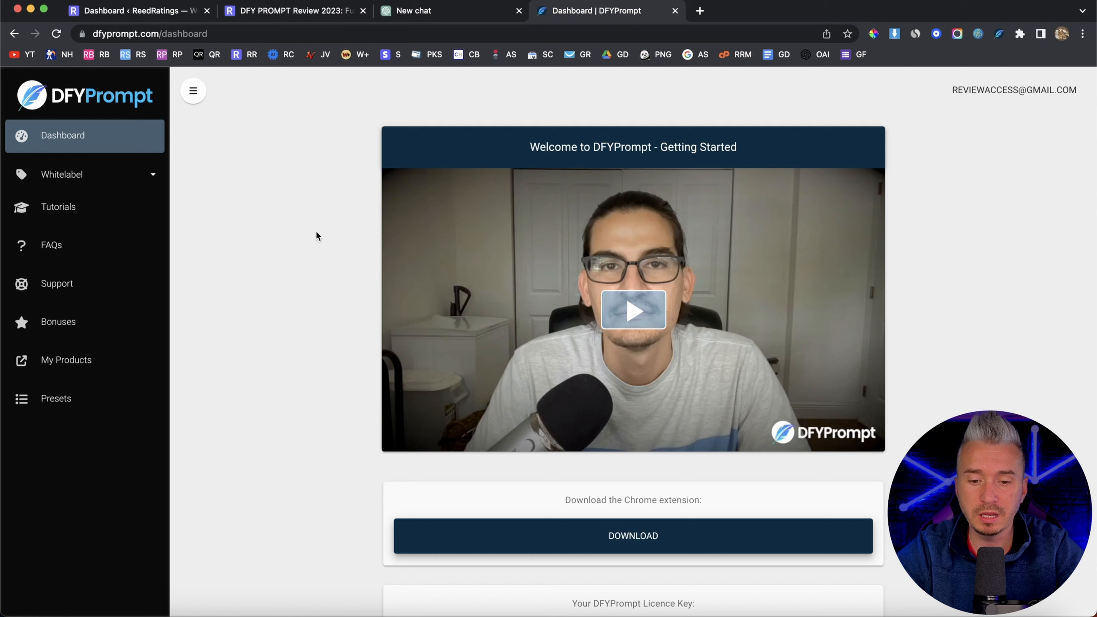
{"action": "mouse_move", "coordinate": [411, 46]}
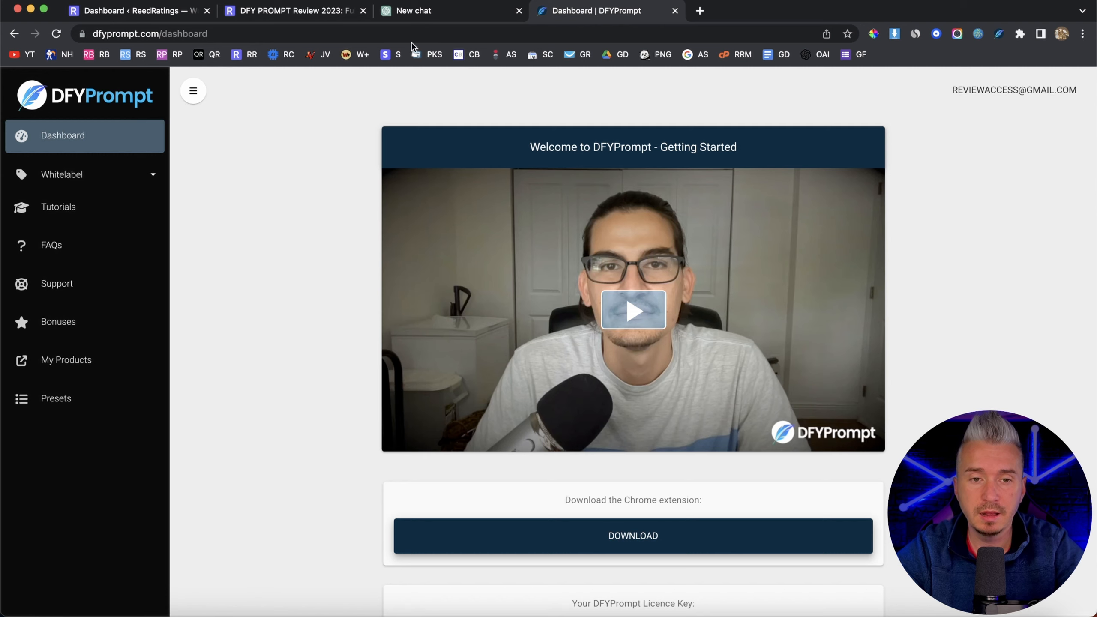
{"action": "mouse_move", "coordinate": [412, 11]}
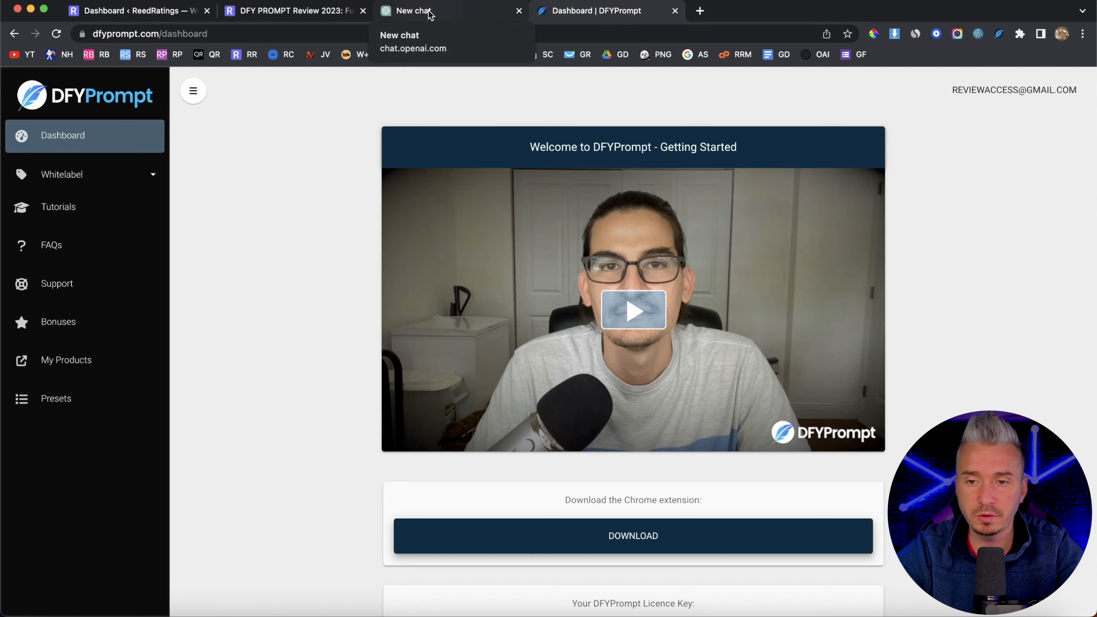
{"action": "mouse_move", "coordinate": [155, 223]}
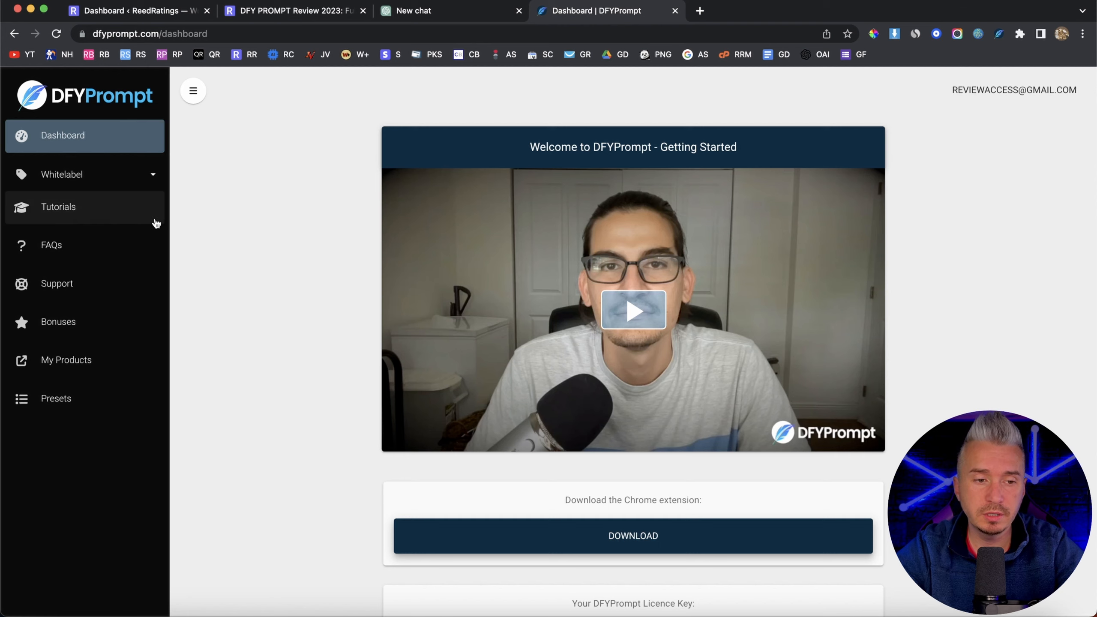
{"action": "mouse_move", "coordinate": [114, 217]}
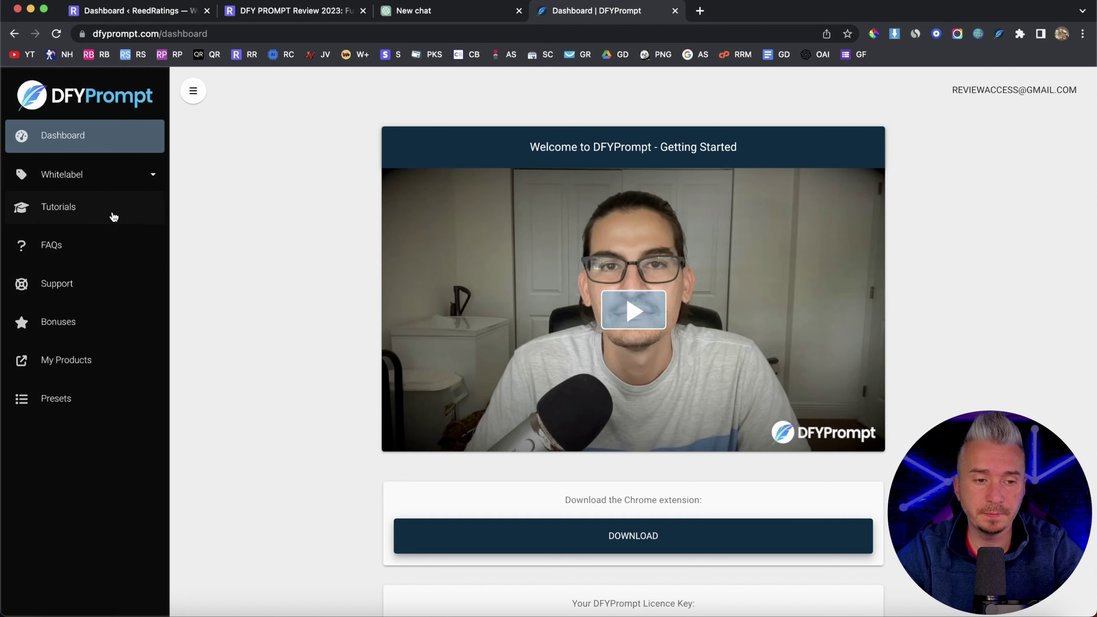
{"action": "mouse_move", "coordinate": [263, 260]}
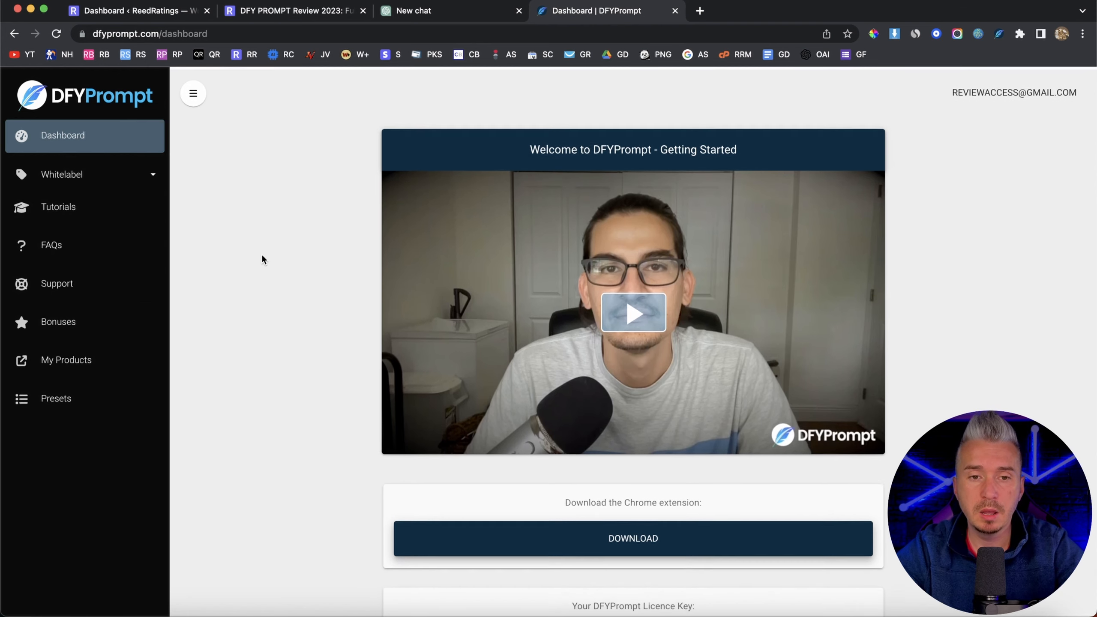
{"action": "left_click", "coordinate": [412, 10]}
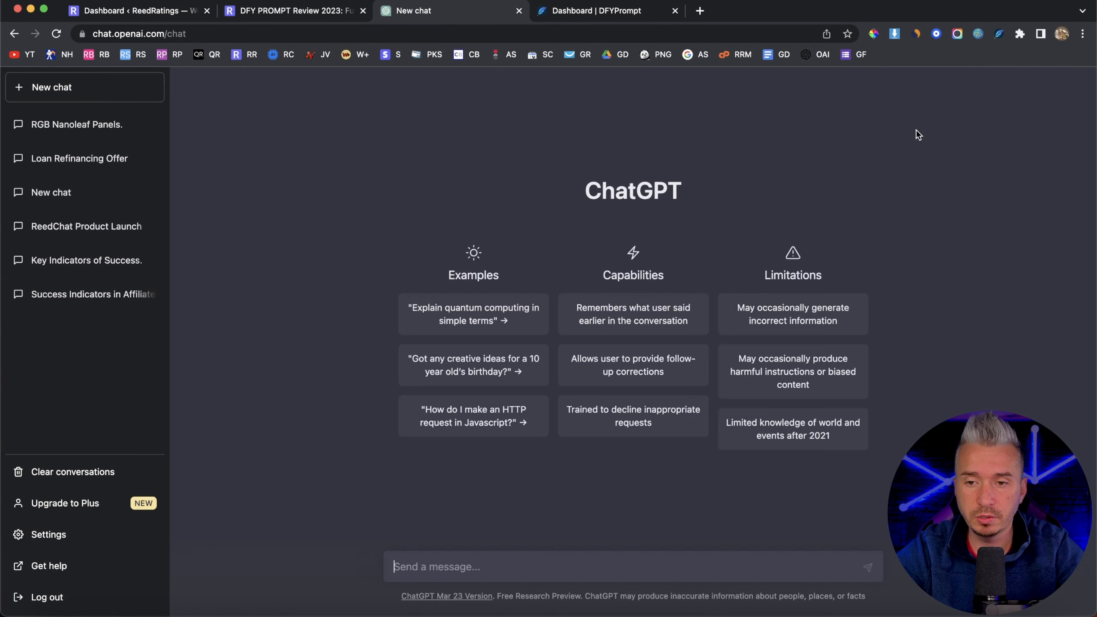
{"action": "left_click", "coordinate": [998, 33]}
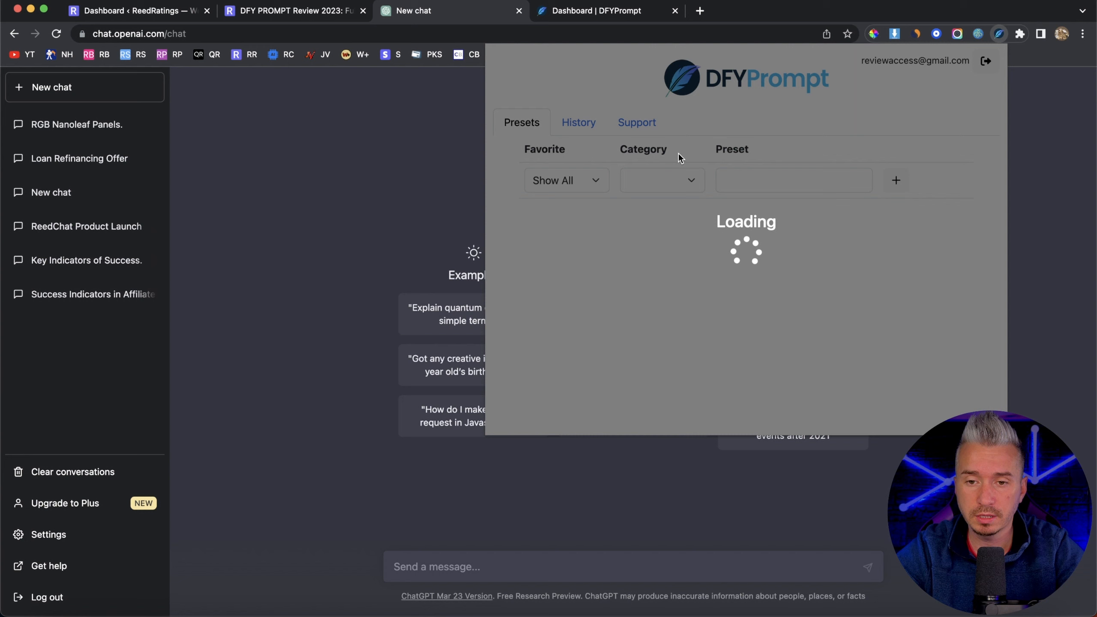
{"action": "mouse_move", "coordinate": [628, 158]}
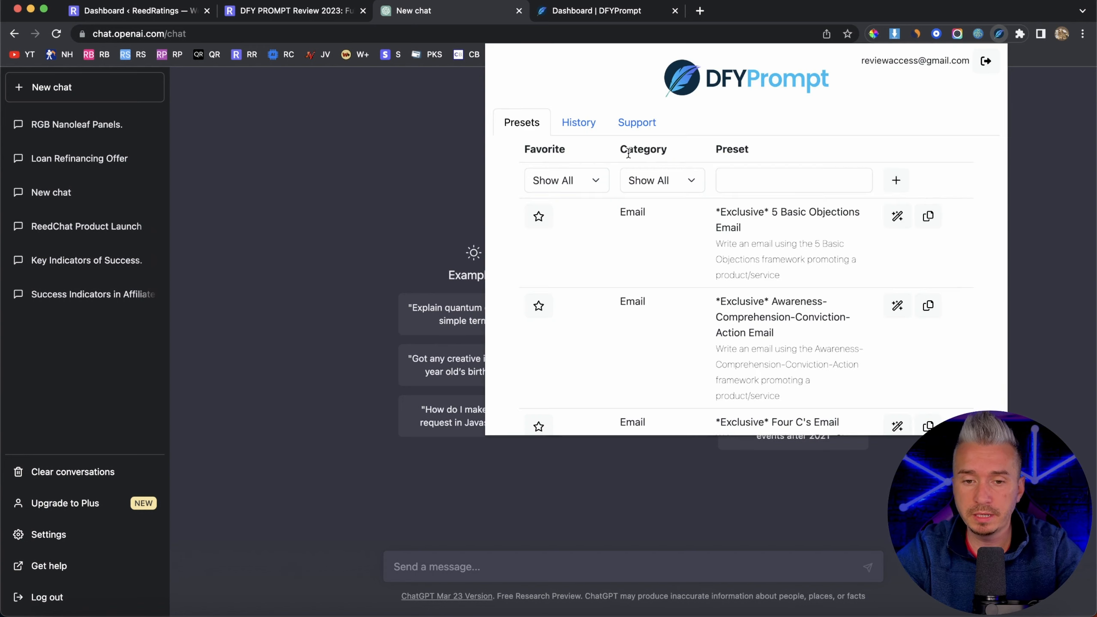
{"action": "mouse_move", "coordinate": [548, 102]}
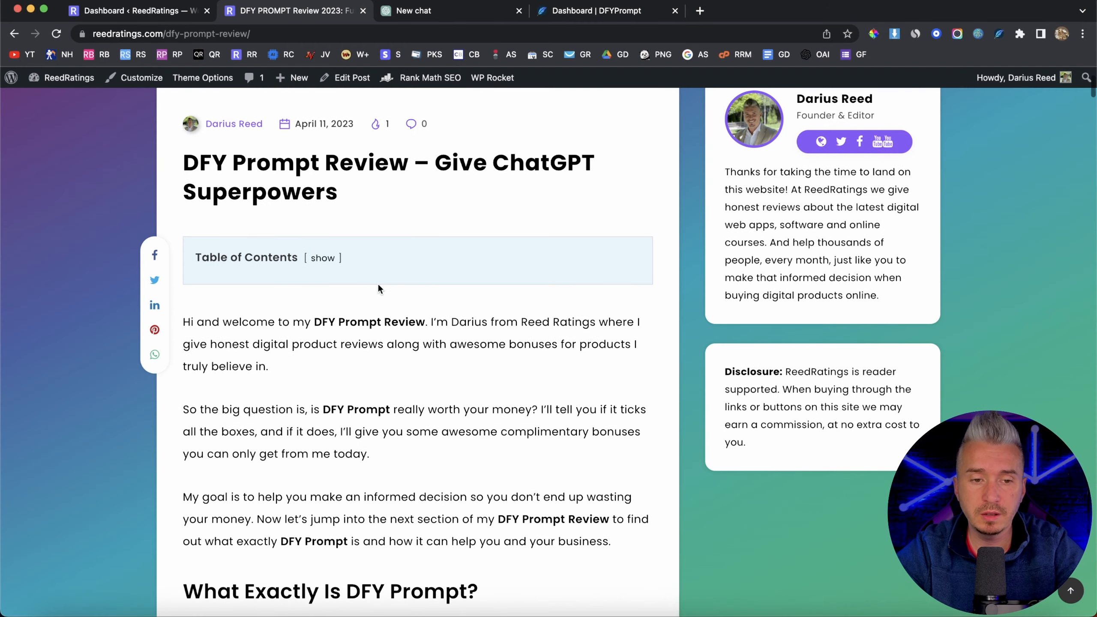
Scroll the DFY Prompt review through Pricing, Upsells, Bundle Deal and Bonuses.
{"action": "scroll", "scroll_direction": "down", "scroll_amount": 3}
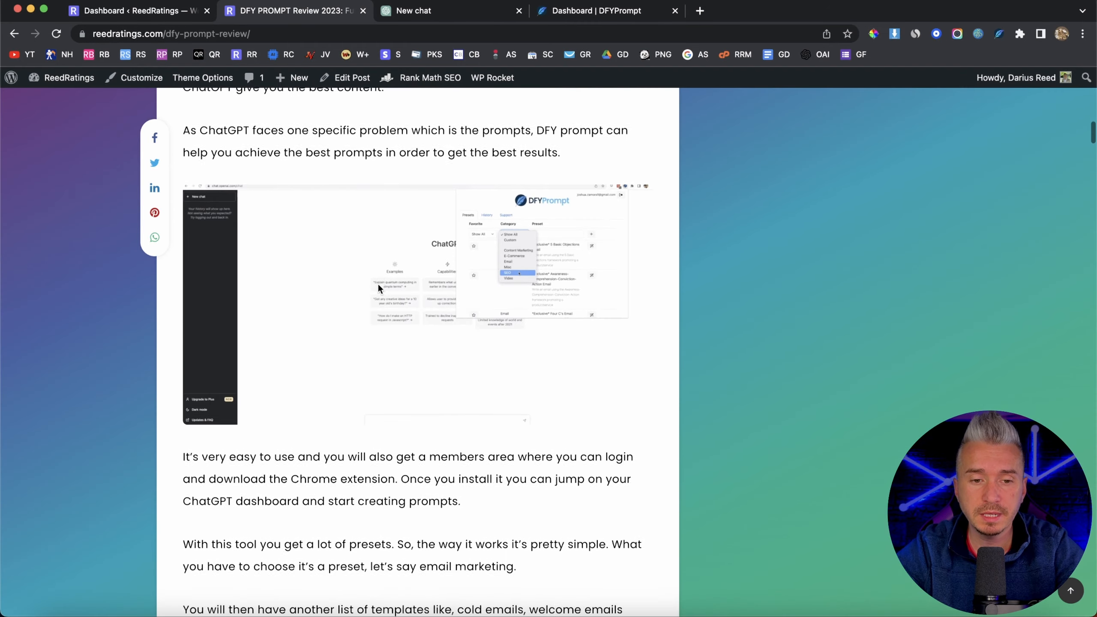
{"action": "scroll", "scroll_direction": "down", "scroll_amount": 3}
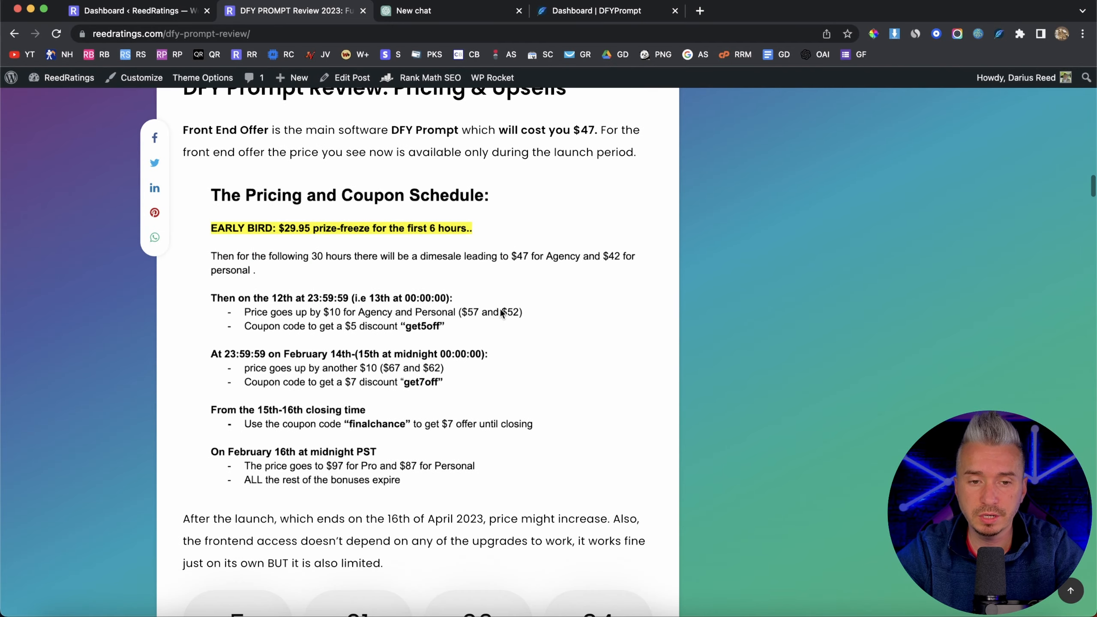
{"action": "scroll", "scroll_direction": "down", "scroll_amount": 3}
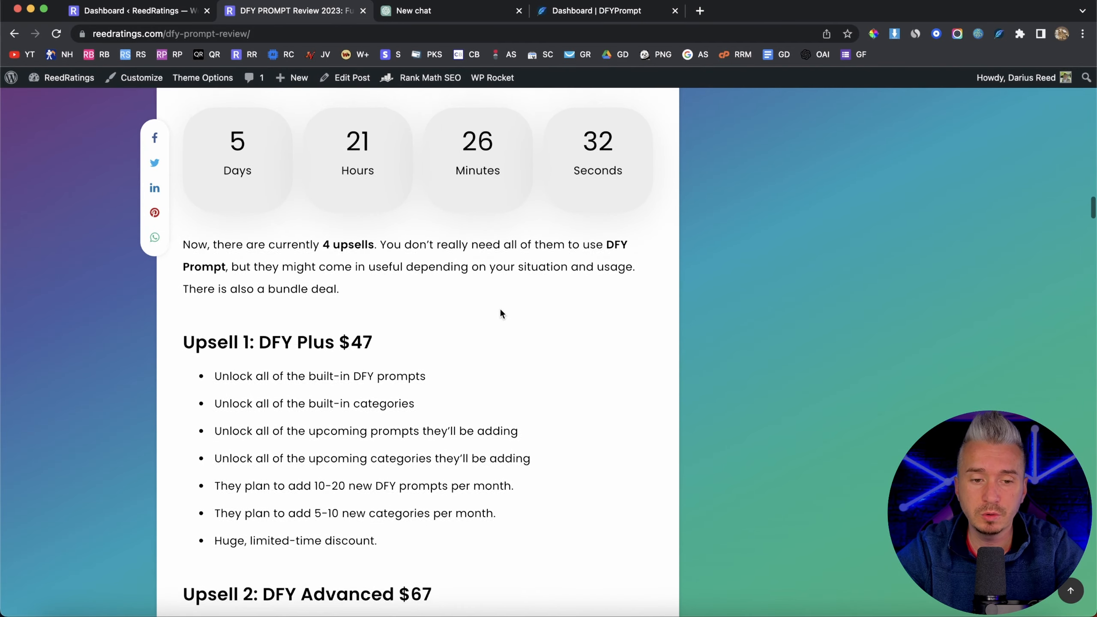
{"action": "scroll", "scroll_direction": "down", "scroll_amount": 3}
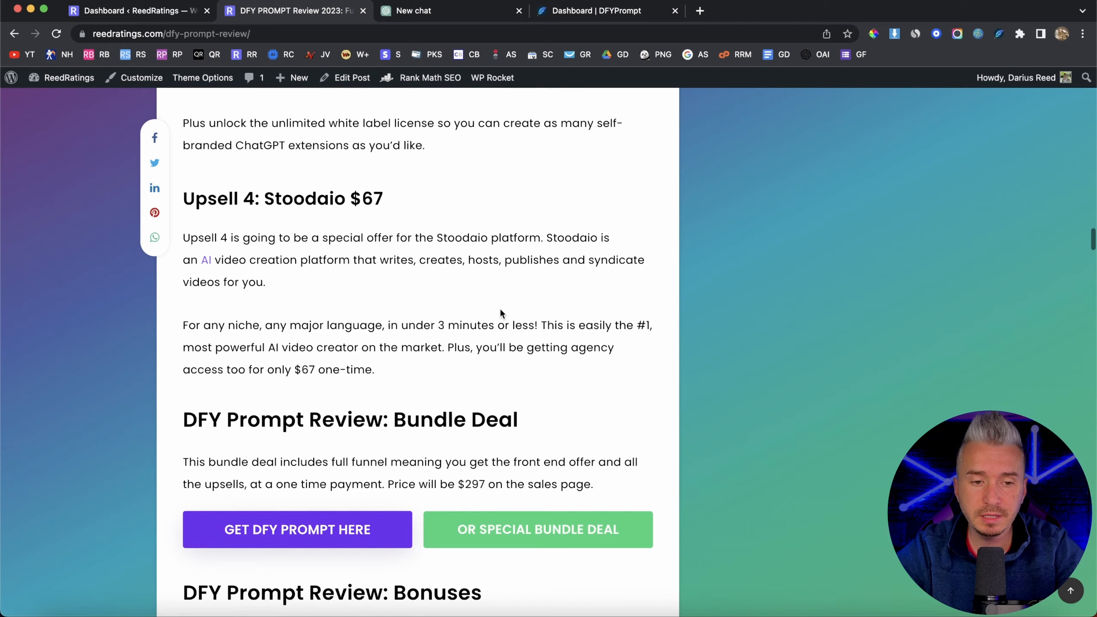
{"action": "scroll", "scroll_direction": "down", "scroll_amount": 3}
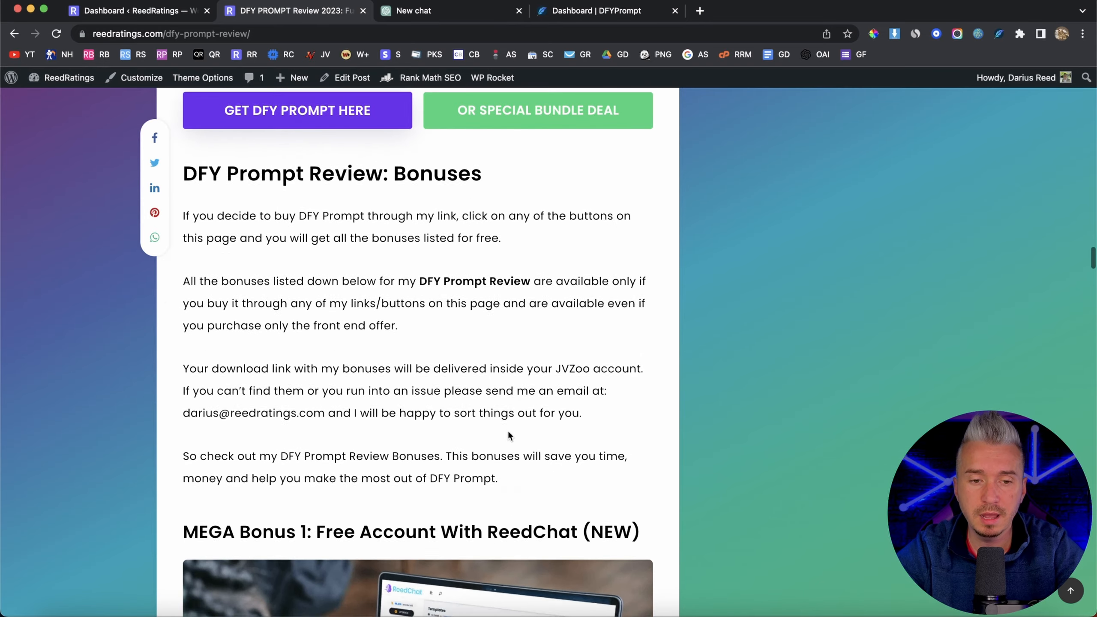
{"action": "scroll", "scroll_direction": "down", "scroll_amount": 3}
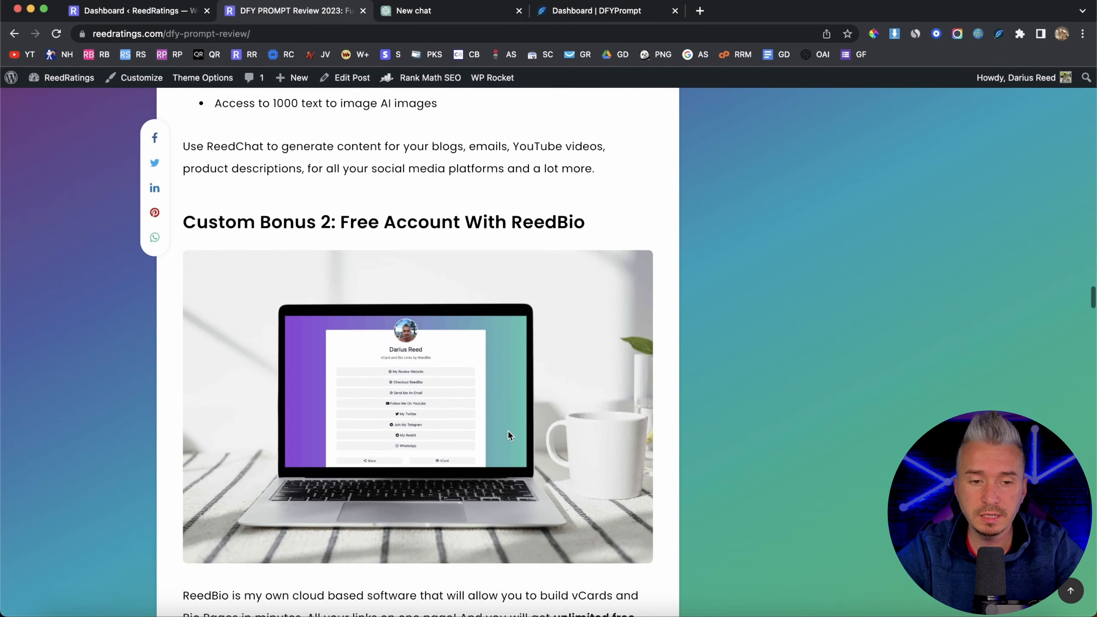
{"action": "scroll", "scroll_direction": "down", "scroll_amount": 3}
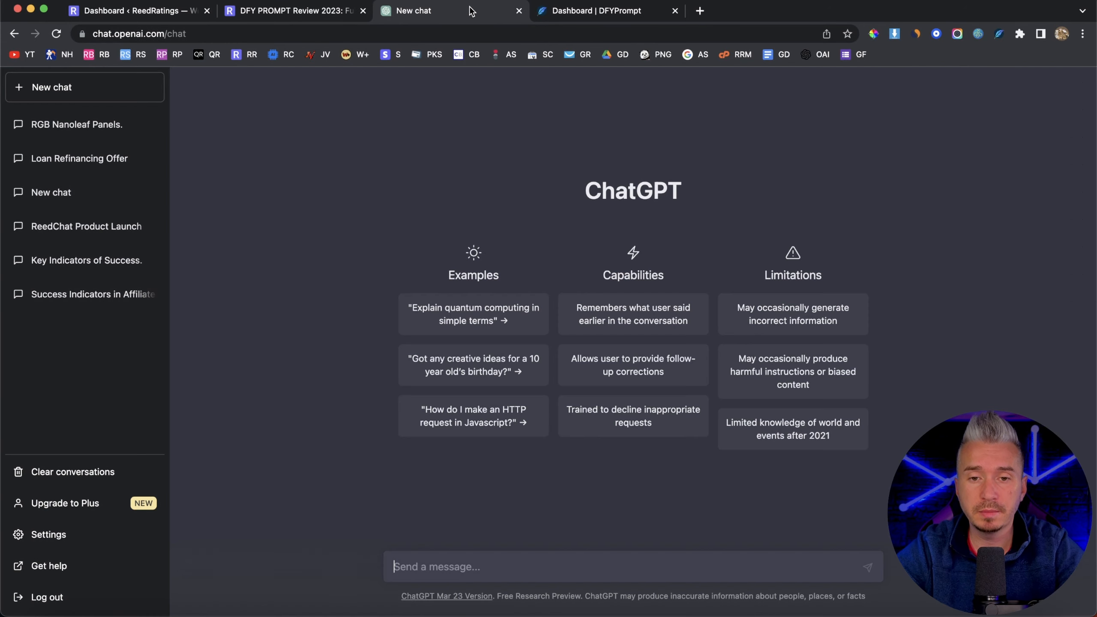
{"action": "mouse_move", "coordinate": [525, 249]}
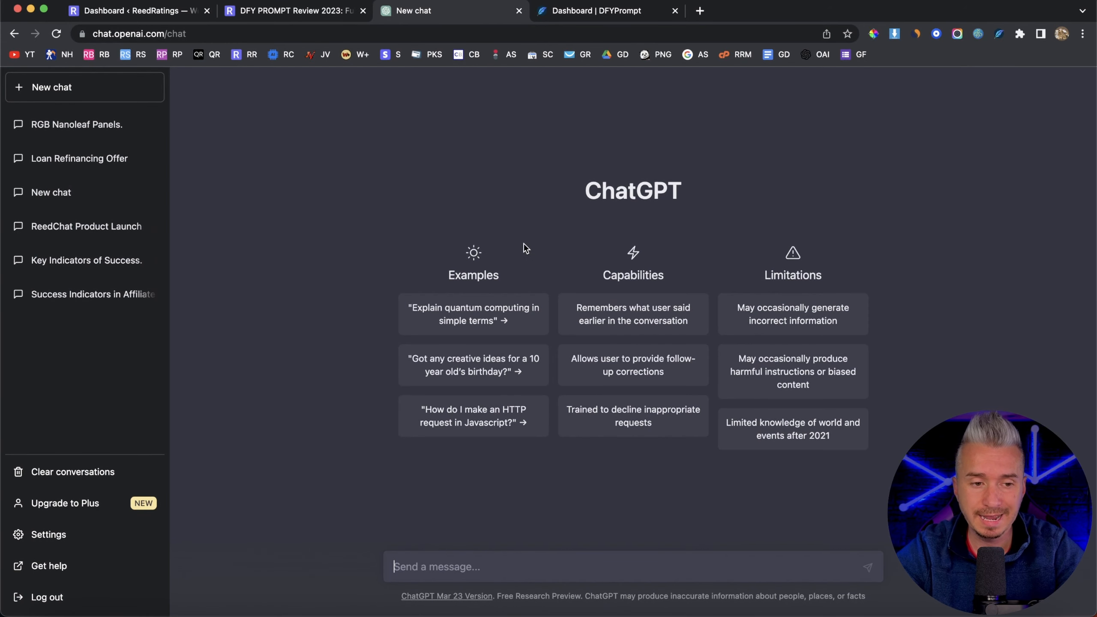
{"action": "mouse_move", "coordinate": [439, 299]}
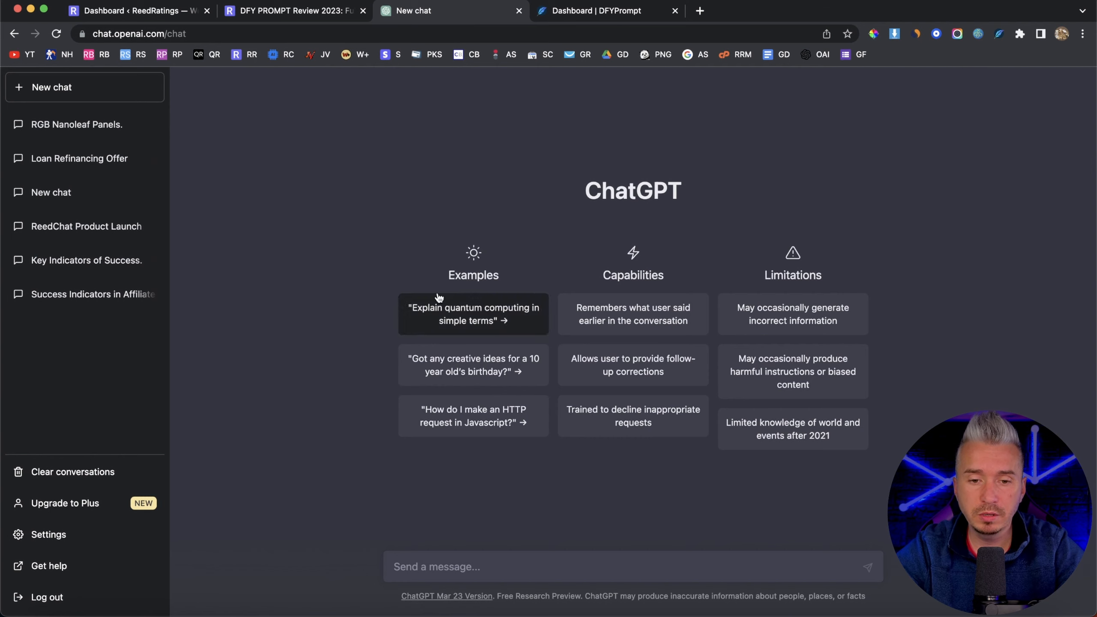
{"action": "mouse_move", "coordinate": [964, 47]}
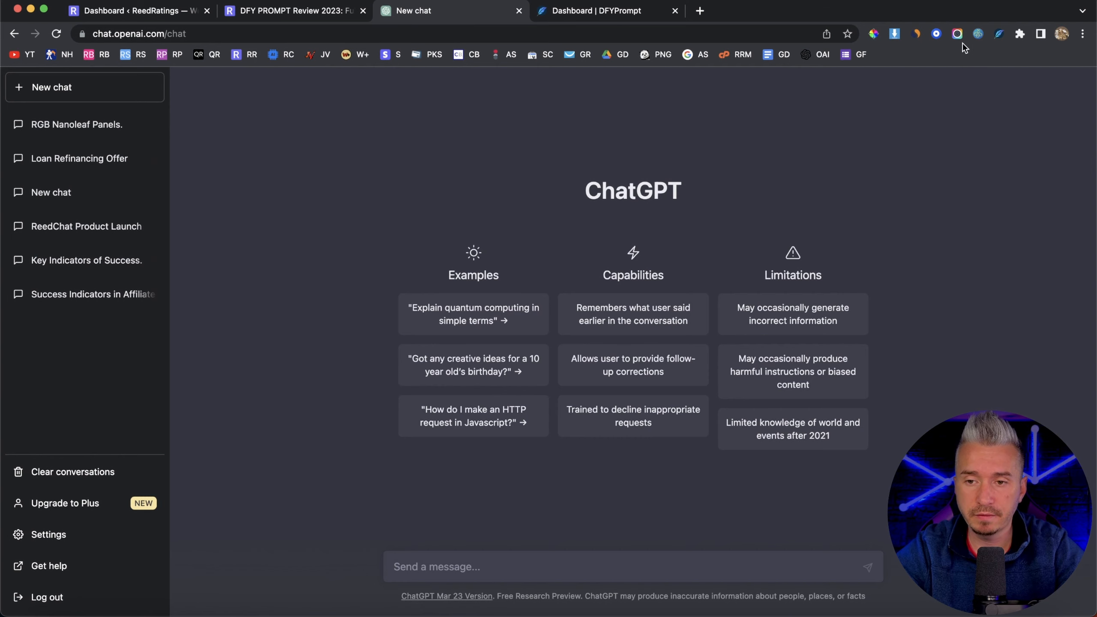
Open the preset library and browse the Ads and Content Marketing categories.
{"action": "left_click", "coordinate": [998, 33]}
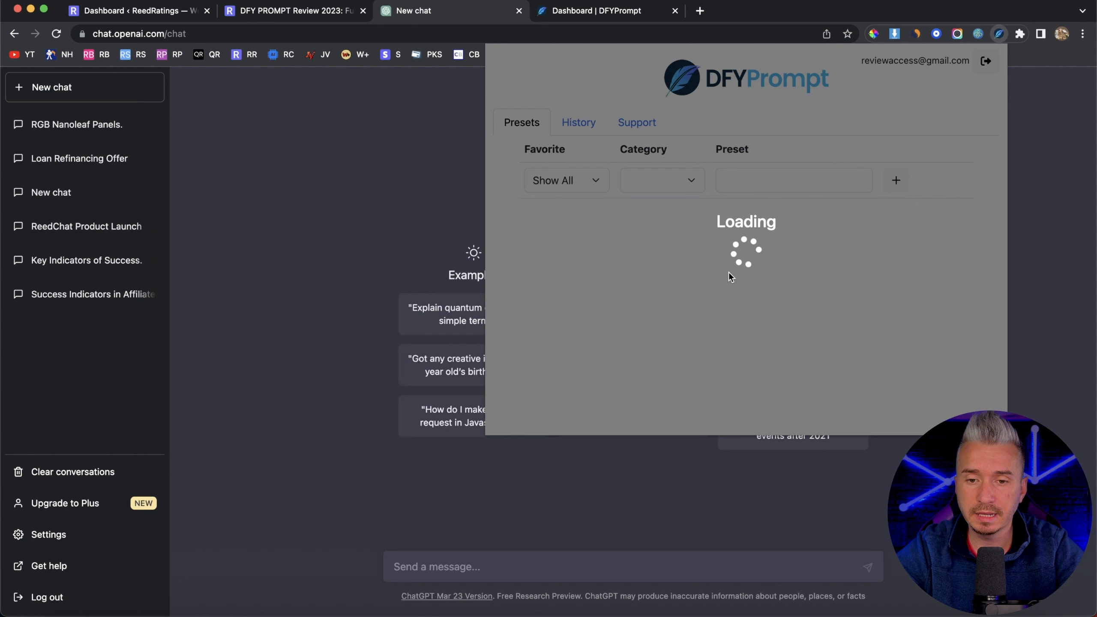
{"action": "mouse_move", "coordinate": [811, 184]}
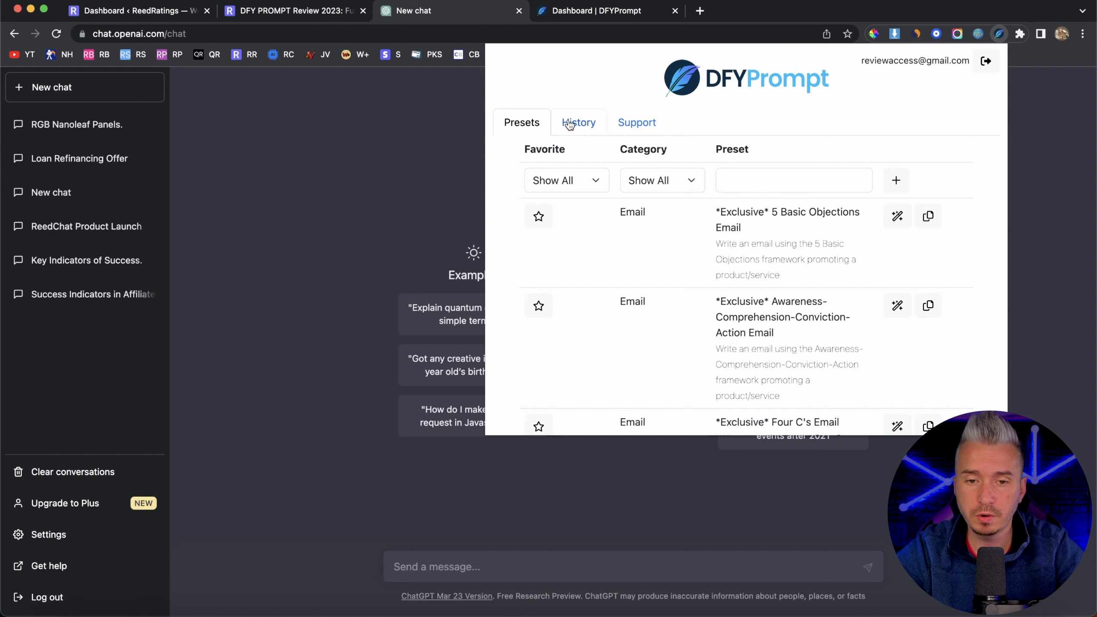
{"action": "mouse_move", "coordinate": [560, 174]}
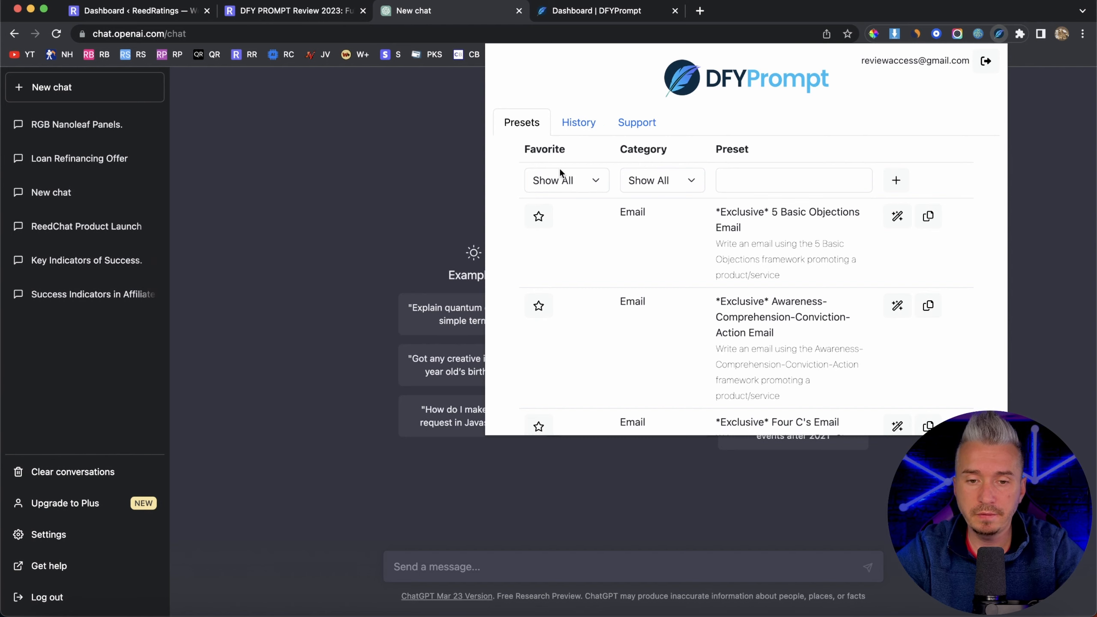
{"action": "mouse_move", "coordinate": [645, 330]}
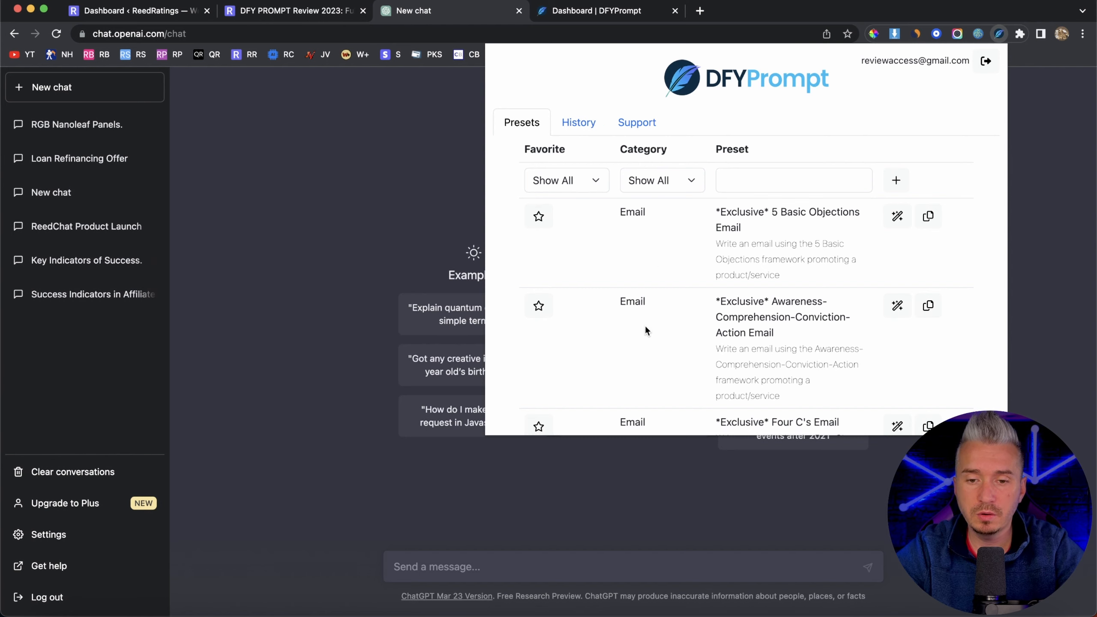
{"action": "left_click", "coordinate": [659, 180]}
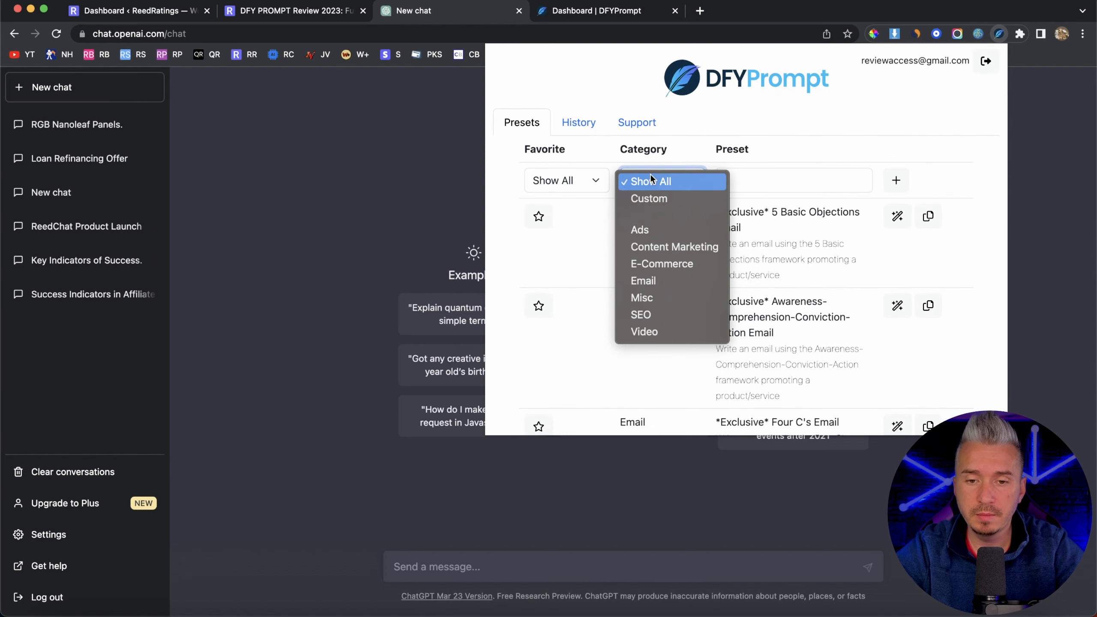
{"action": "mouse_move", "coordinate": [672, 229]}
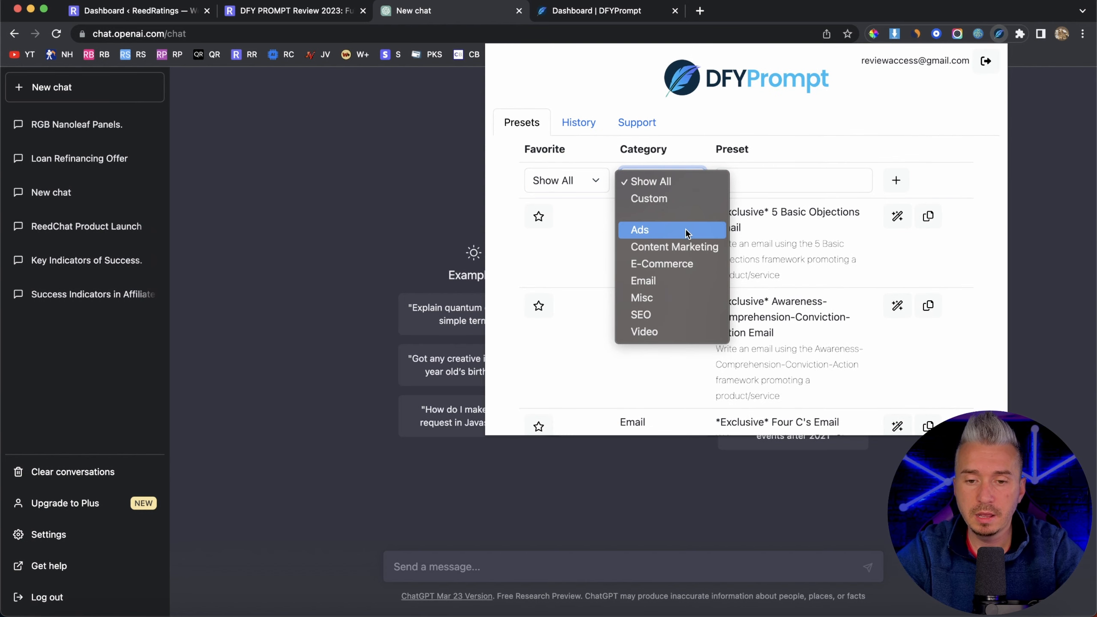
{"action": "mouse_move", "coordinate": [660, 264]}
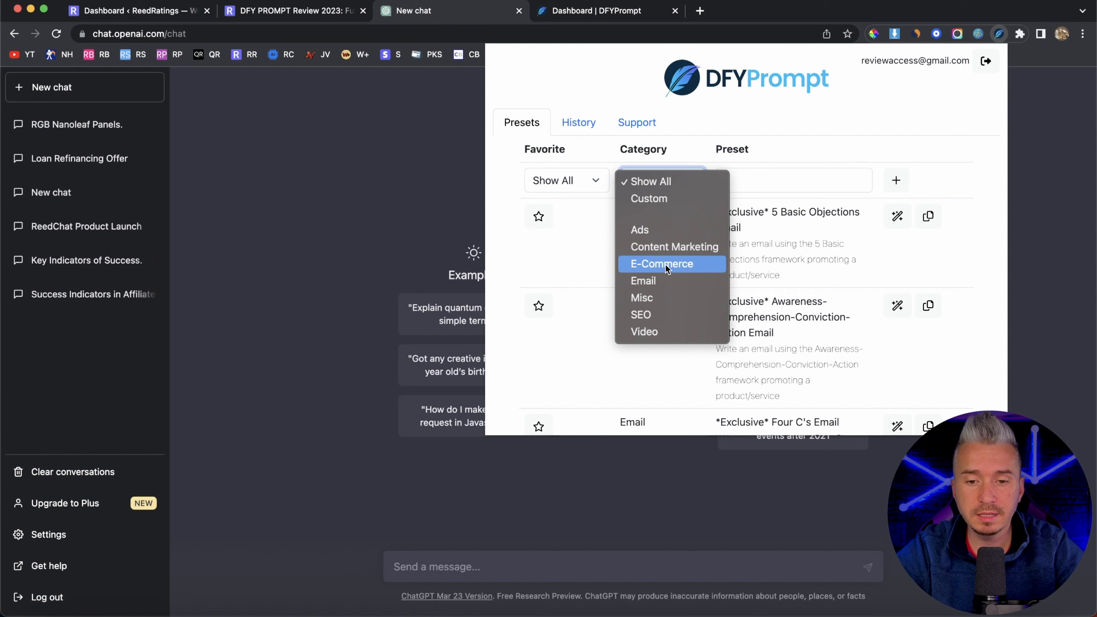
{"action": "mouse_move", "coordinate": [641, 297]}
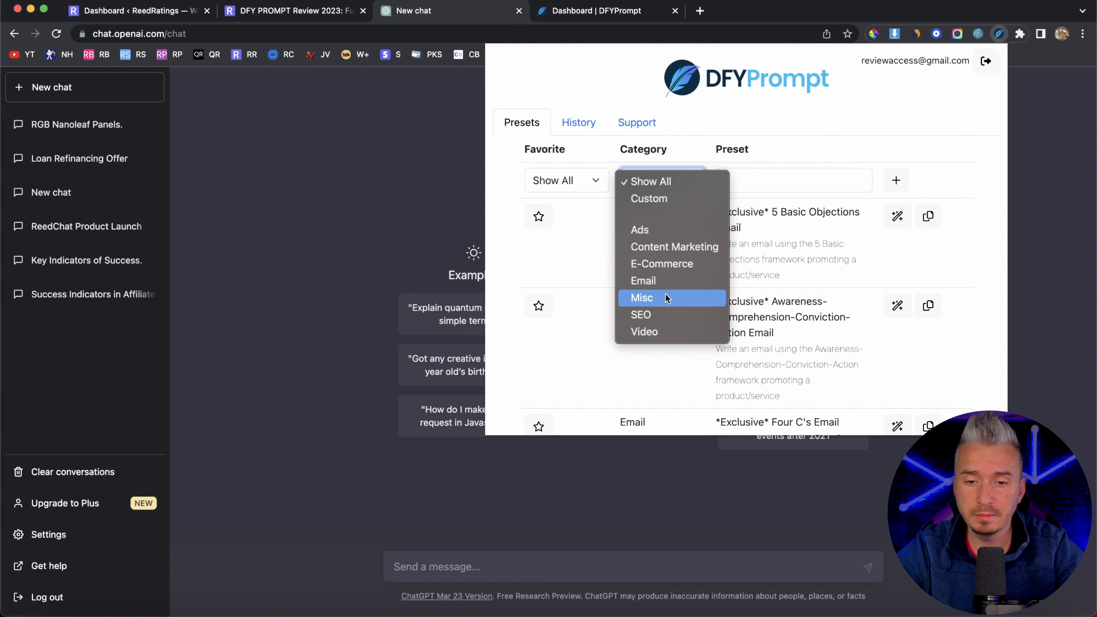
{"action": "mouse_move", "coordinate": [670, 314]}
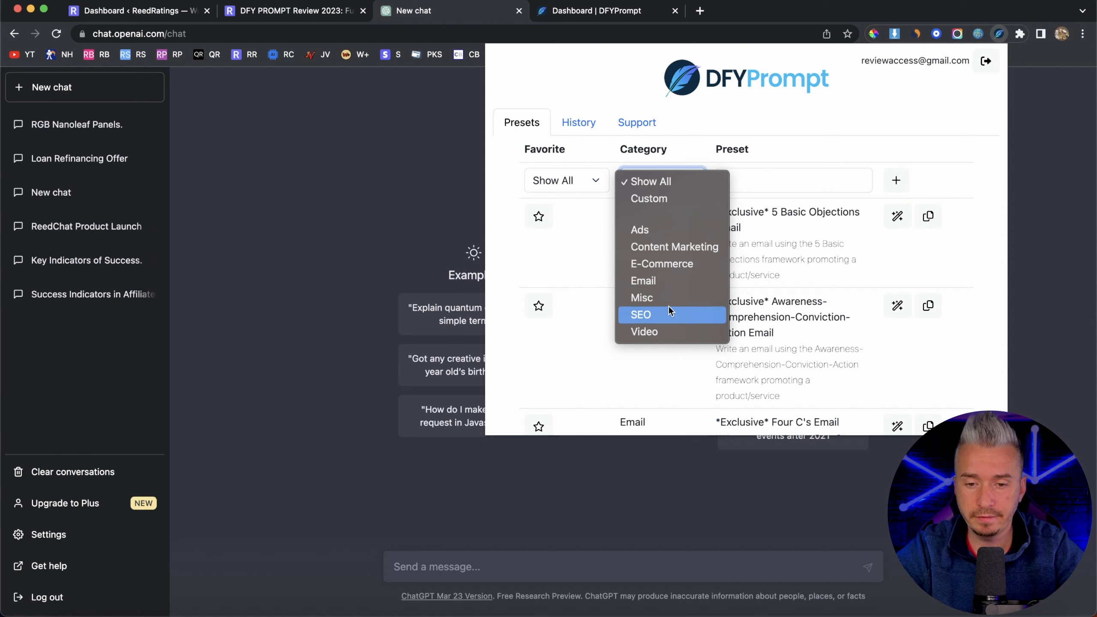
{"action": "left_click", "coordinate": [638, 230]}
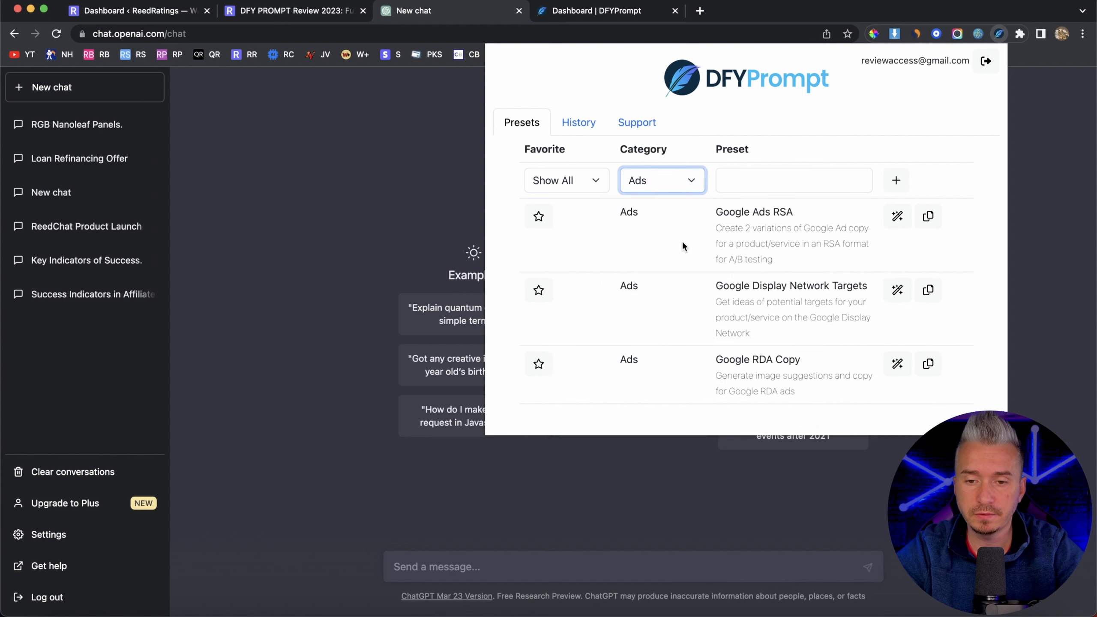
{"action": "mouse_move", "coordinate": [808, 239]}
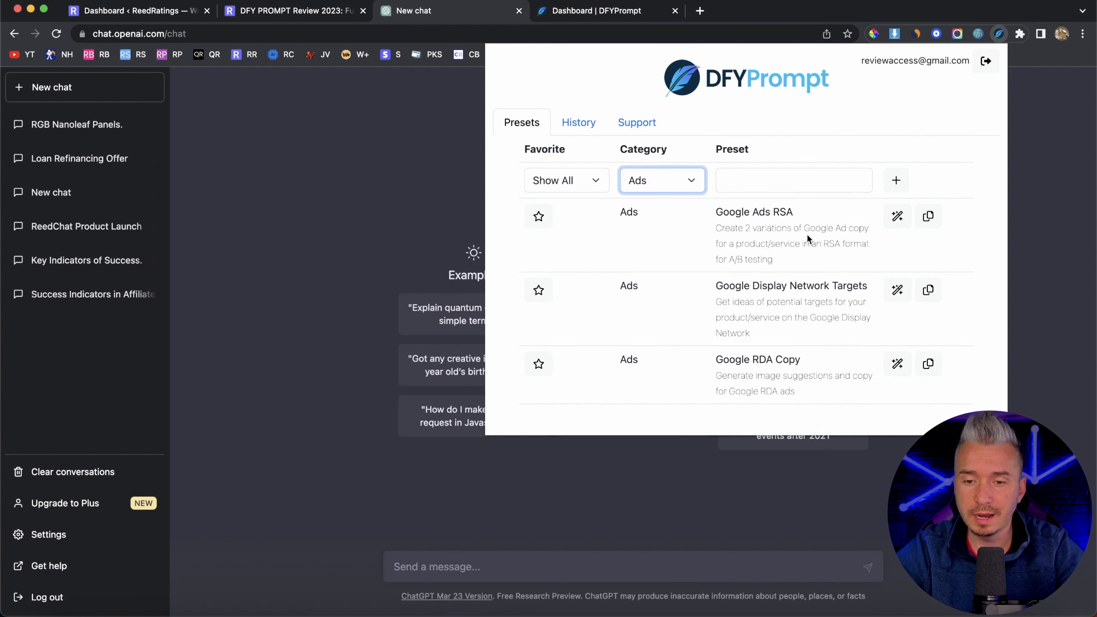
{"action": "mouse_move", "coordinate": [710, 388]}
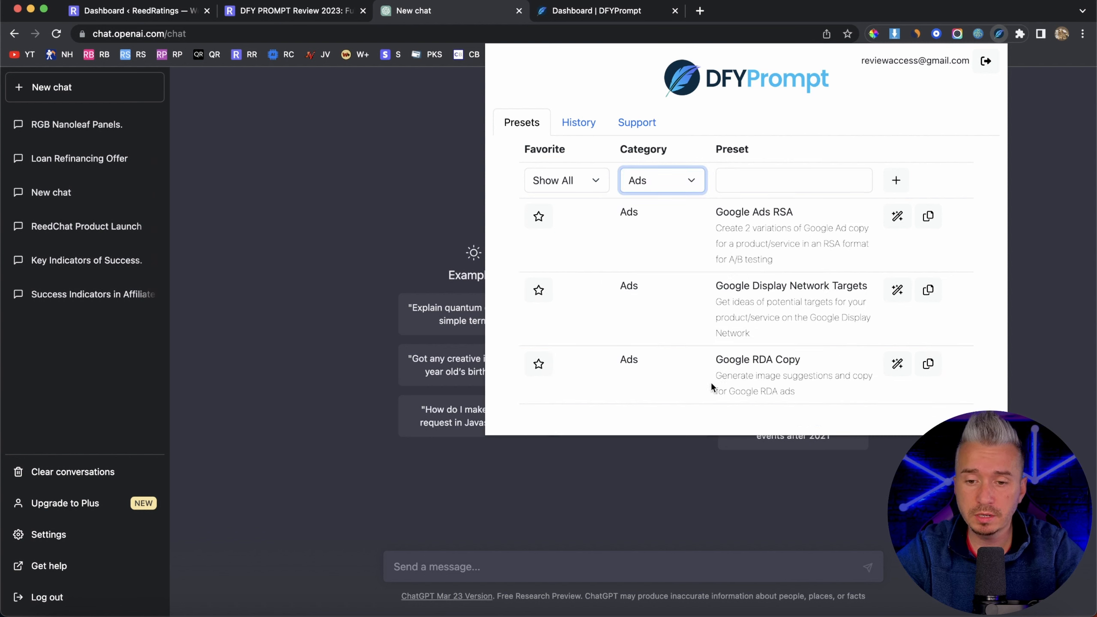
{"action": "left_click", "coordinate": [660, 180]}
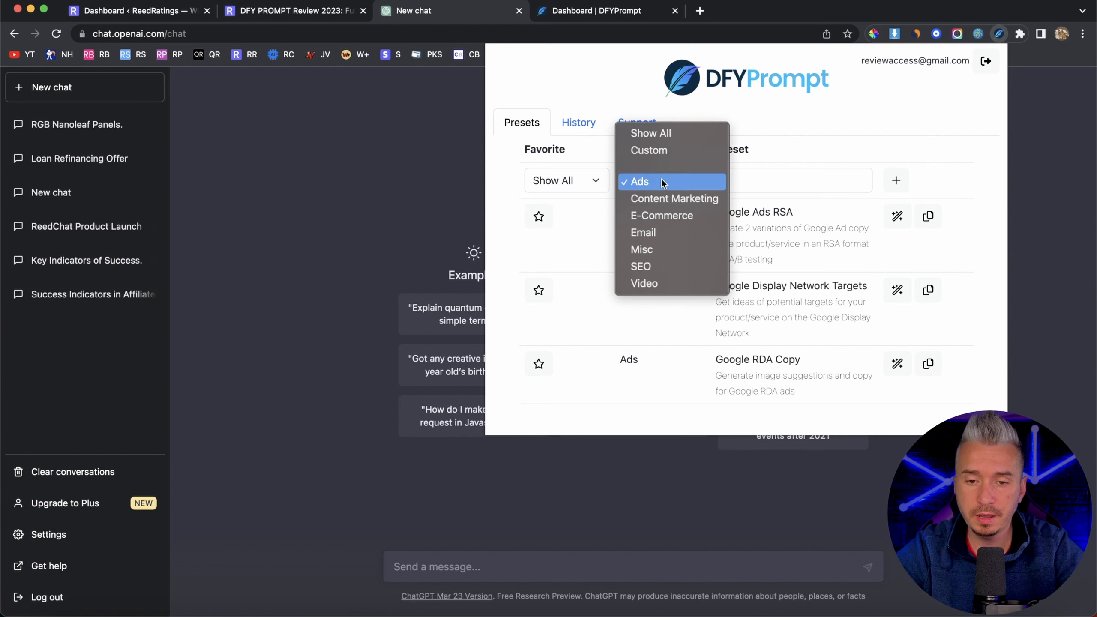
{"action": "left_click", "coordinate": [673, 198]}
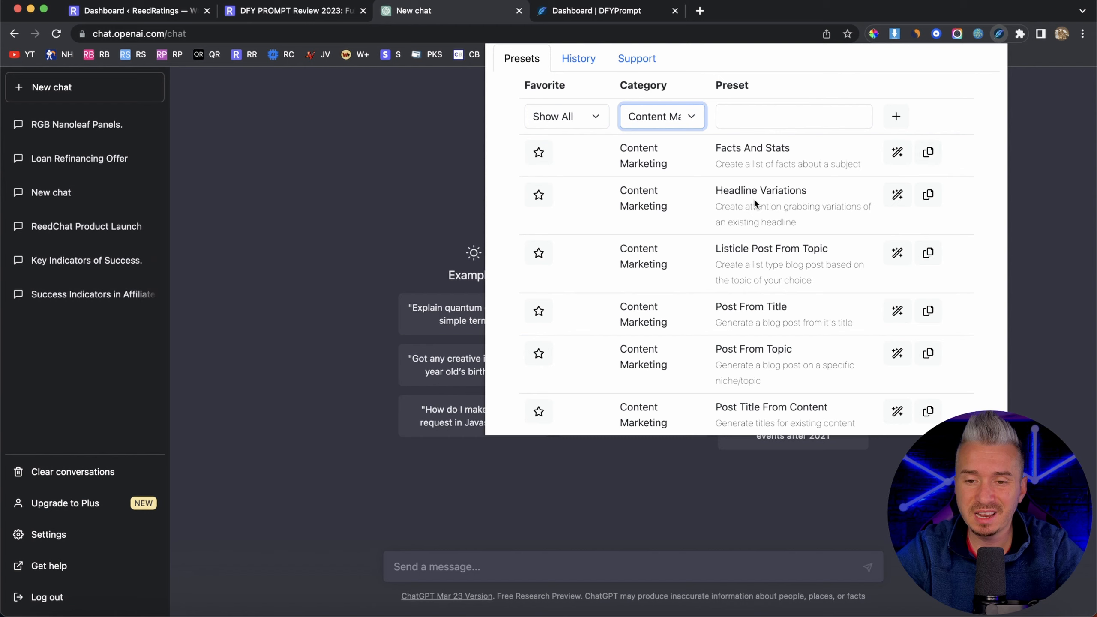
{"action": "scroll", "scroll_direction": "down", "scroll_amount": 3}
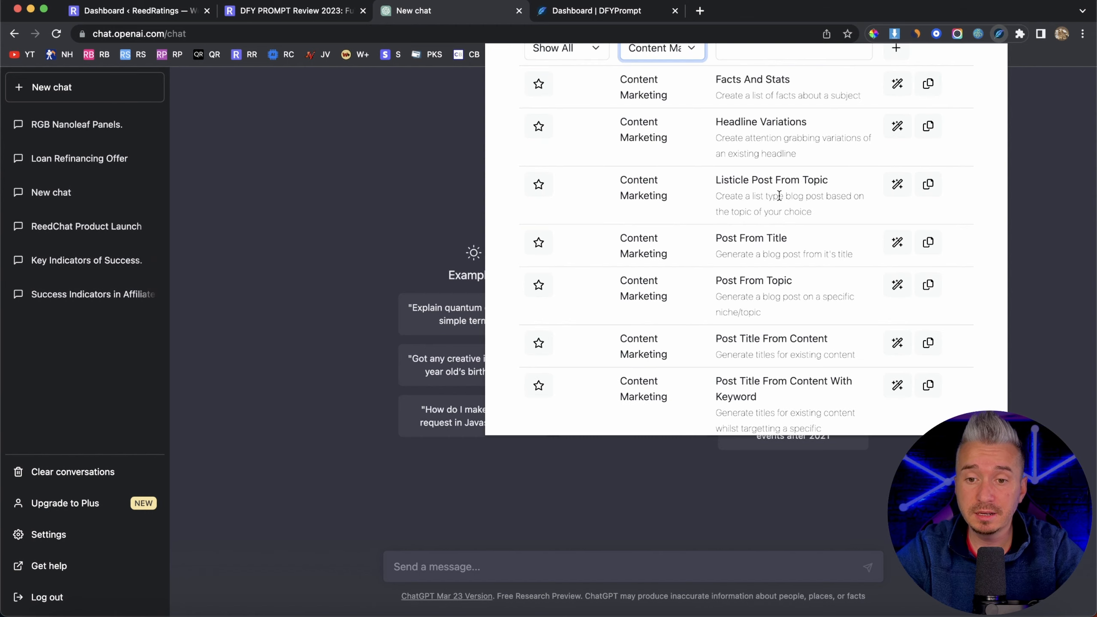
{"action": "scroll", "scroll_direction": "down", "scroll_amount": 3}
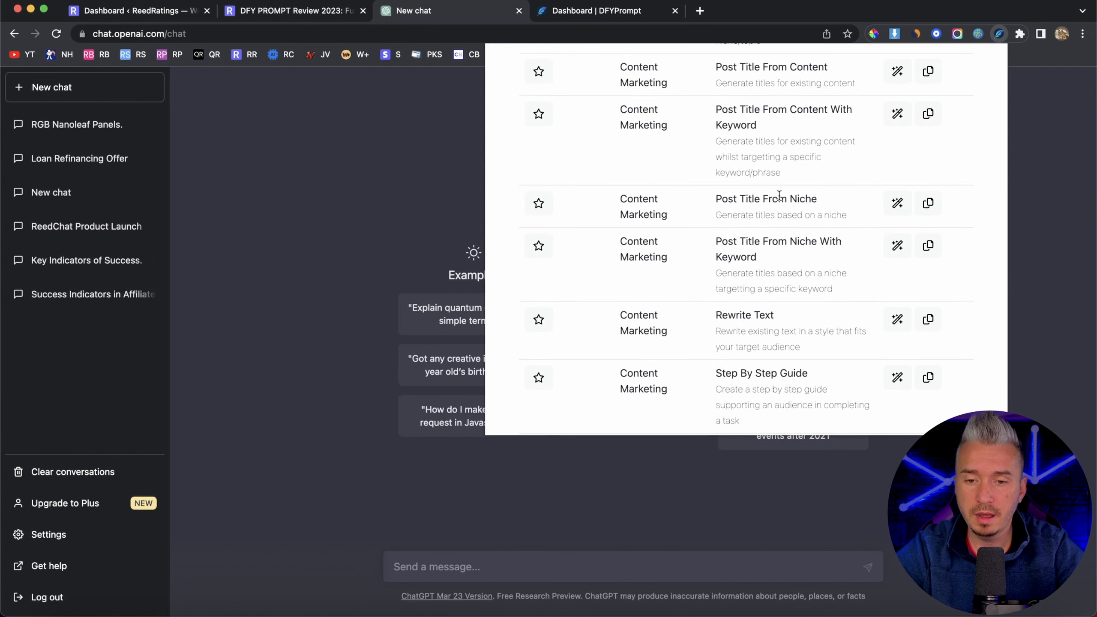
Browse the E-Commerce and Email preset categories.
{"action": "left_click", "coordinate": [567, 180]}
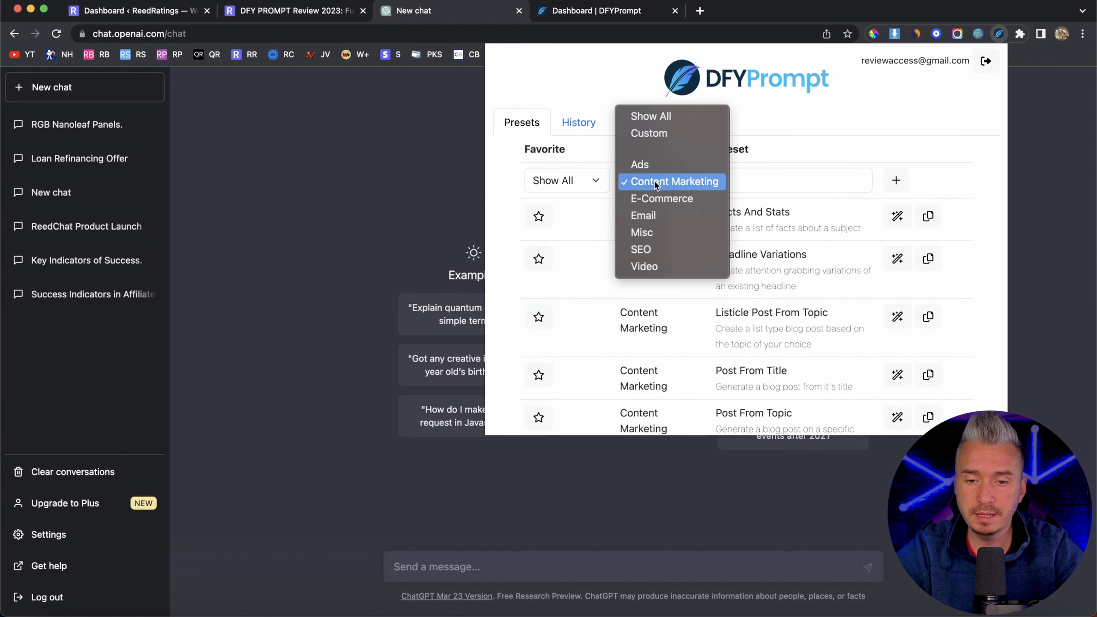
{"action": "left_click", "coordinate": [661, 198]}
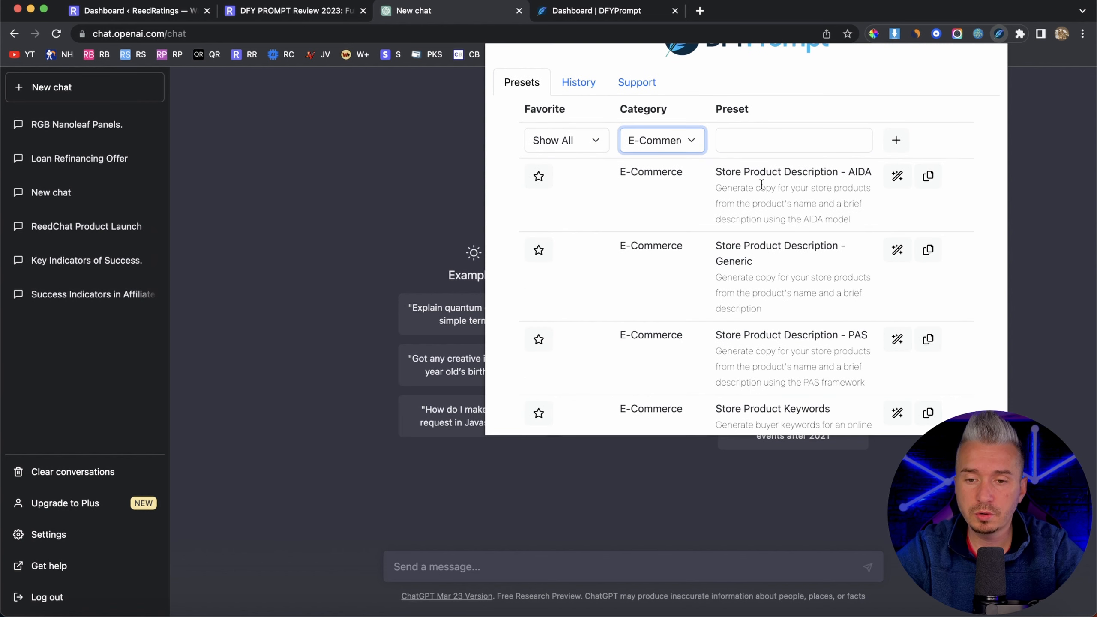
{"action": "mouse_move", "coordinate": [754, 257]}
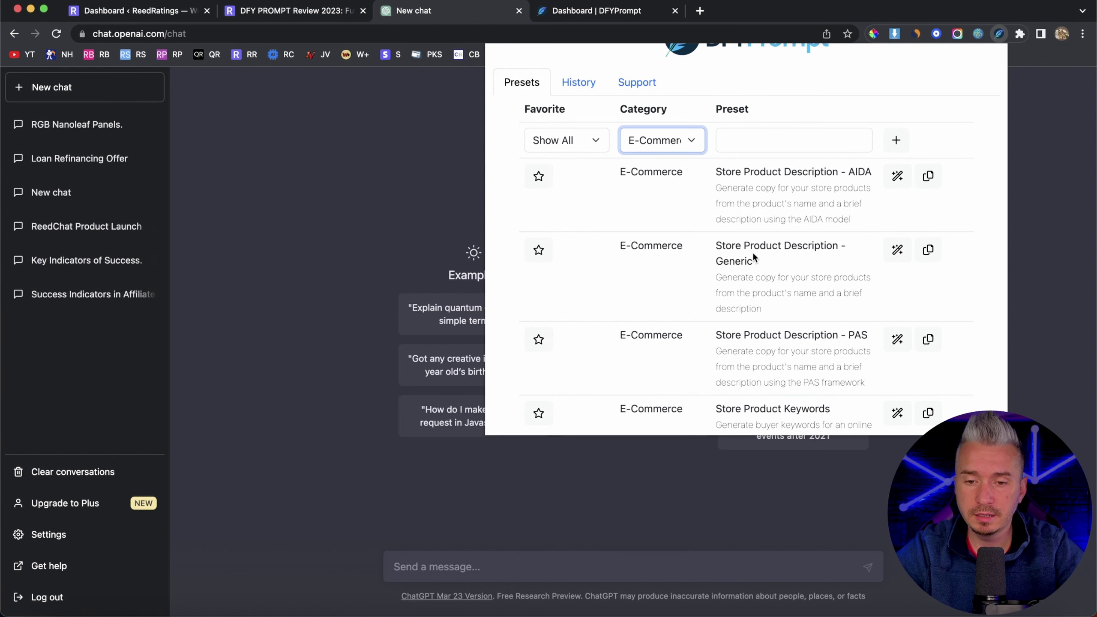
{"action": "scroll", "scroll_direction": "up", "scroll_amount": 3}
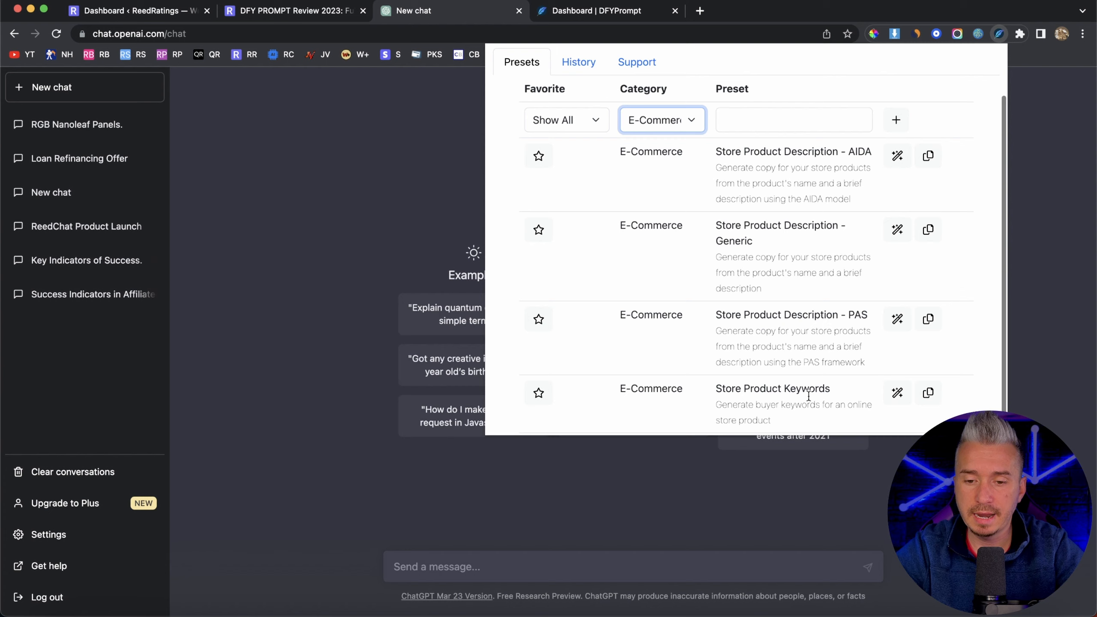
{"action": "left_click", "coordinate": [660, 119]}
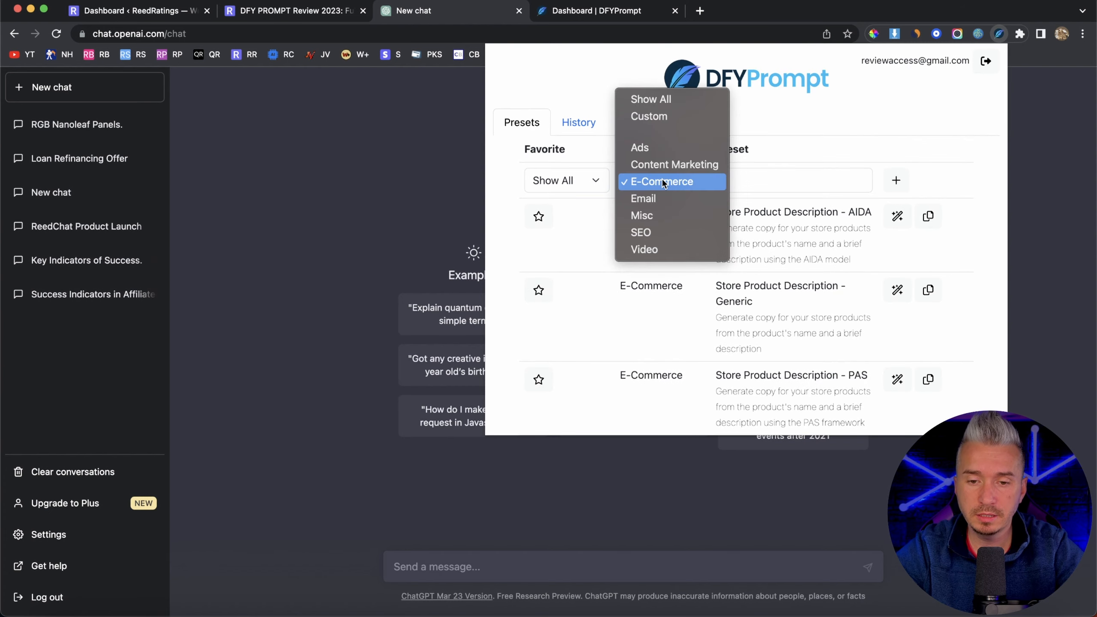
{"action": "left_click", "coordinate": [642, 197]}
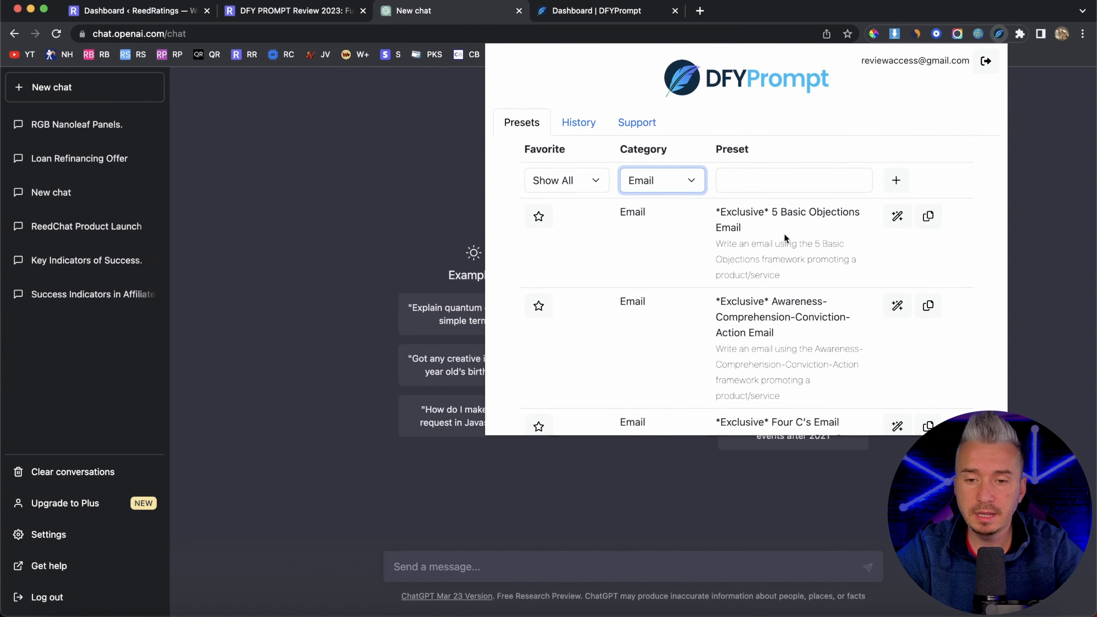
{"action": "scroll", "scroll_direction": "down", "scroll_amount": 3}
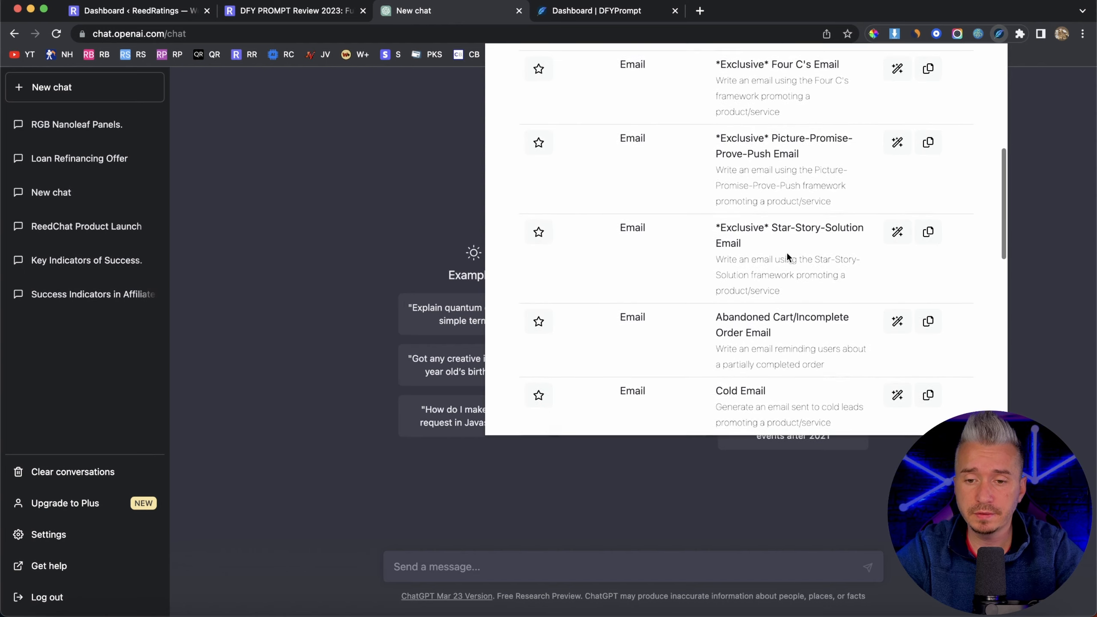
{"action": "scroll", "scroll_direction": "down", "scroll_amount": 3}
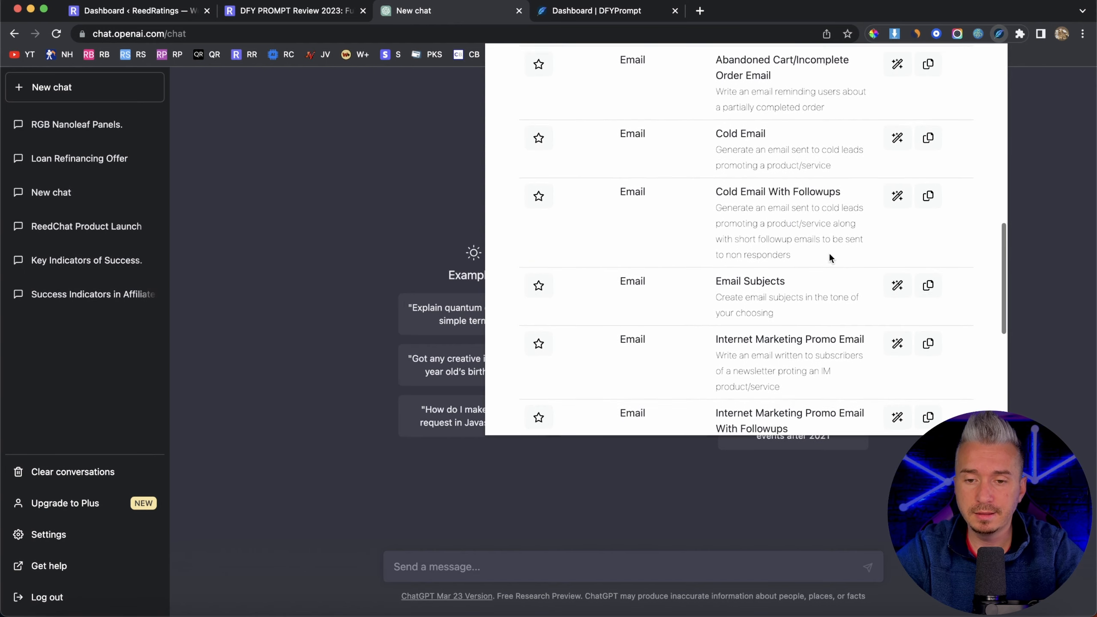
{"action": "scroll", "scroll_direction": "down", "scroll_amount": 3}
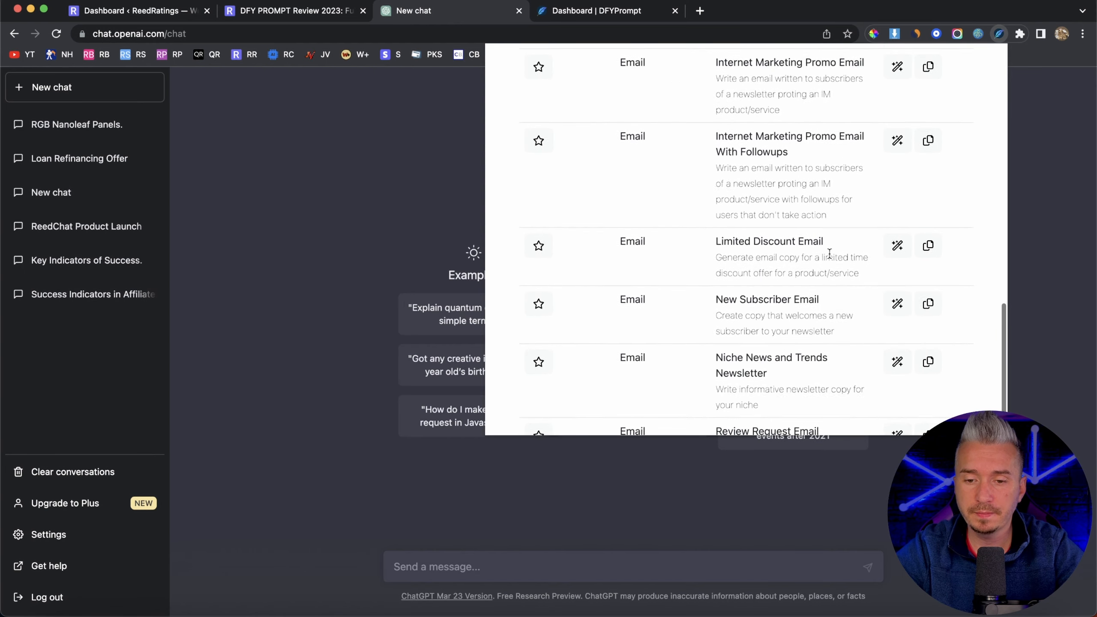
{"action": "scroll", "scroll_direction": "up", "scroll_amount": 3}
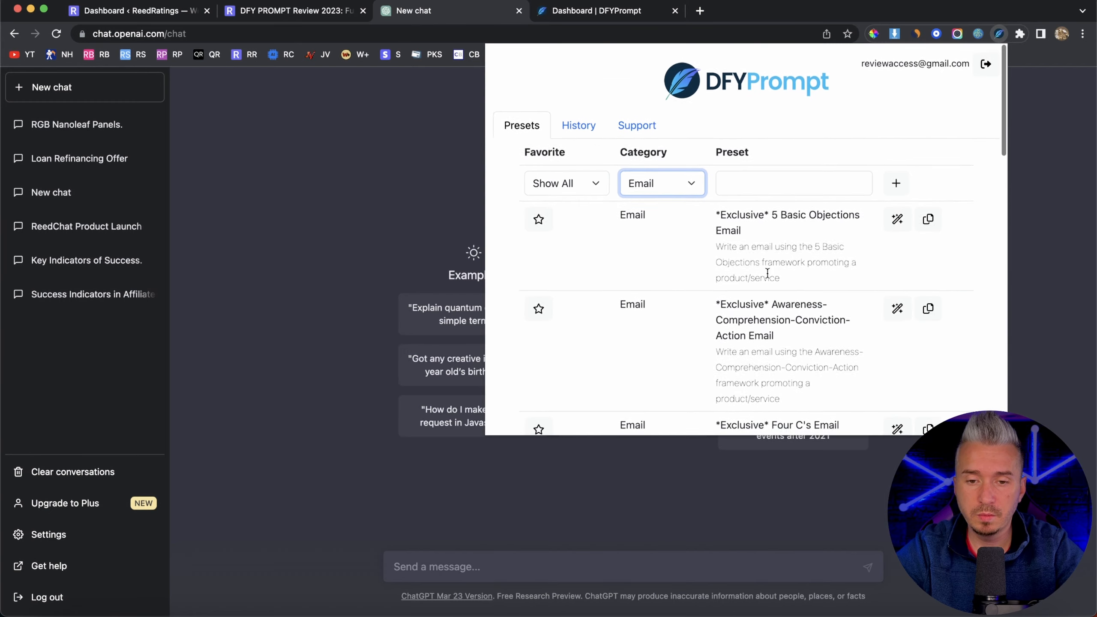
Check Misc, SEO and Video presets, then list Email presets down to Cold Email With Followups.
{"action": "left_click", "coordinate": [660, 182]}
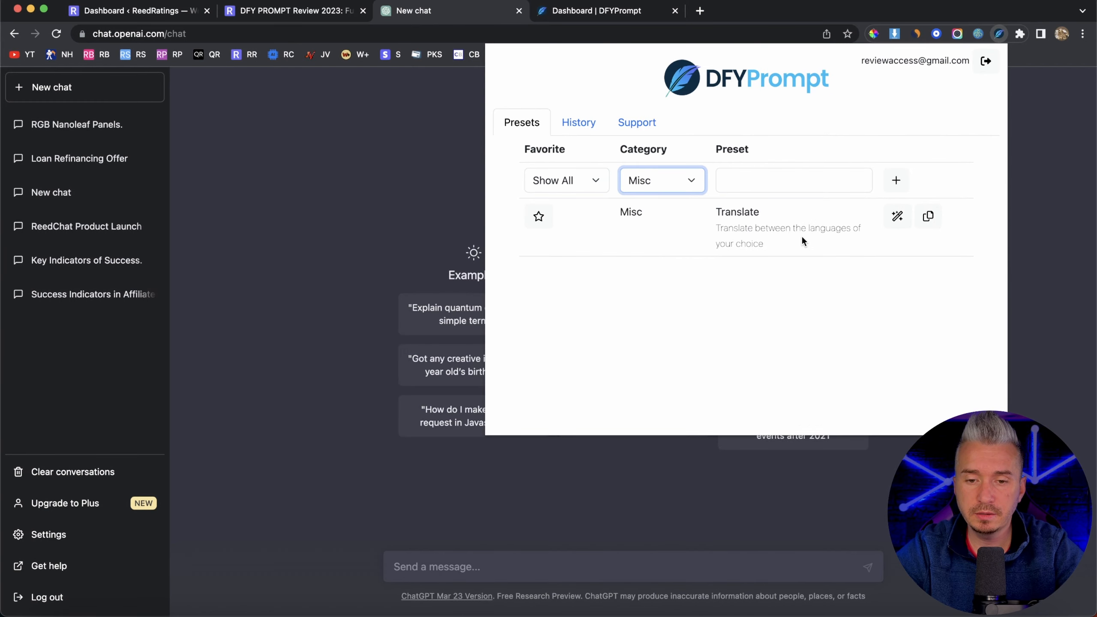
{"action": "left_click", "coordinate": [660, 180]}
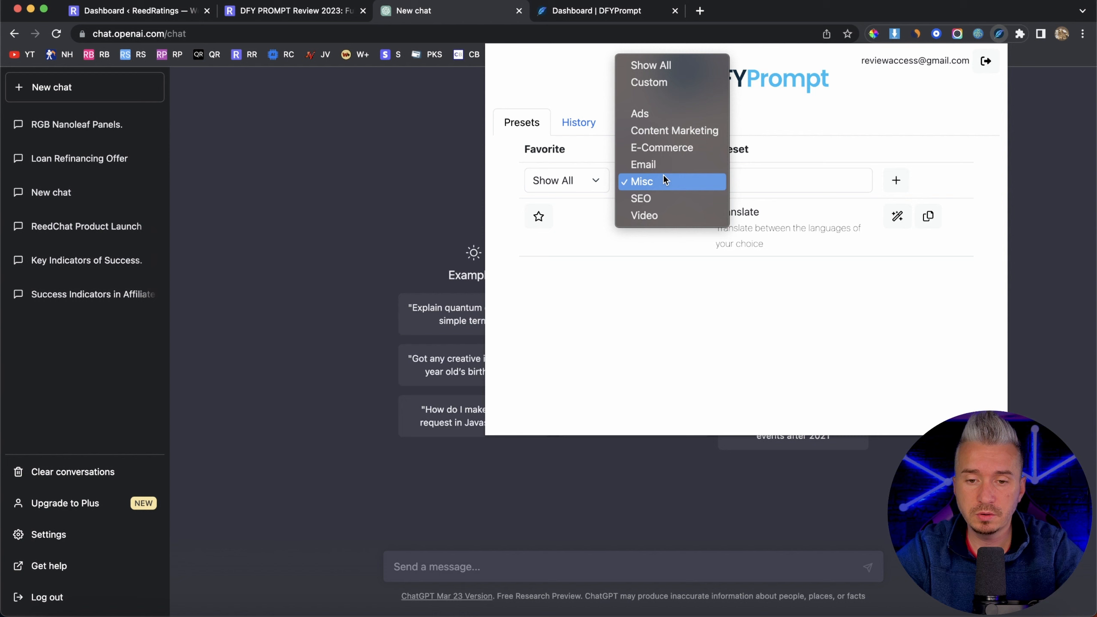
{"action": "left_click", "coordinate": [640, 198]}
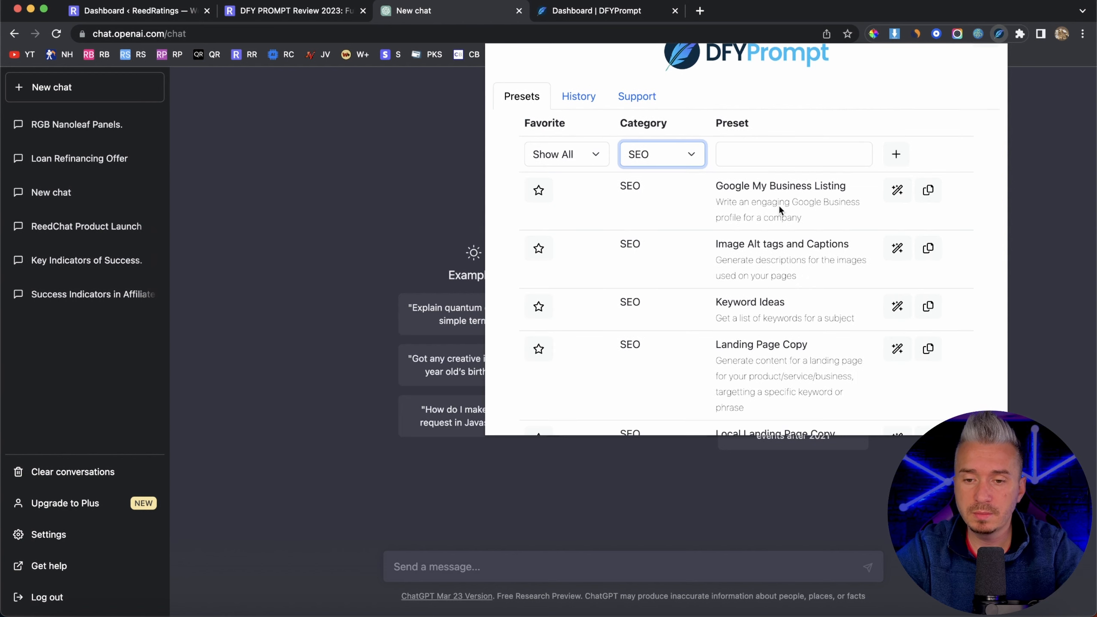
{"action": "scroll", "scroll_direction": "down", "scroll_amount": 3}
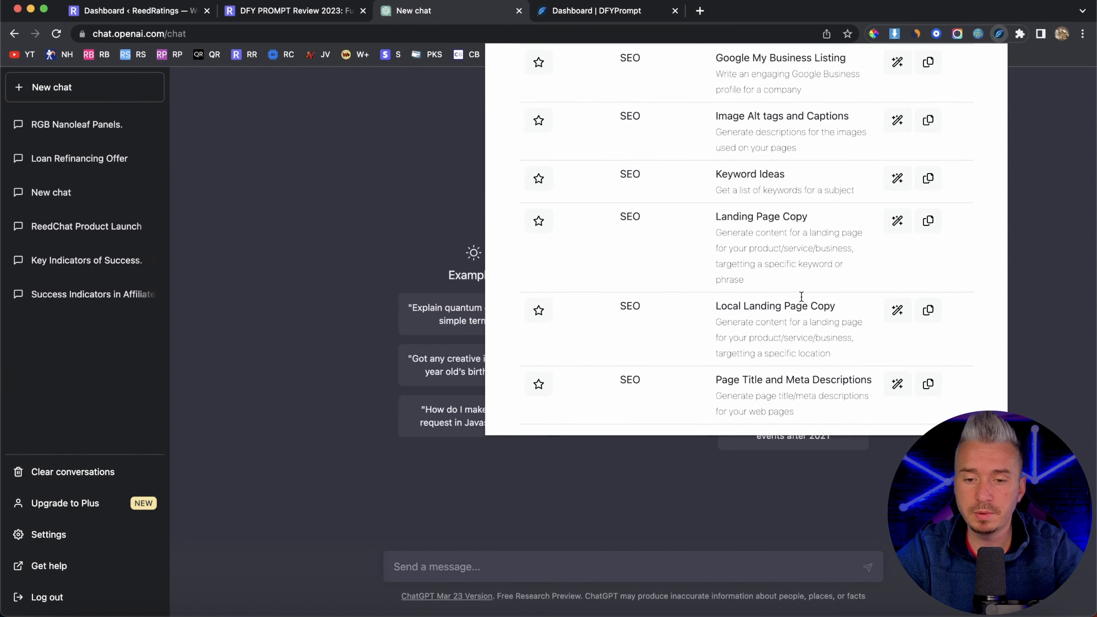
{"action": "left_click", "coordinate": [661, 180]}
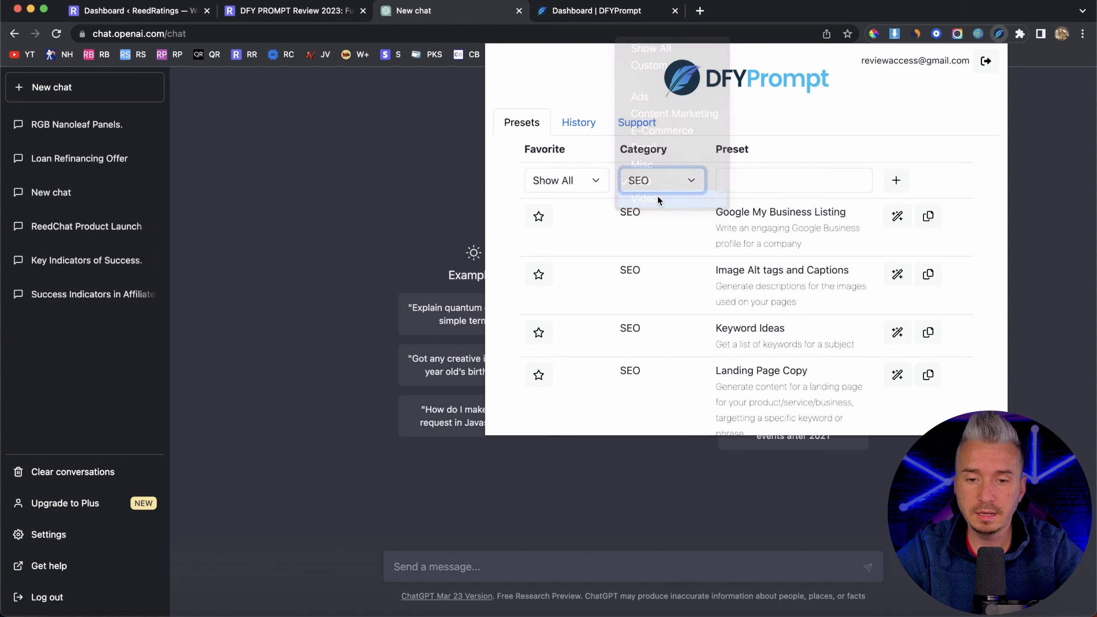
{"action": "left_click", "coordinate": [642, 199]}
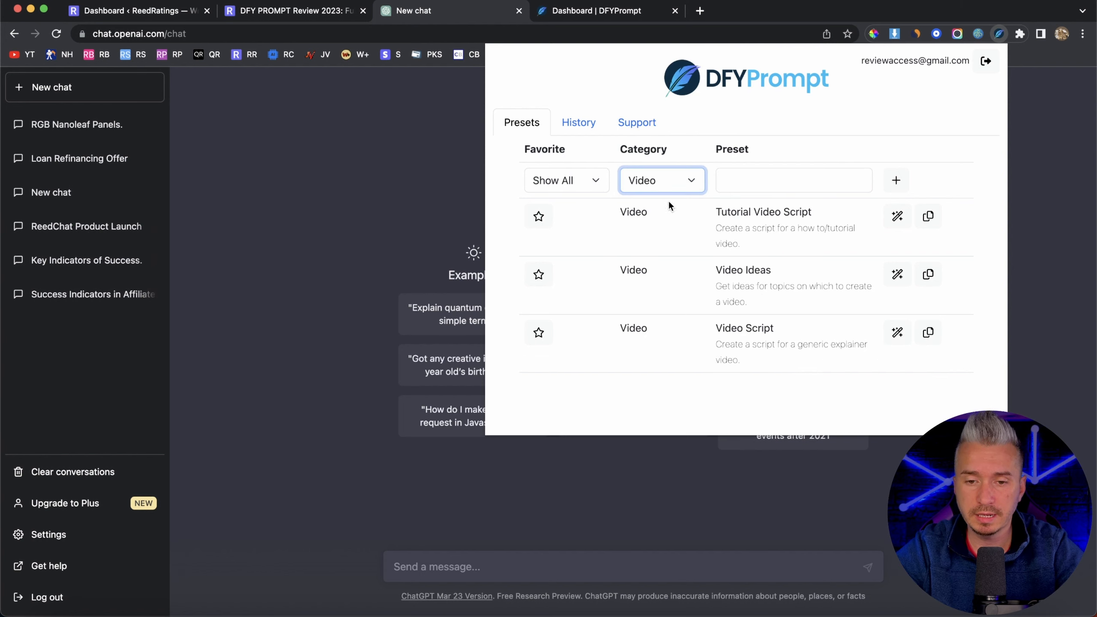
{"action": "left_click", "coordinate": [660, 180]}
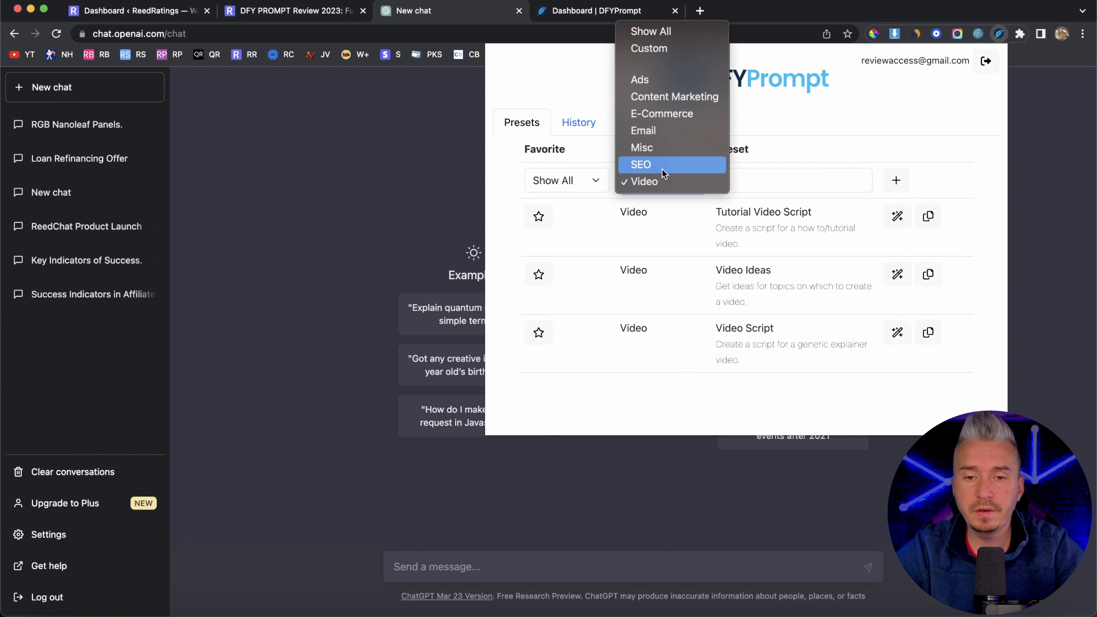
{"action": "left_click", "coordinate": [642, 130]}
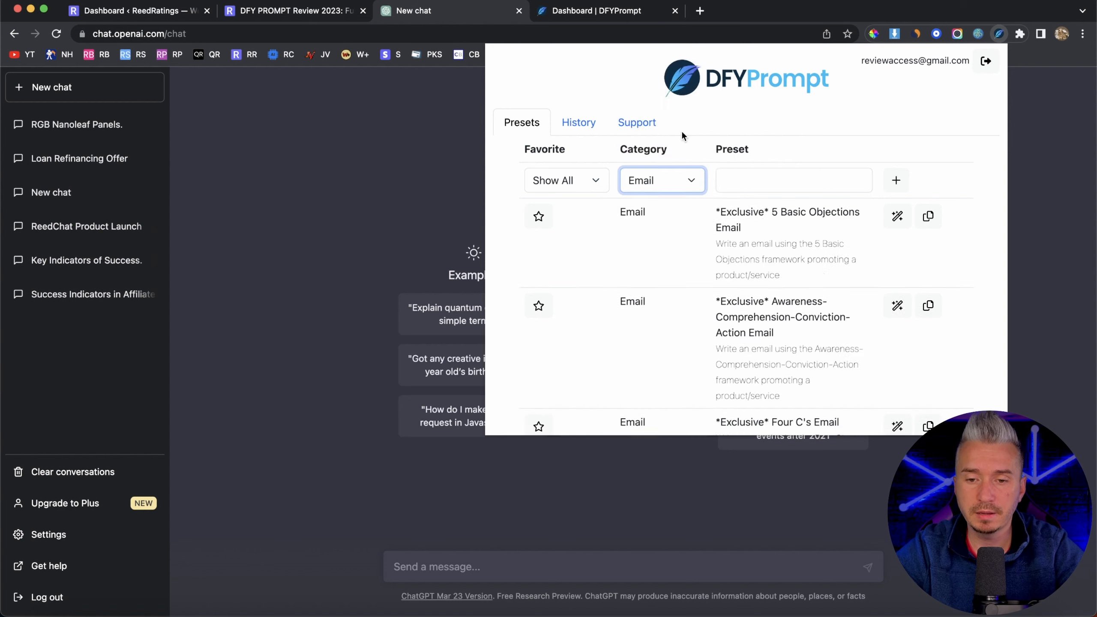
{"action": "scroll", "scroll_direction": "down", "scroll_amount": 3}
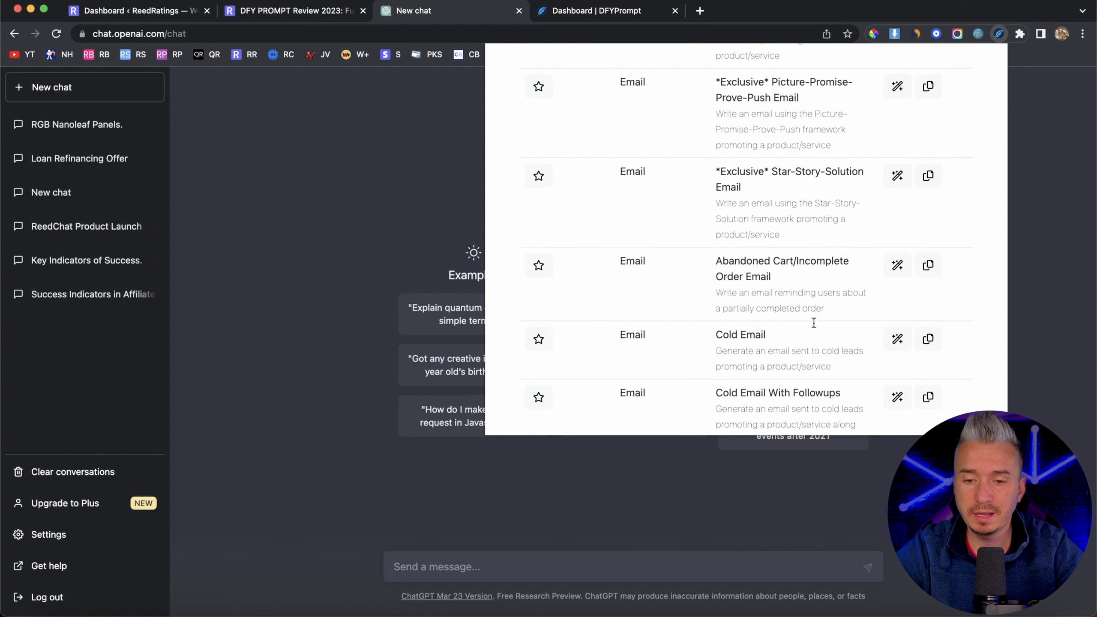
{"action": "scroll", "scroll_direction": "down", "scroll_amount": 3}
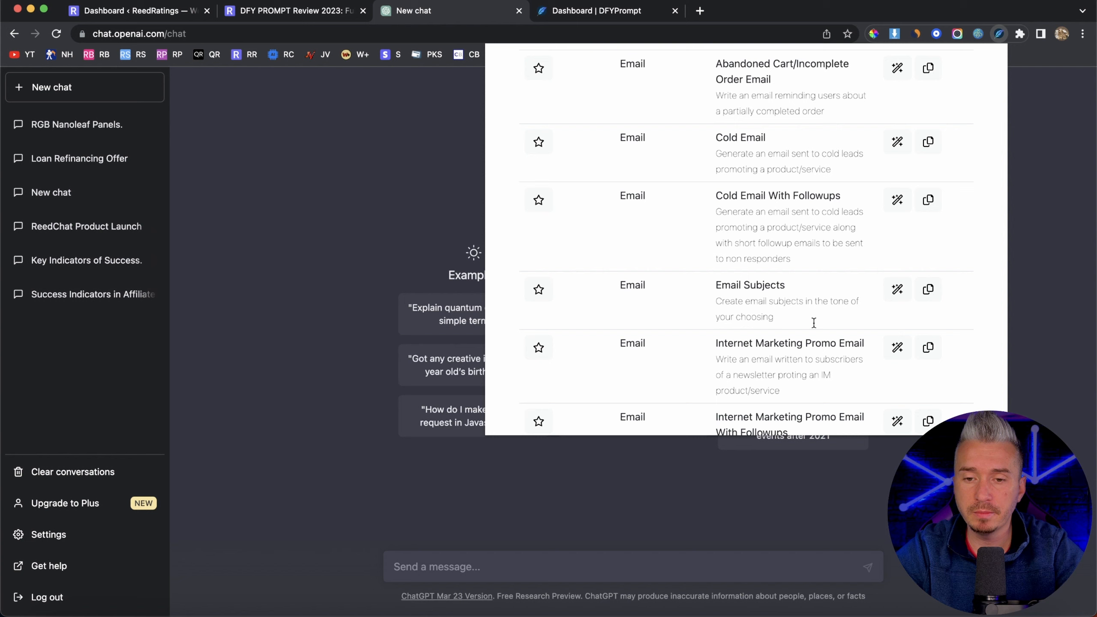
{"action": "mouse_move", "coordinate": [726, 157]}
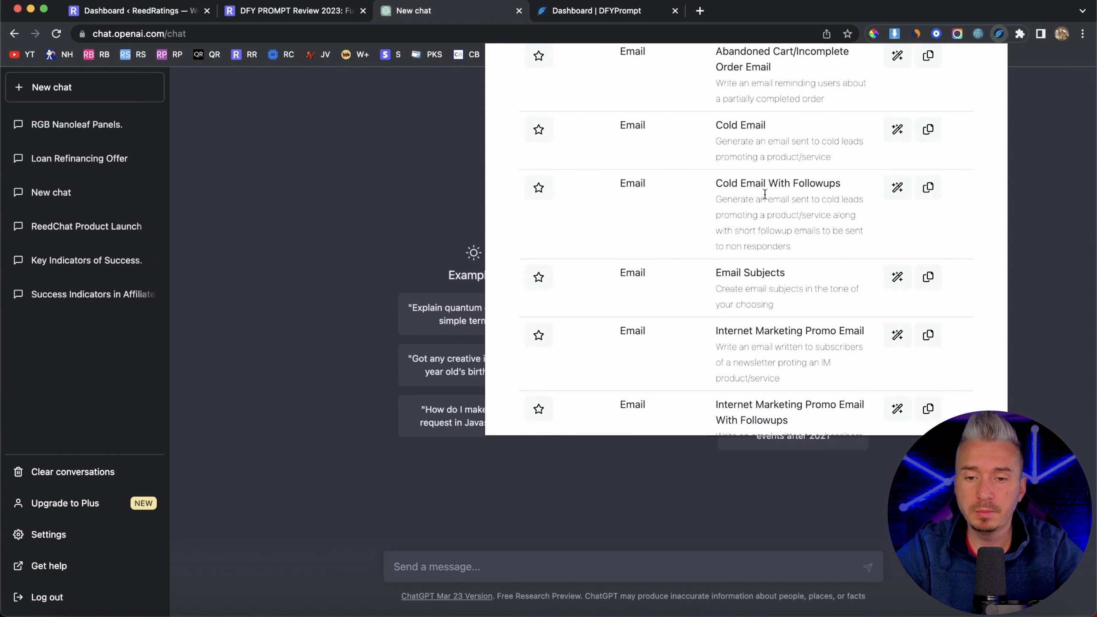
{"action": "mouse_move", "coordinate": [803, 196]}
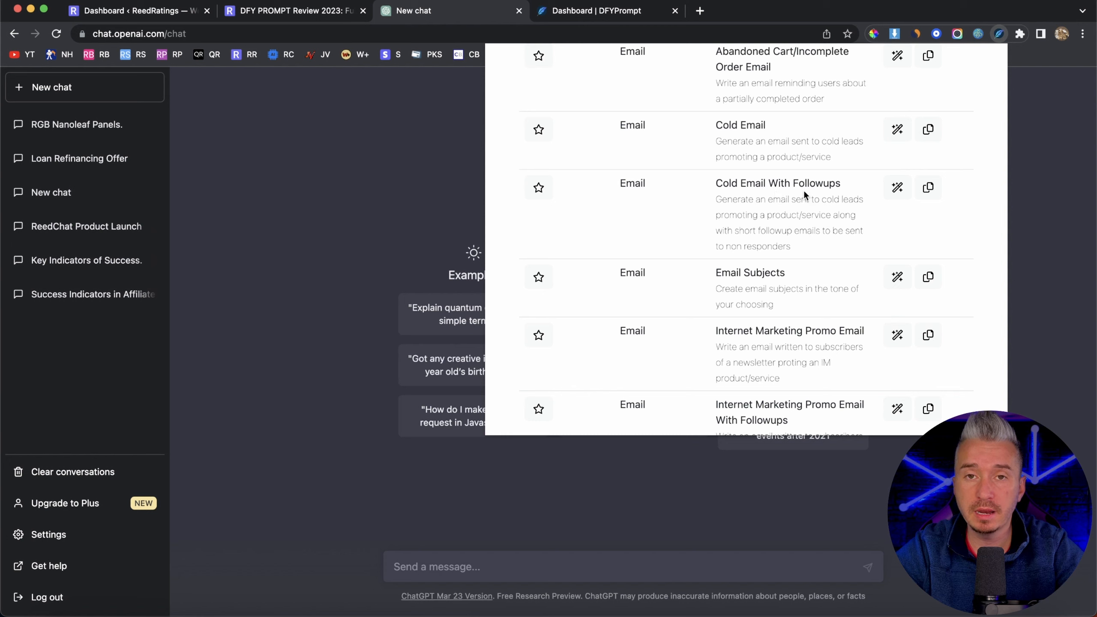
{"action": "mouse_move", "coordinate": [897, 188]}
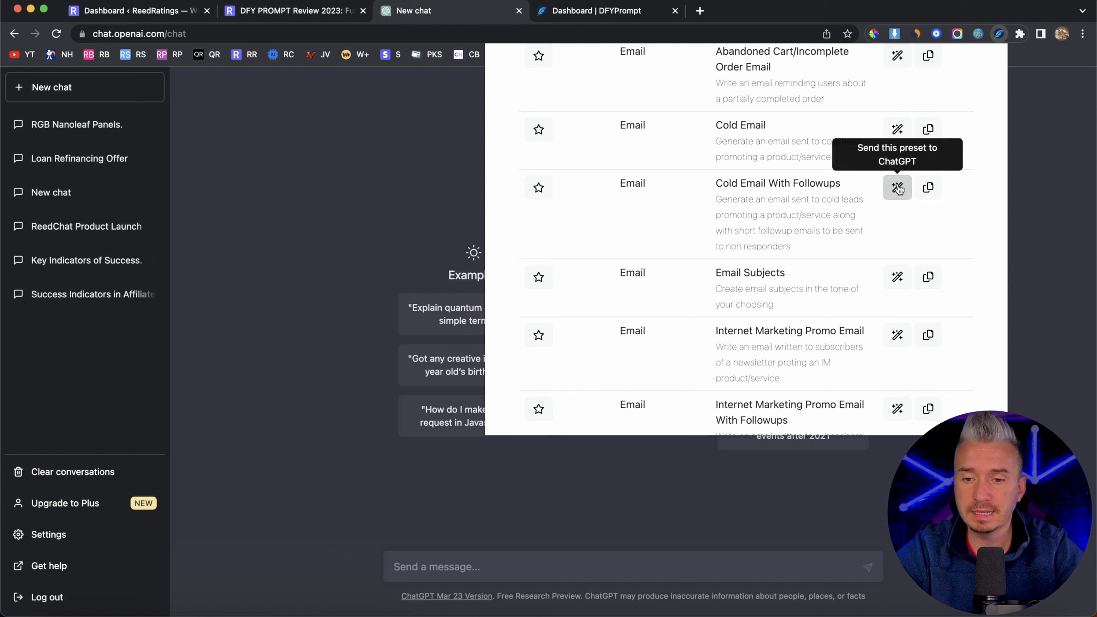
Run Cold Email With Followups for an SEO service targeting local businesses in New York.
{"action": "left_click", "coordinate": [897, 188]}
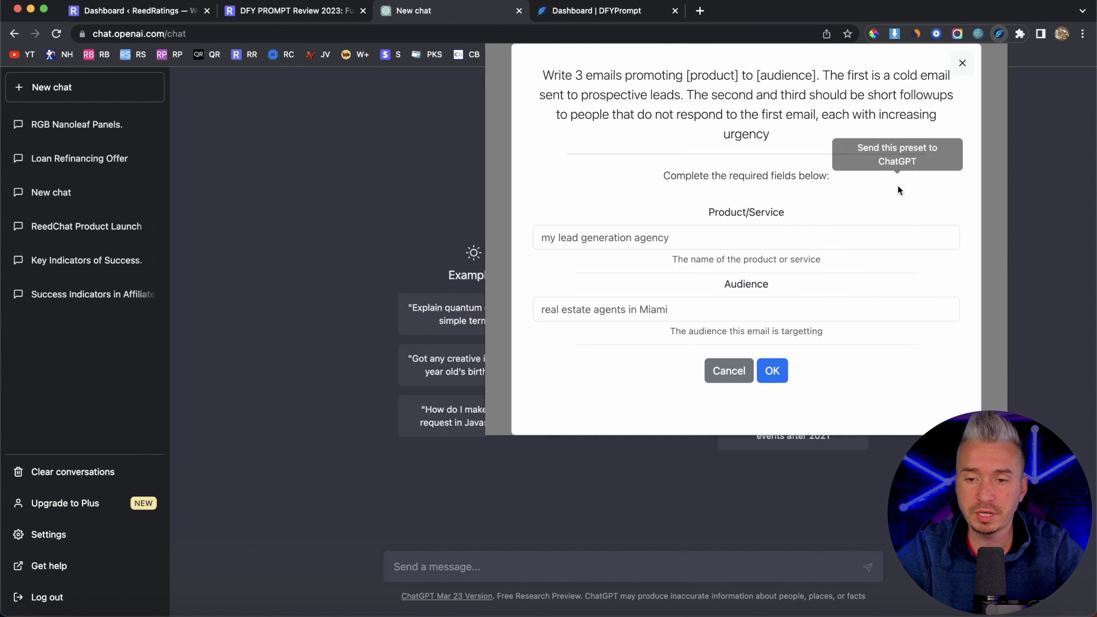
{"action": "mouse_move", "coordinate": [709, 227]}
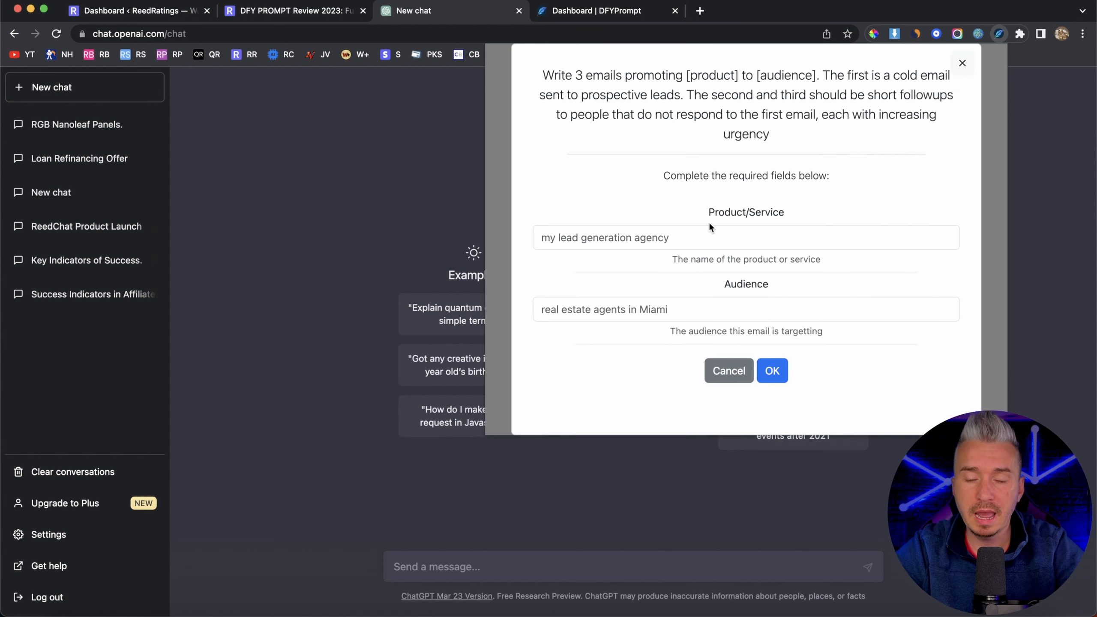
{"action": "mouse_move", "coordinate": [677, 237]}
{"action": "type", "text": "Darius"}
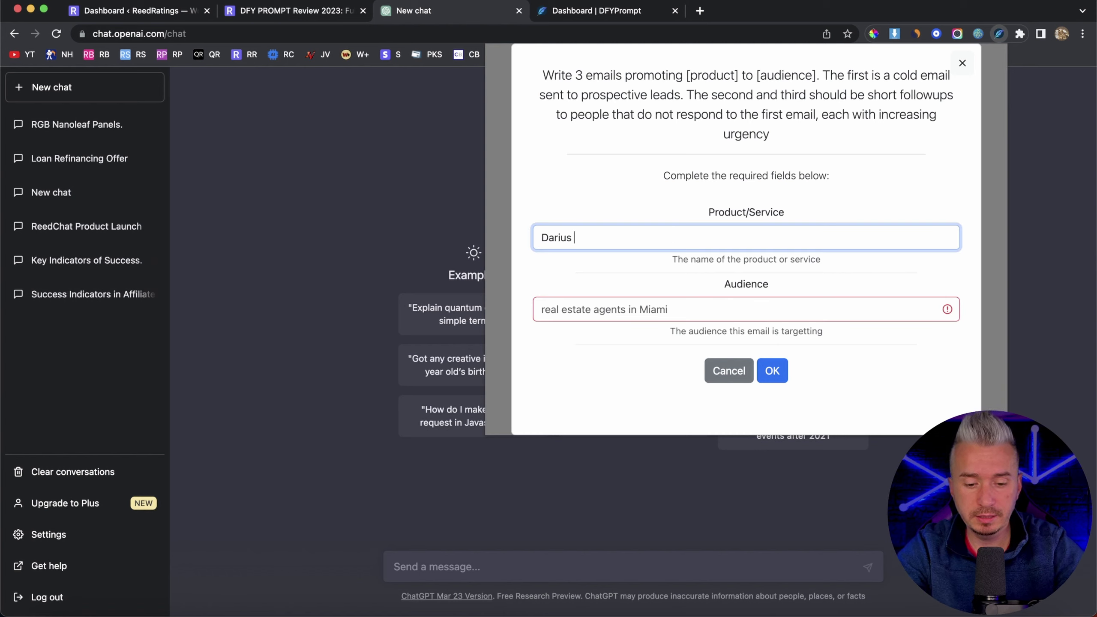
{"action": "type", "text": "SEO"}
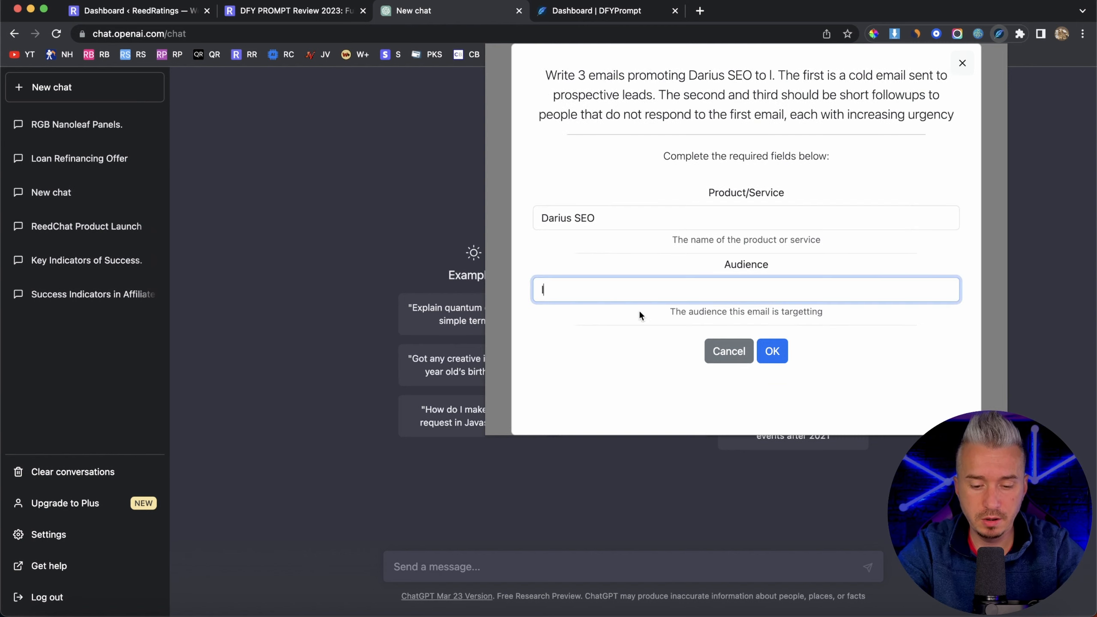
{"action": "type", "text": "local bus"}
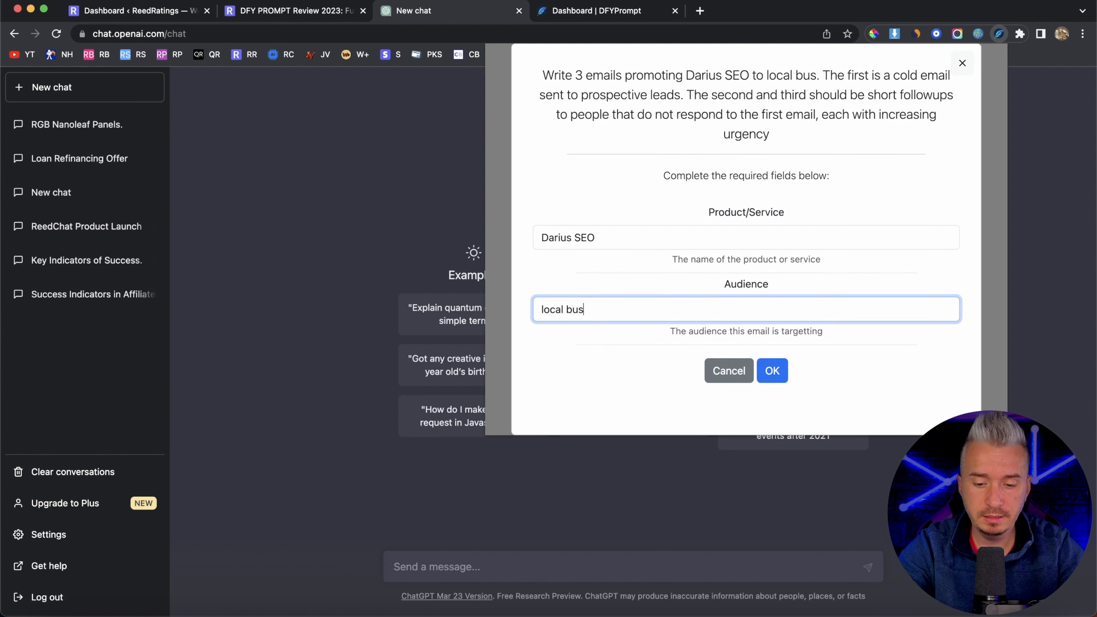
{"action": "type", "text": "inesses in New"}
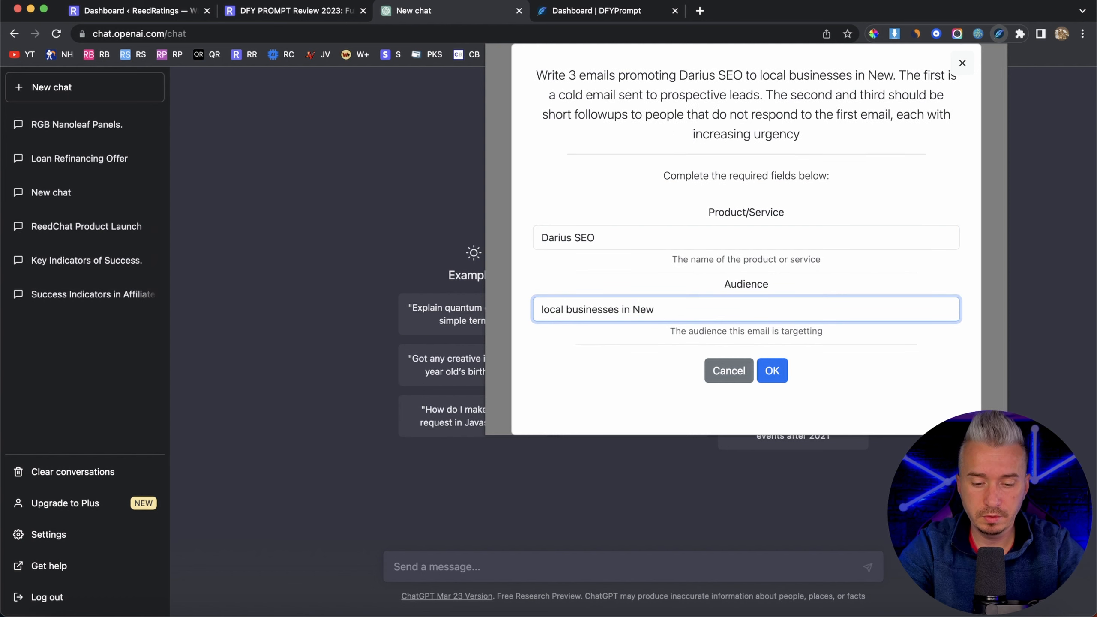
{"action": "type", "text": "York"}
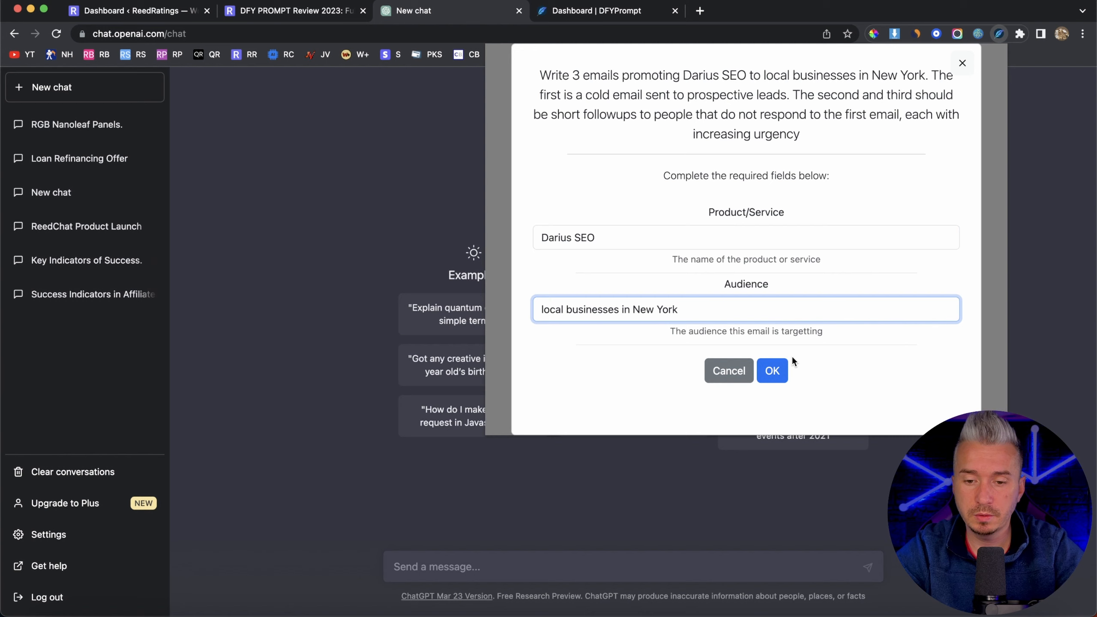
{"action": "left_click", "coordinate": [772, 371]}
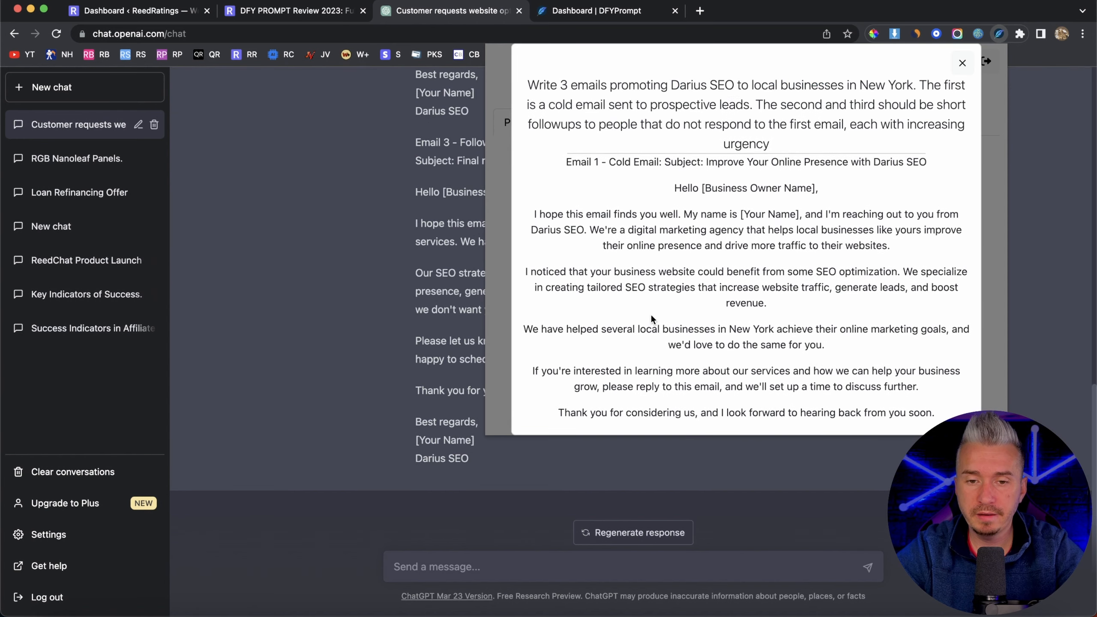
Scroll through the three generated emails and close the DFYPrompt result window.
{"action": "scroll", "scroll_direction": "down", "scroll_amount": 3}
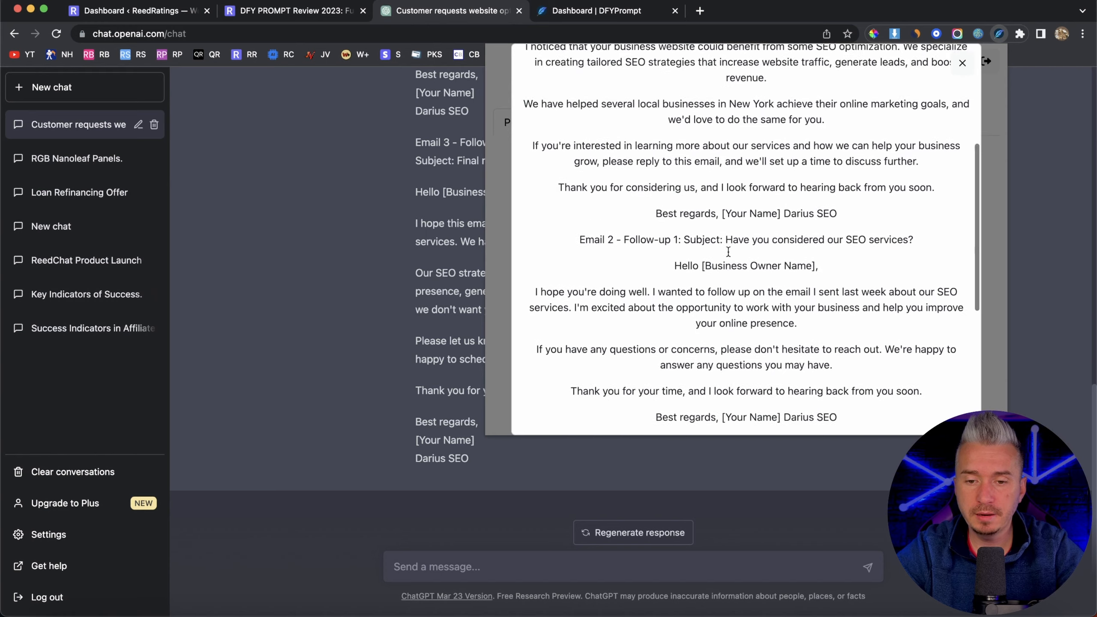
{"action": "scroll", "scroll_direction": "down", "scroll_amount": 3}
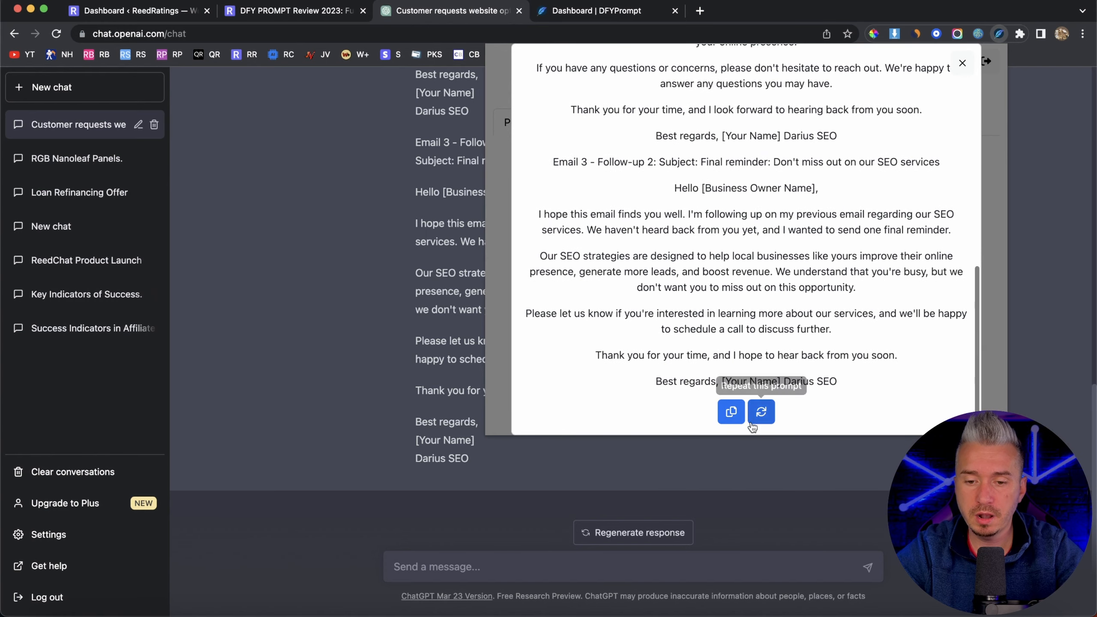
{"action": "left_click", "coordinate": [960, 63]}
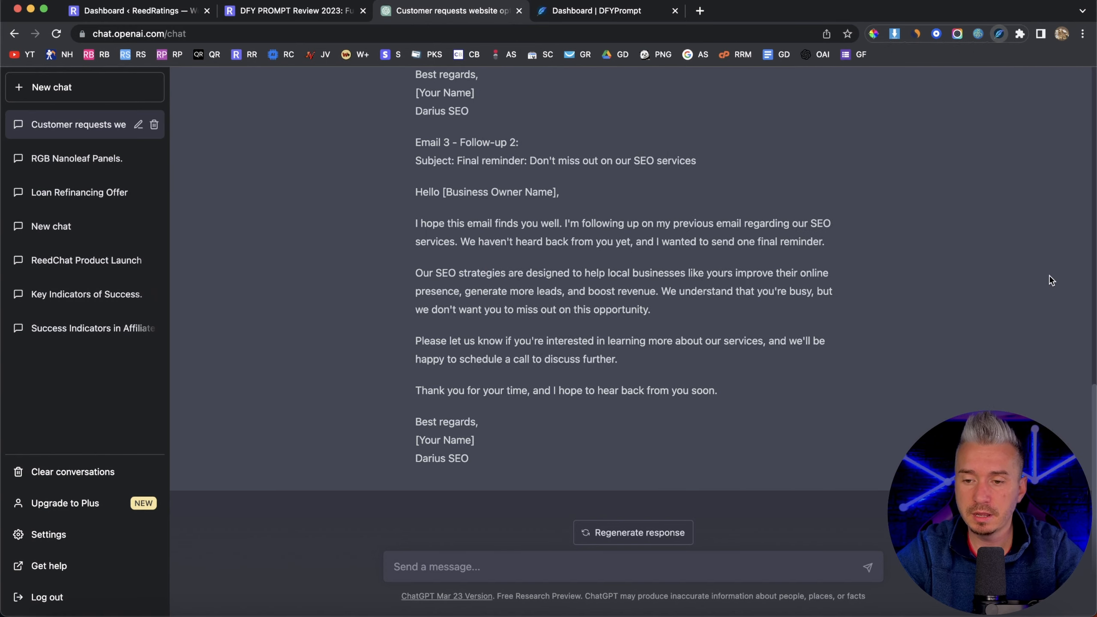
{"action": "scroll", "scroll_direction": "up", "scroll_amount": 3}
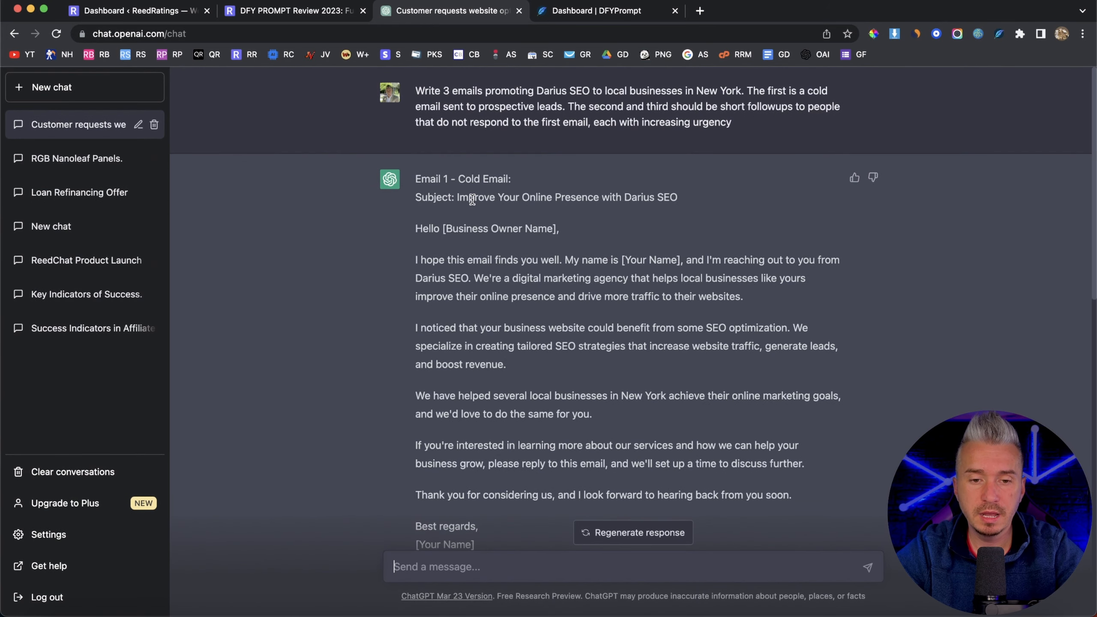
{"action": "mouse_move", "coordinate": [549, 199]}
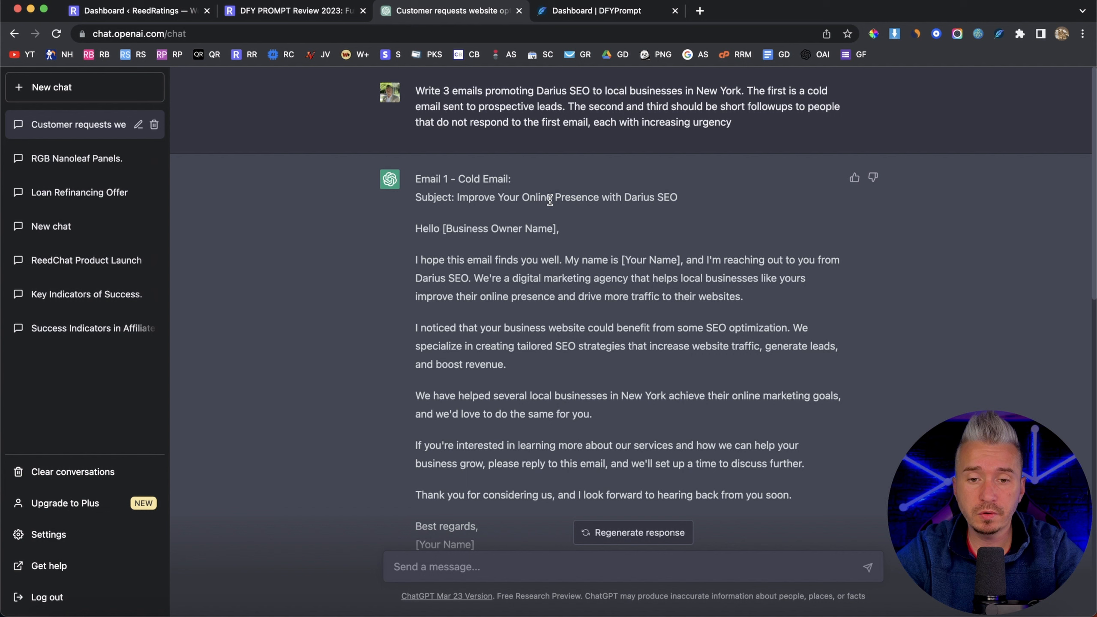
{"action": "scroll", "scroll_direction": "down", "scroll_amount": 3}
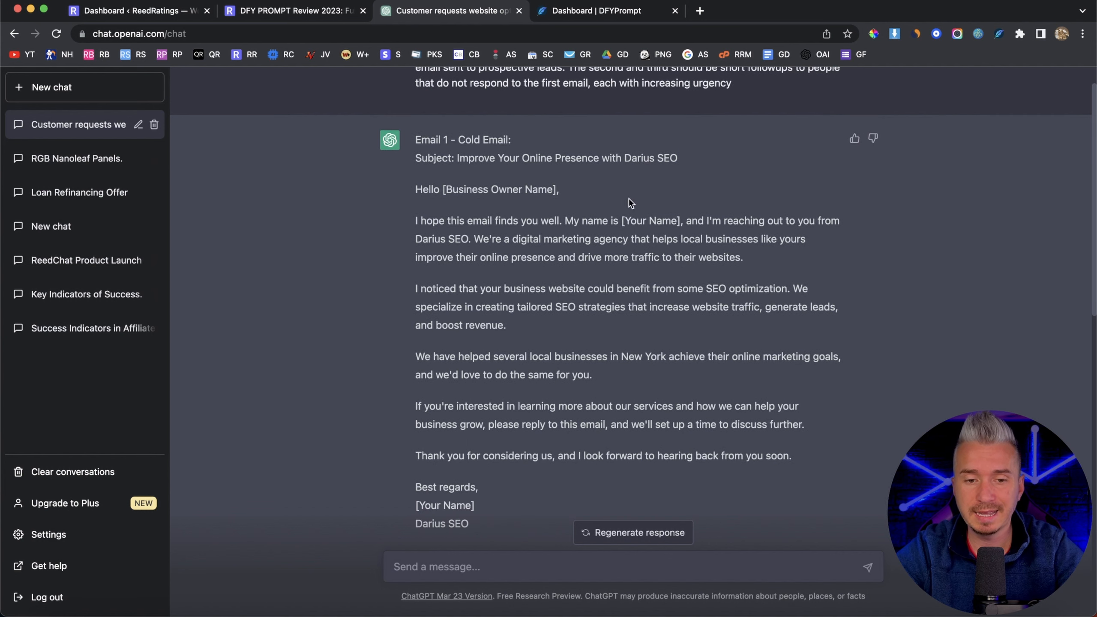
{"action": "mouse_move", "coordinate": [549, 246]}
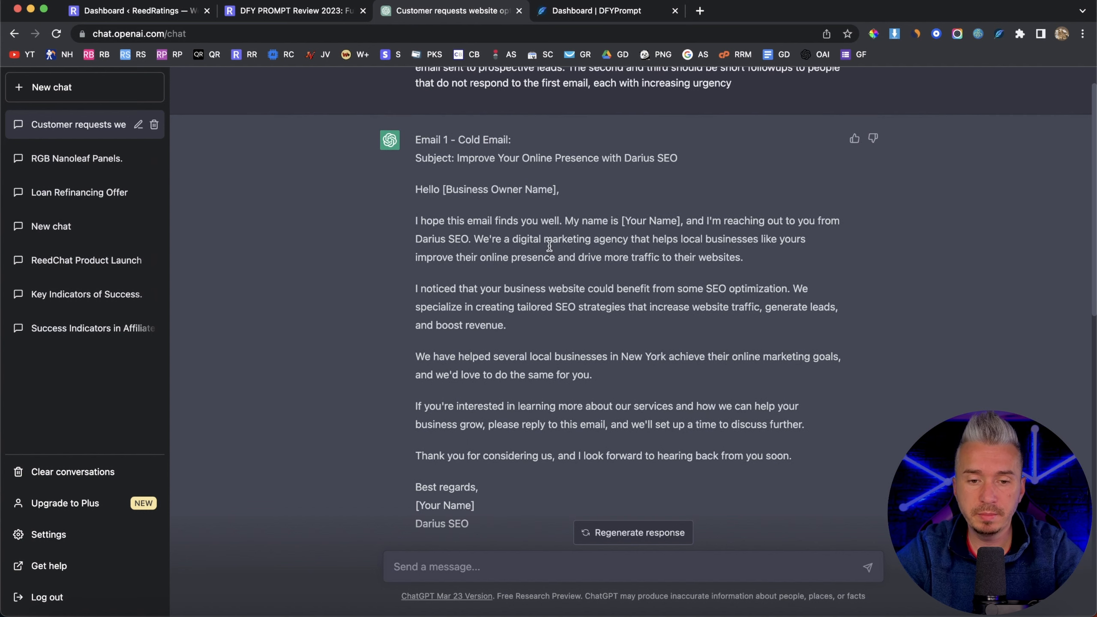
{"action": "scroll", "scroll_direction": "down", "scroll_amount": 3}
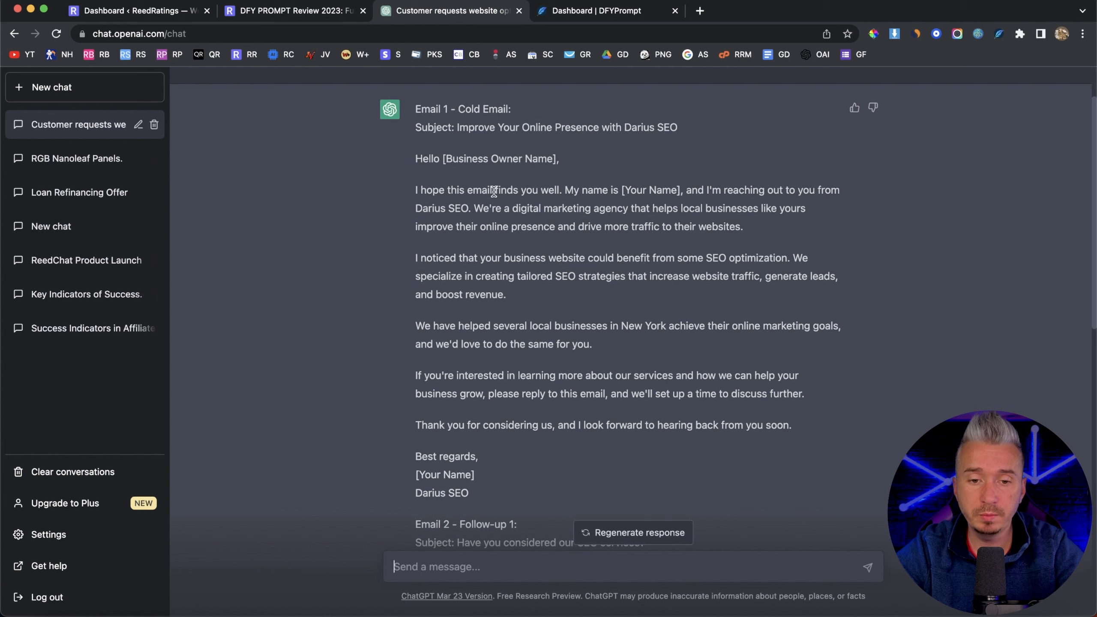
{"action": "mouse_move", "coordinate": [734, 191]}
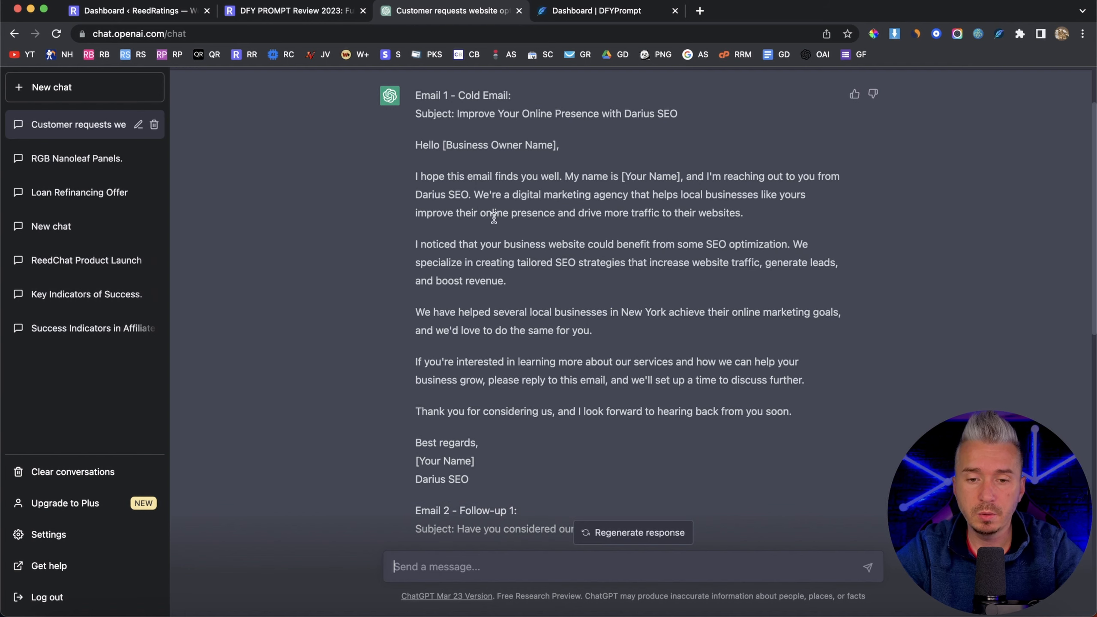
{"action": "mouse_move", "coordinate": [684, 206]}
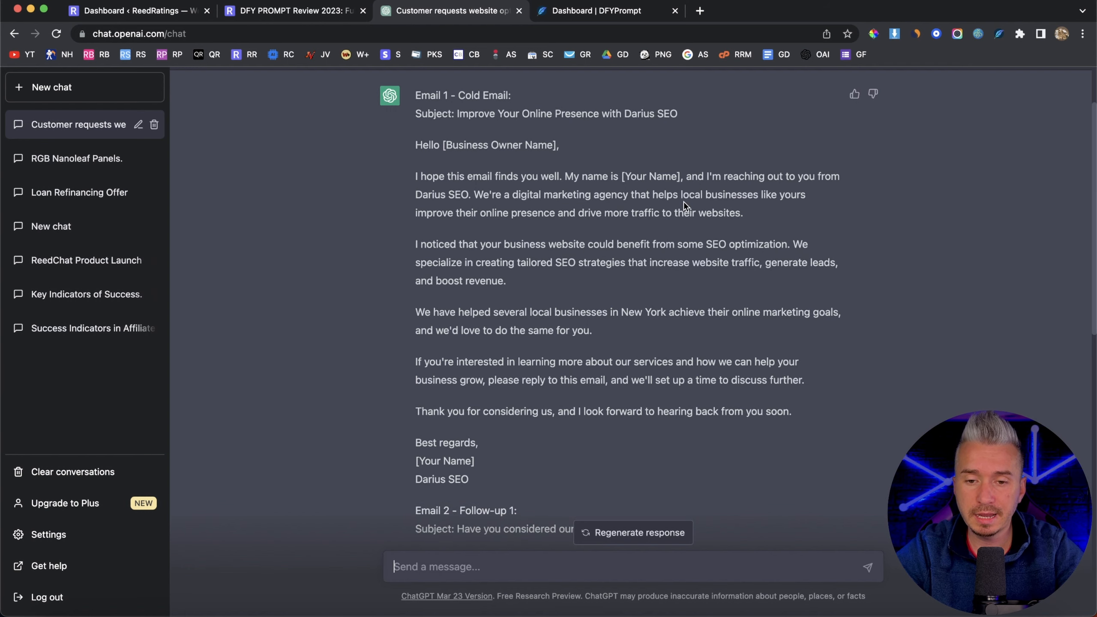
{"action": "mouse_move", "coordinate": [535, 225]}
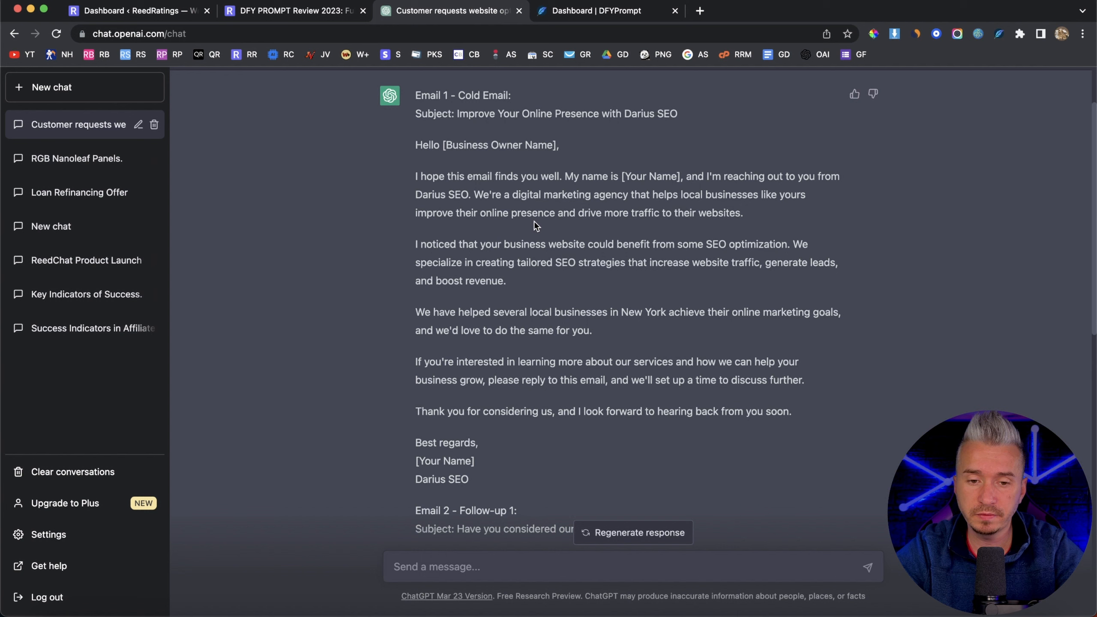
{"action": "mouse_move", "coordinate": [610, 226]}
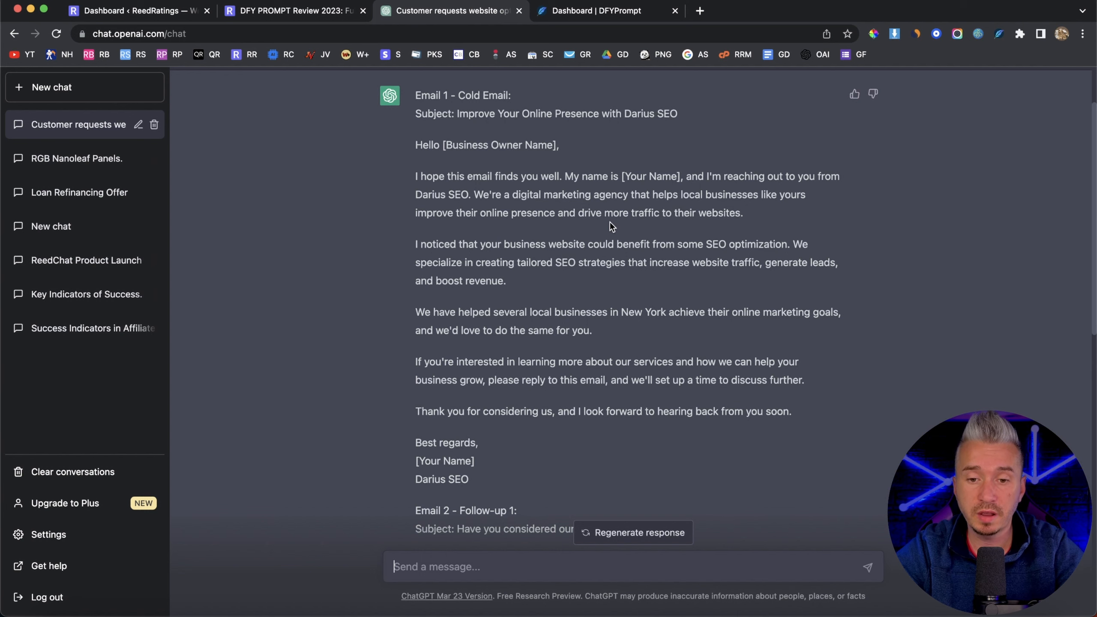
{"action": "scroll", "scroll_direction": "down", "scroll_amount": 3}
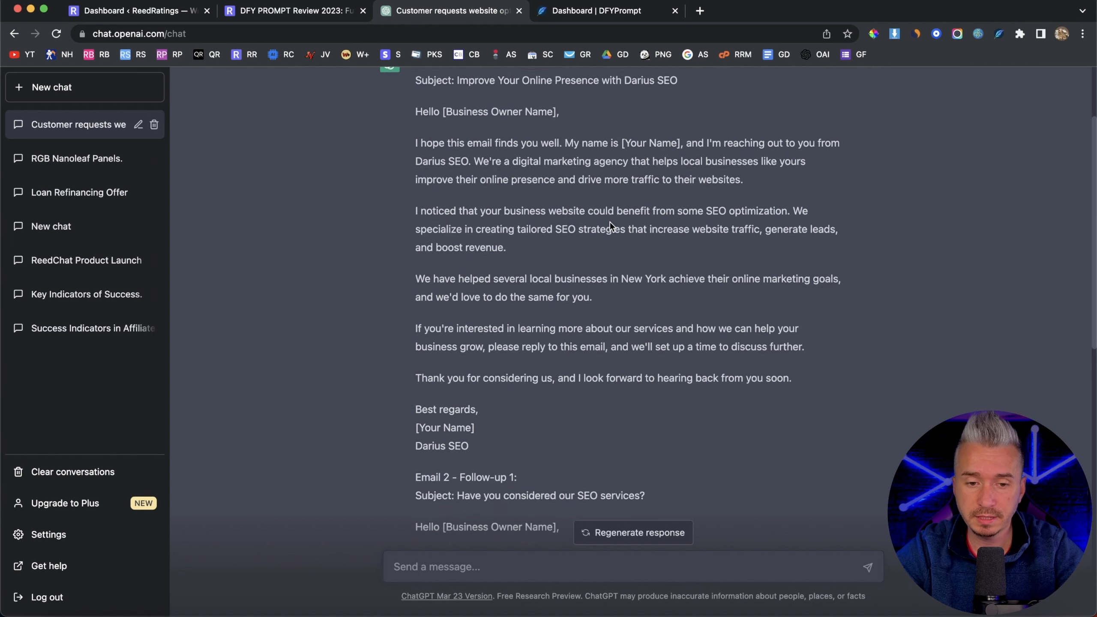
{"action": "scroll", "scroll_direction": "down", "scroll_amount": 3}
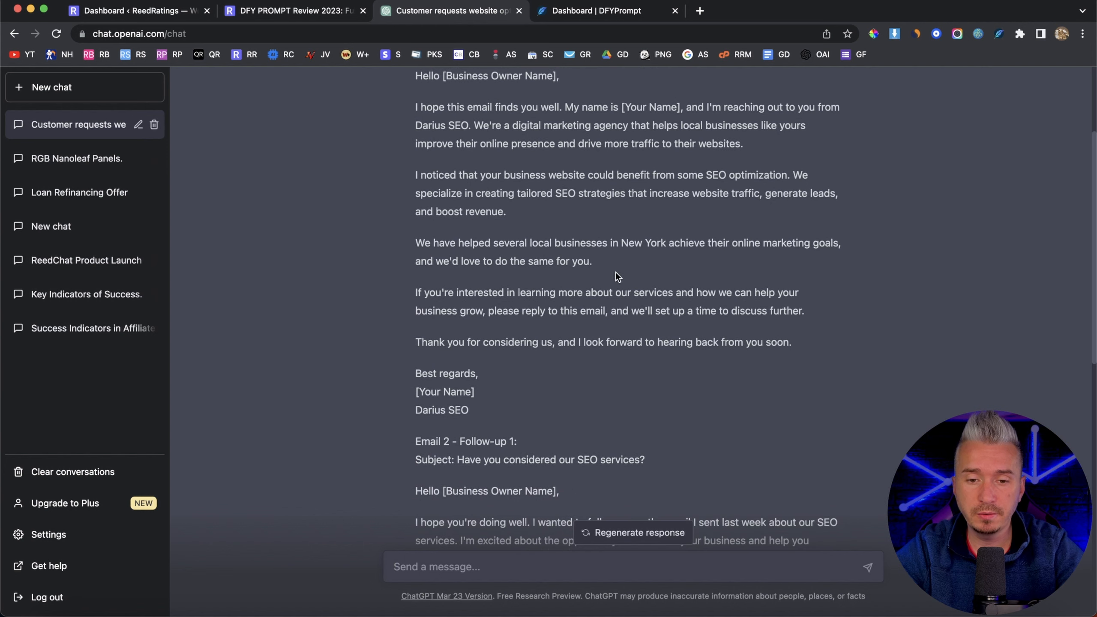
{"action": "scroll", "scroll_direction": "down", "scroll_amount": 3}
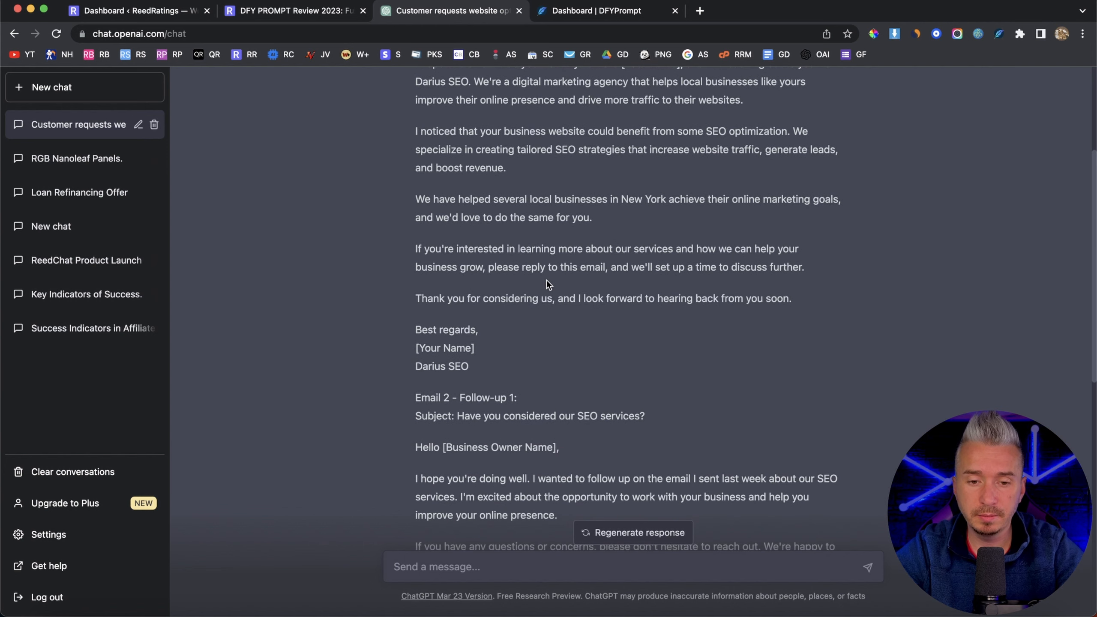
{"action": "scroll", "scroll_direction": "down", "scroll_amount": 3}
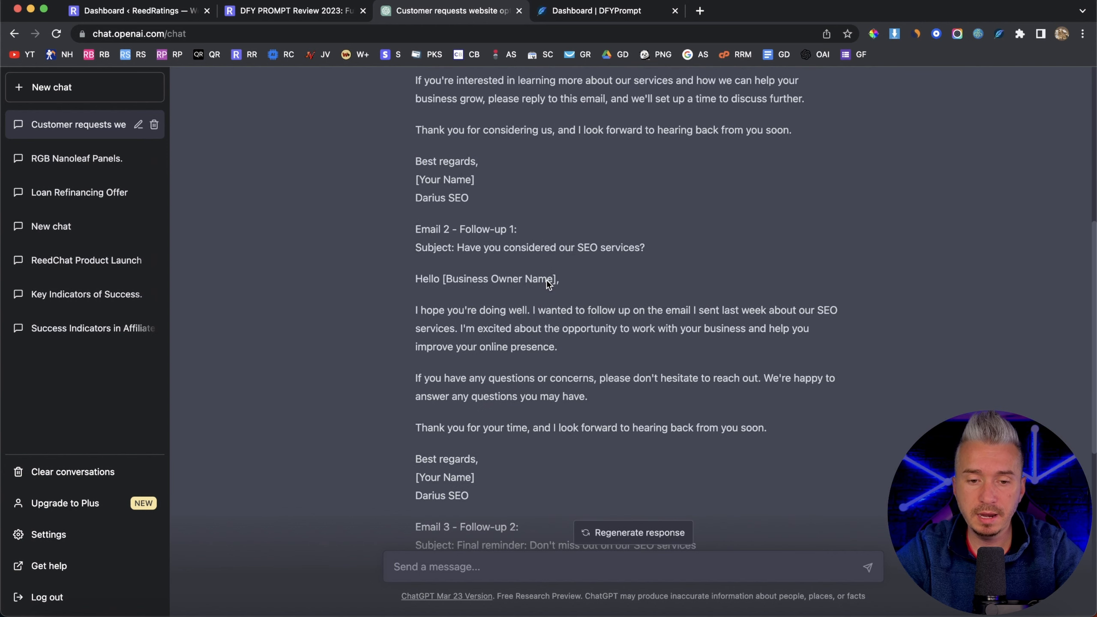
{"action": "scroll", "scroll_direction": "down", "scroll_amount": 3}
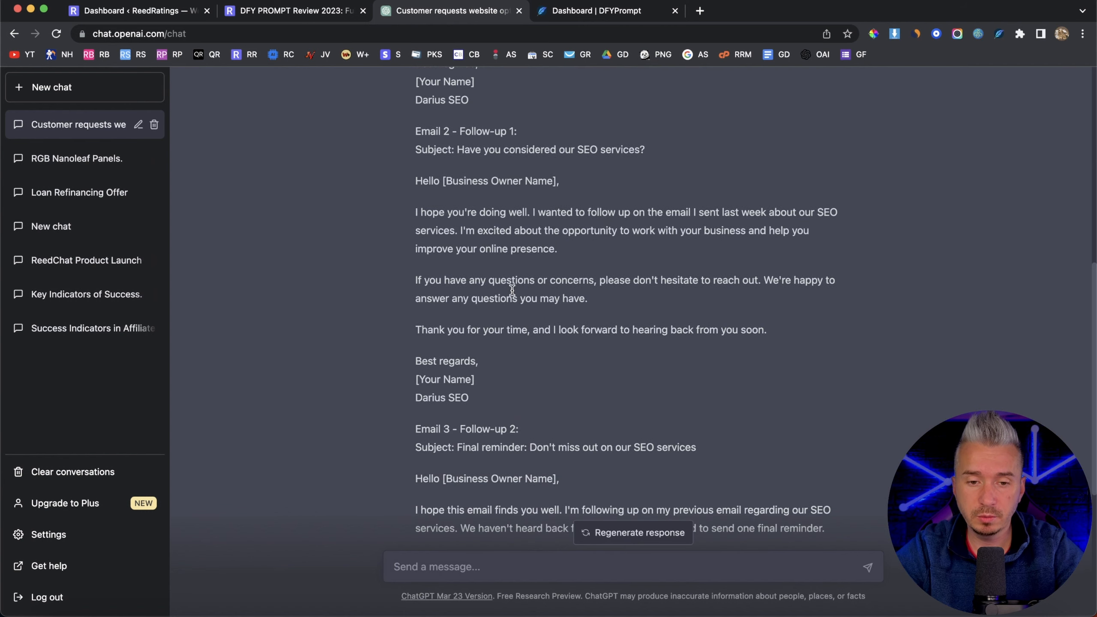
{"action": "scroll", "scroll_direction": "down", "scroll_amount": 3}
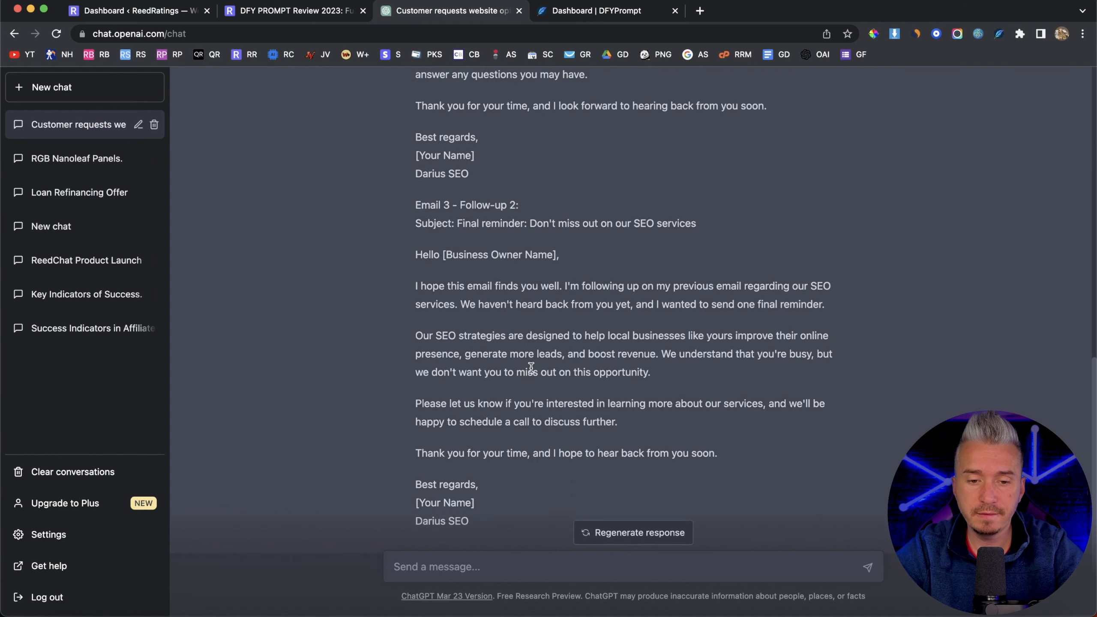
{"action": "scroll", "scroll_direction": "up", "scroll_amount": 3}
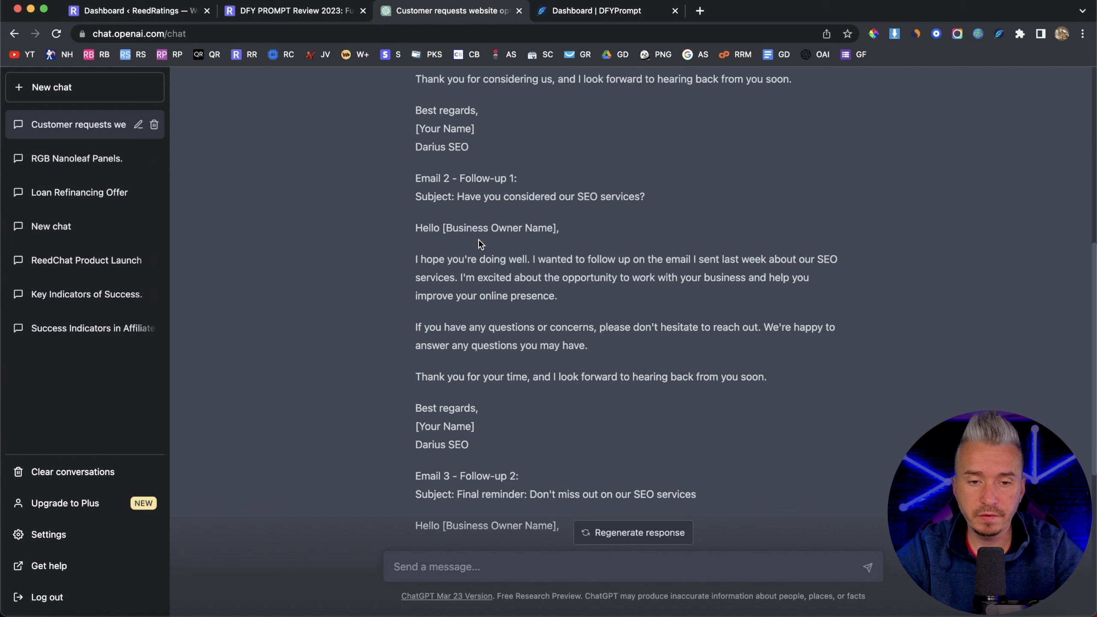
{"action": "scroll", "scroll_direction": "down", "scroll_amount": 3}
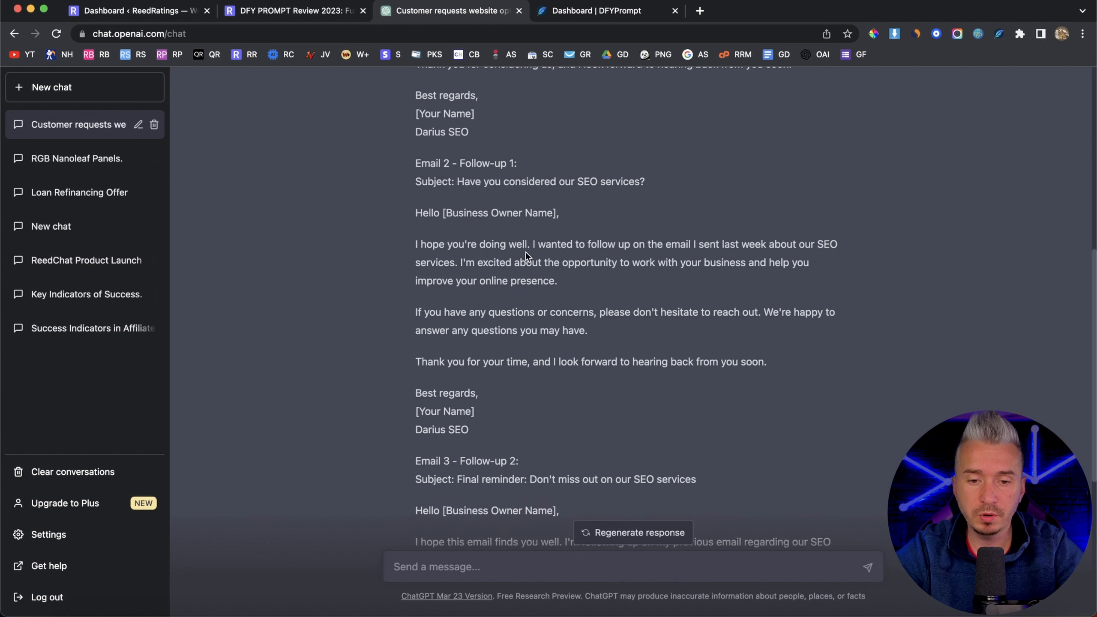
{"action": "mouse_move", "coordinate": [671, 256]}
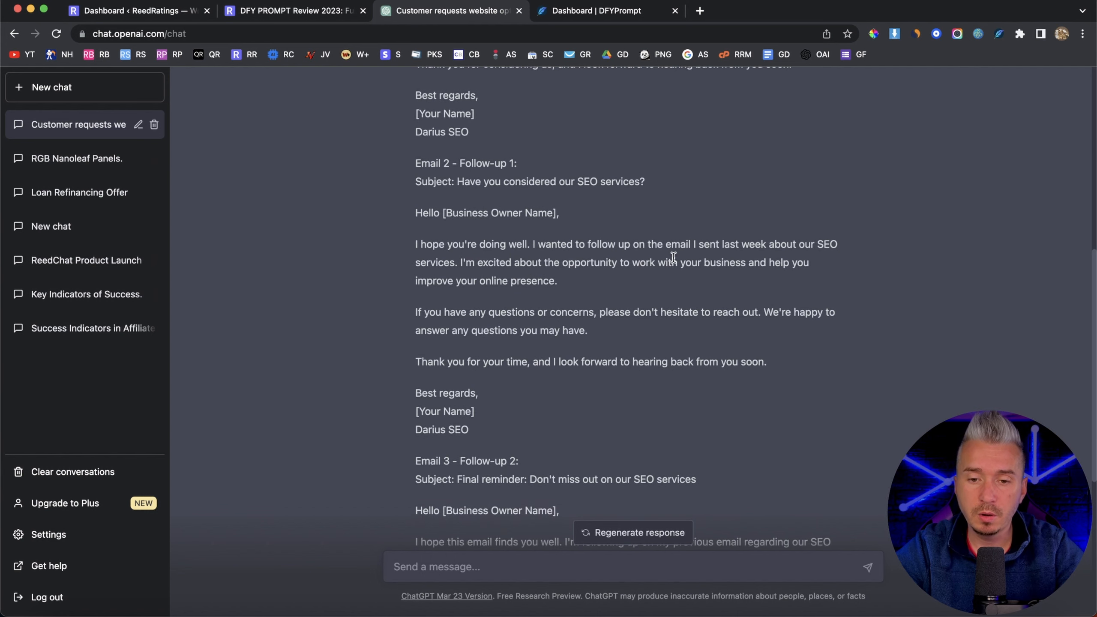
{"action": "mouse_move", "coordinate": [825, 263]}
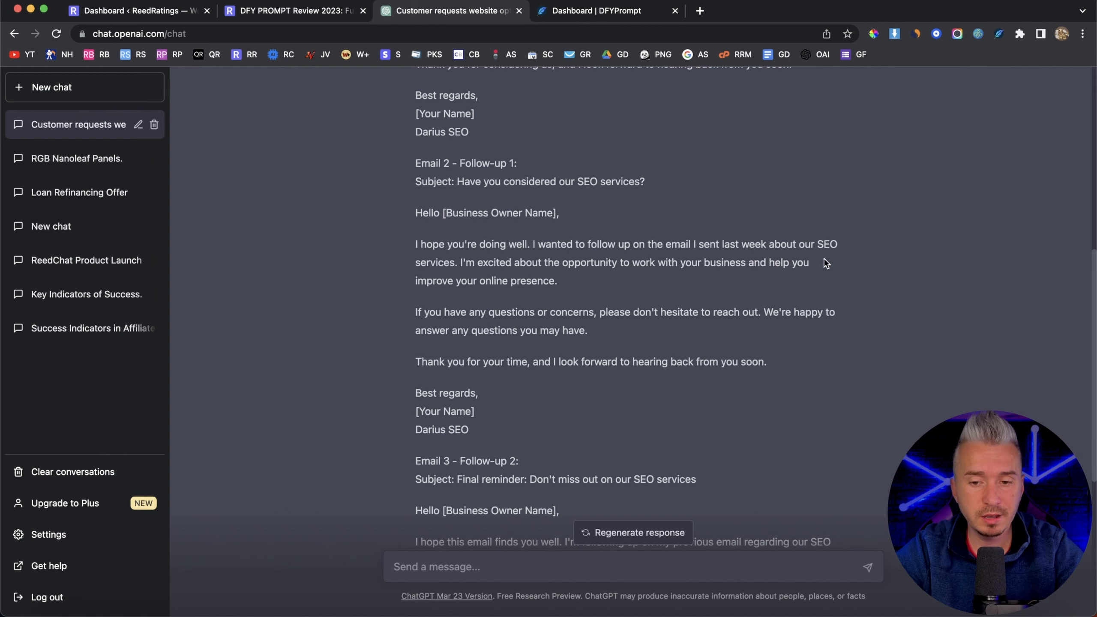
{"action": "mouse_move", "coordinate": [486, 278]}
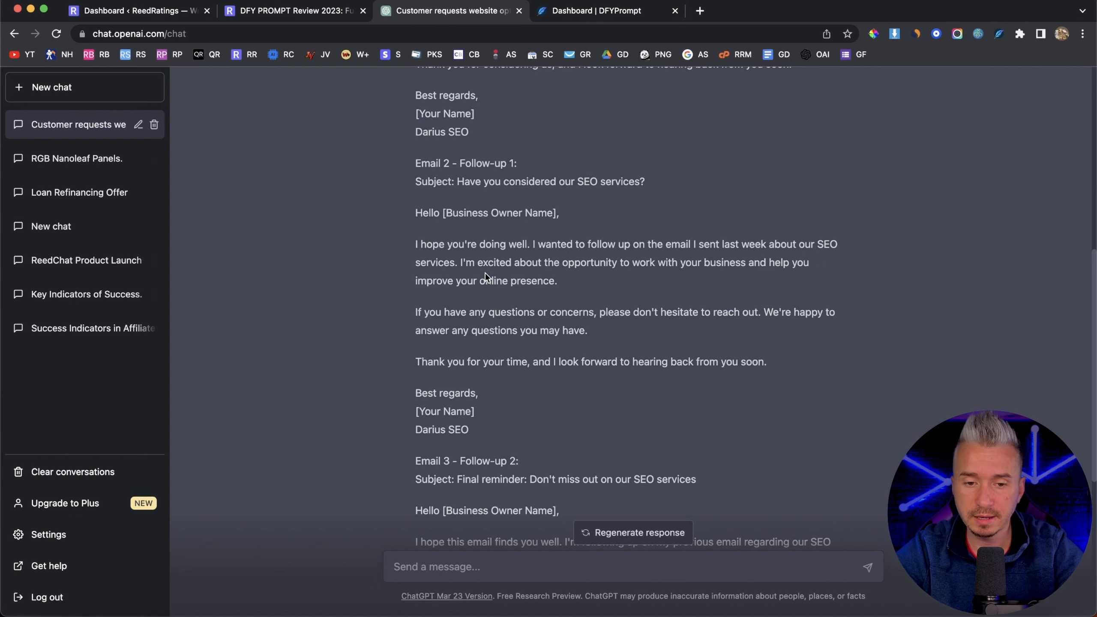
{"action": "scroll", "scroll_direction": "down", "scroll_amount": 3}
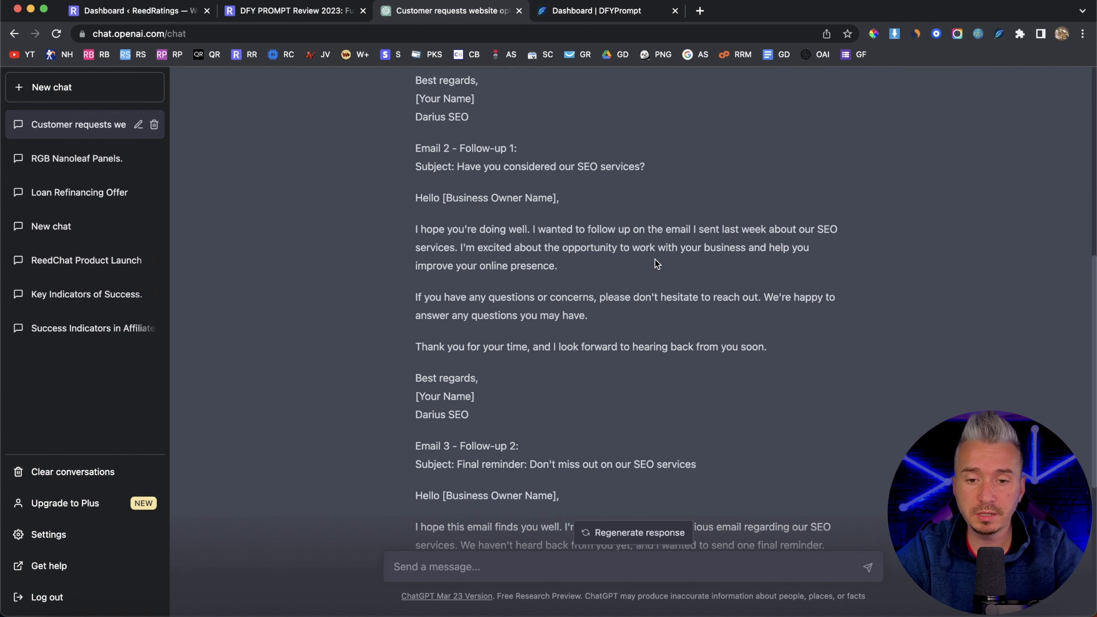
{"action": "mouse_move", "coordinate": [591, 271]}
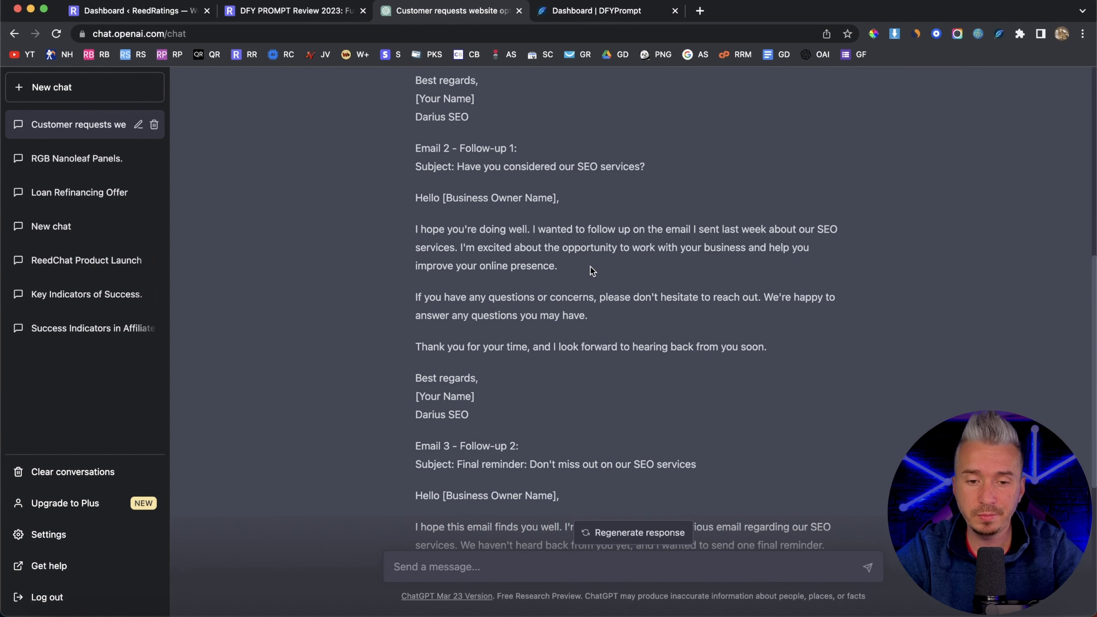
{"action": "scroll", "scroll_direction": "down", "scroll_amount": 3}
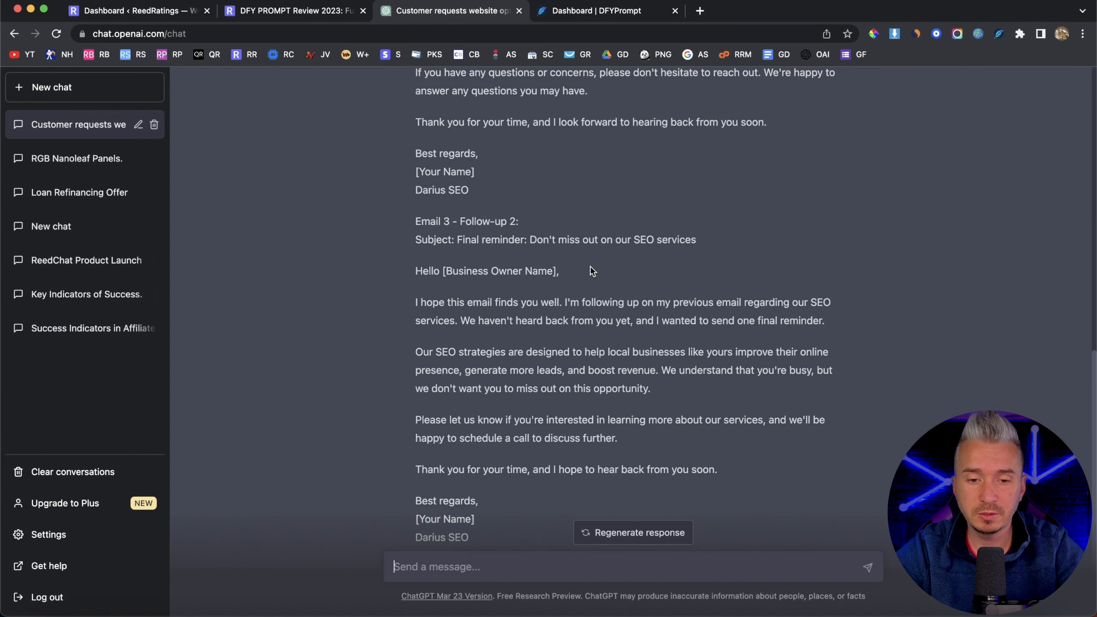
{"action": "scroll", "scroll_direction": "up", "scroll_amount": 3}
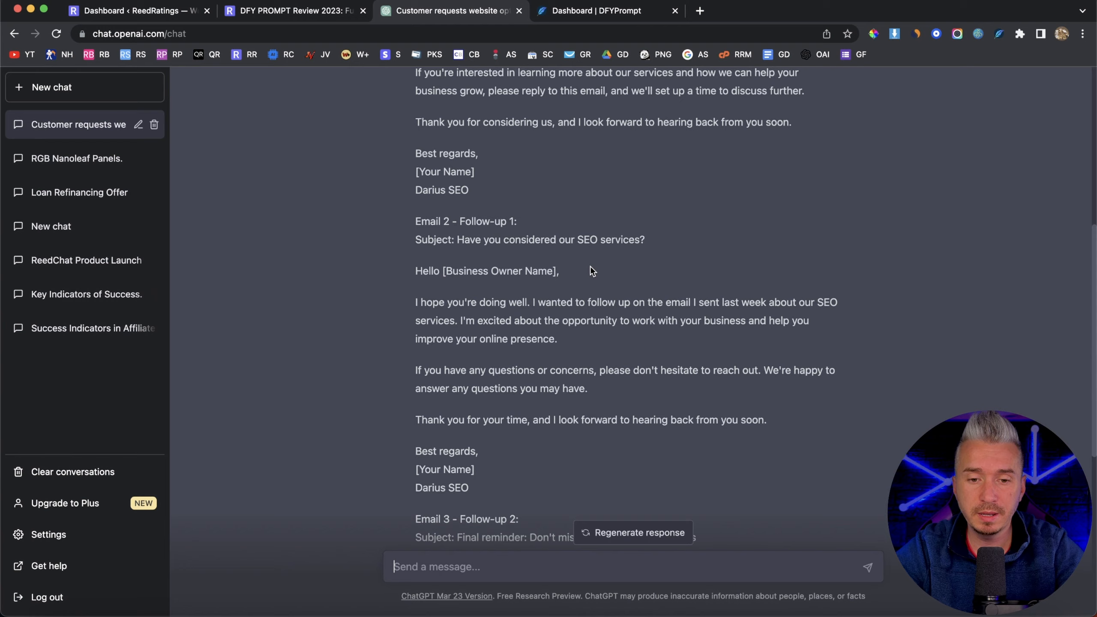
{"action": "scroll", "scroll_direction": "up", "scroll_amount": 3}
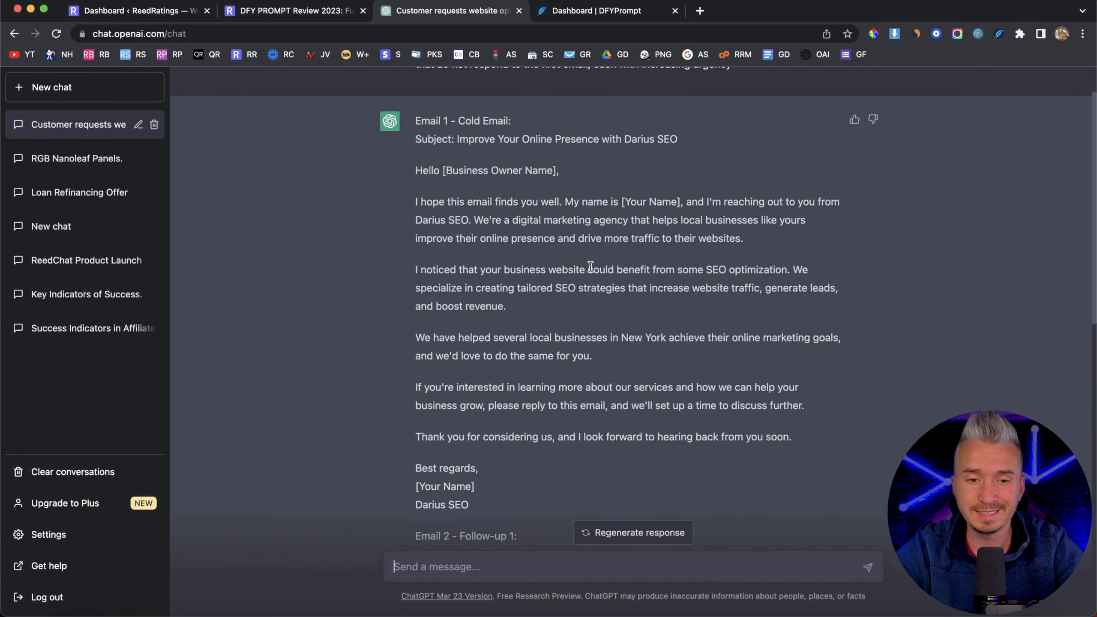
{"action": "scroll", "scroll_direction": "down", "scroll_amount": 3}
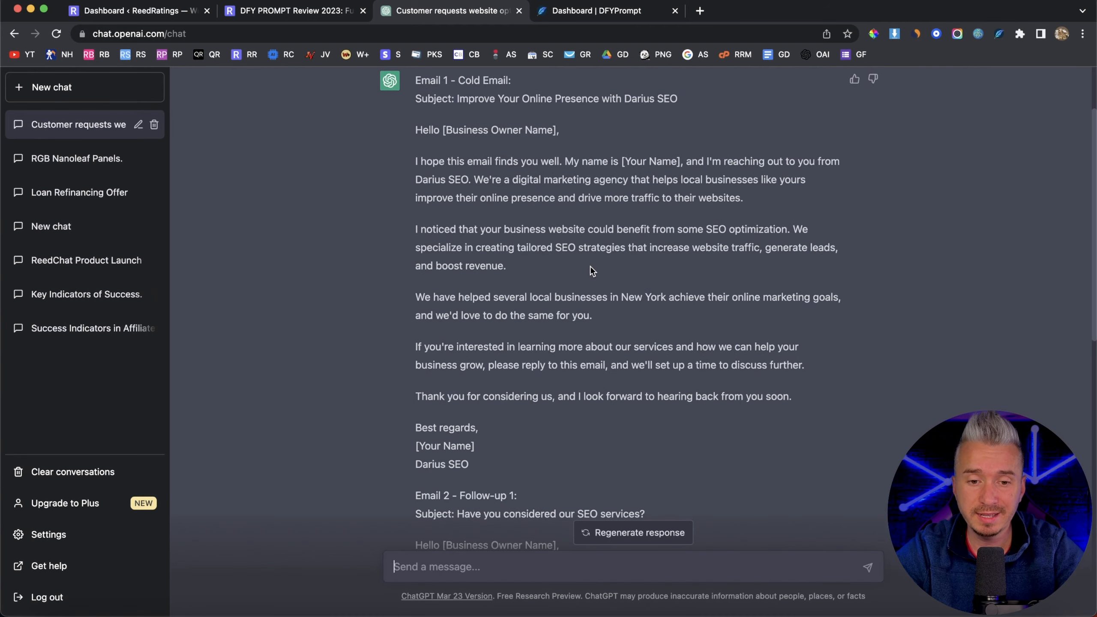
{"action": "scroll", "scroll_direction": "down", "scroll_amount": 3}
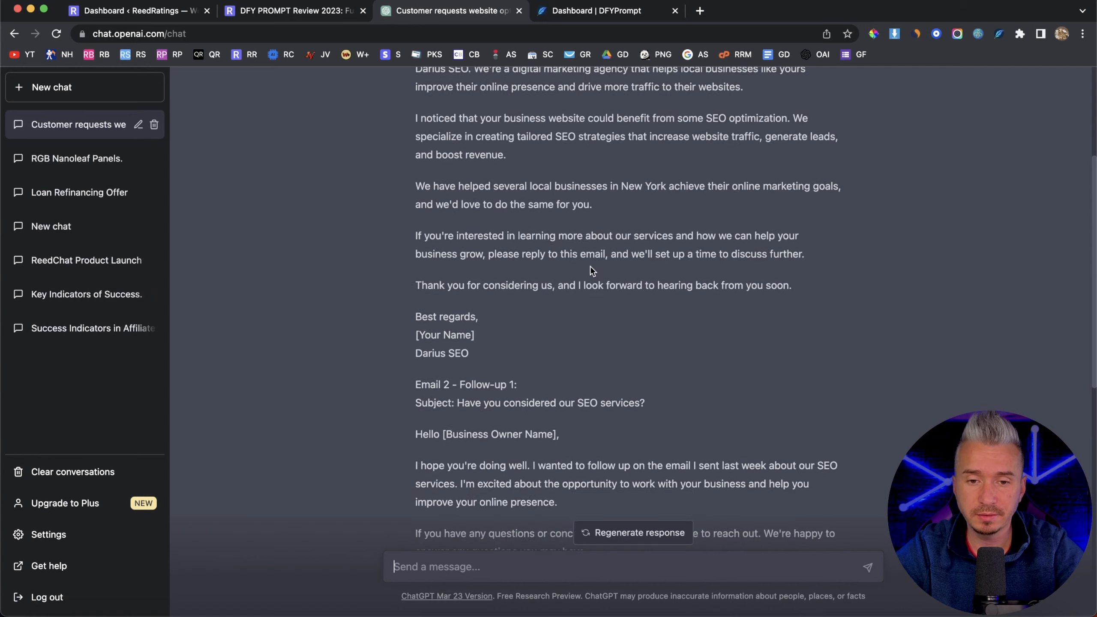
{"action": "scroll", "scroll_direction": "up", "scroll_amount": 3}
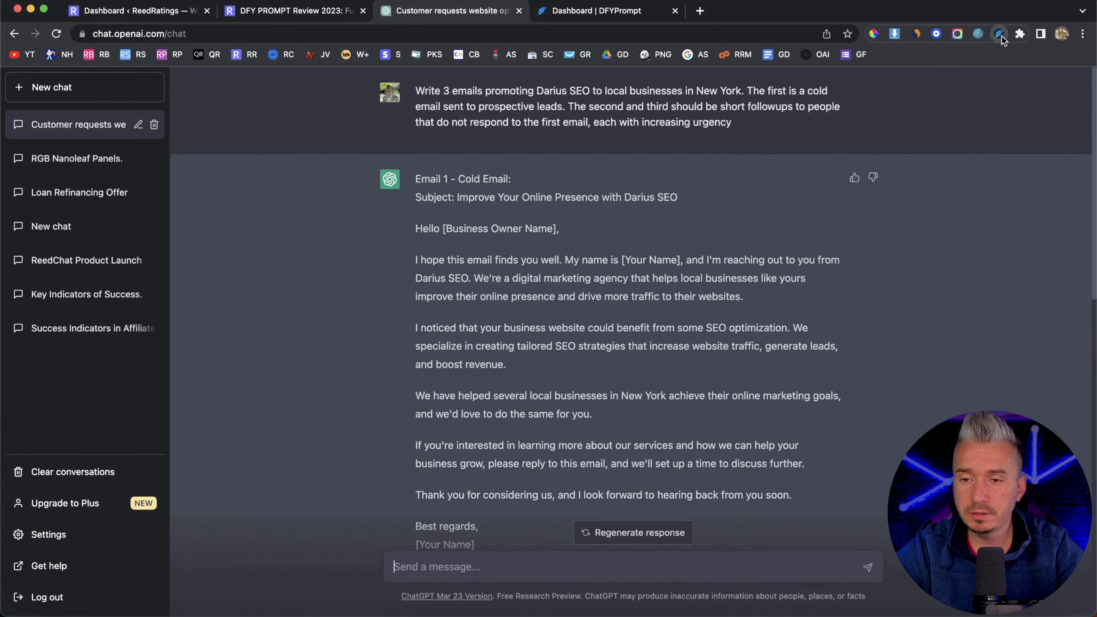
Filter presets to E-Commerce and open the 'Store Product Description - AIDA' form.
{"action": "left_click", "coordinate": [999, 34]}
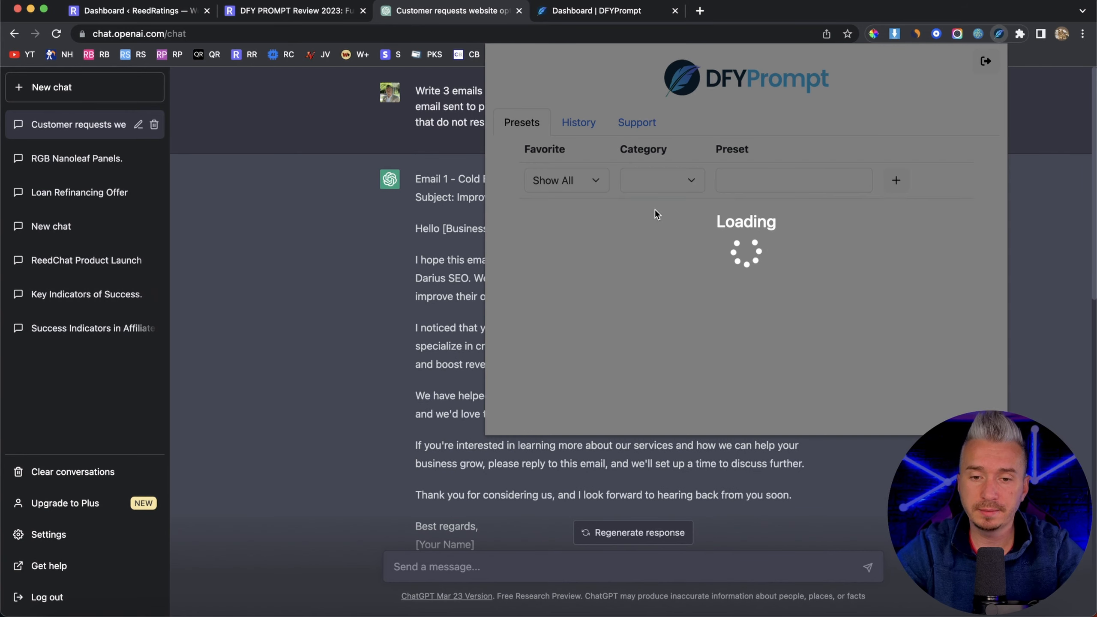
{"action": "left_click", "coordinate": [659, 180]}
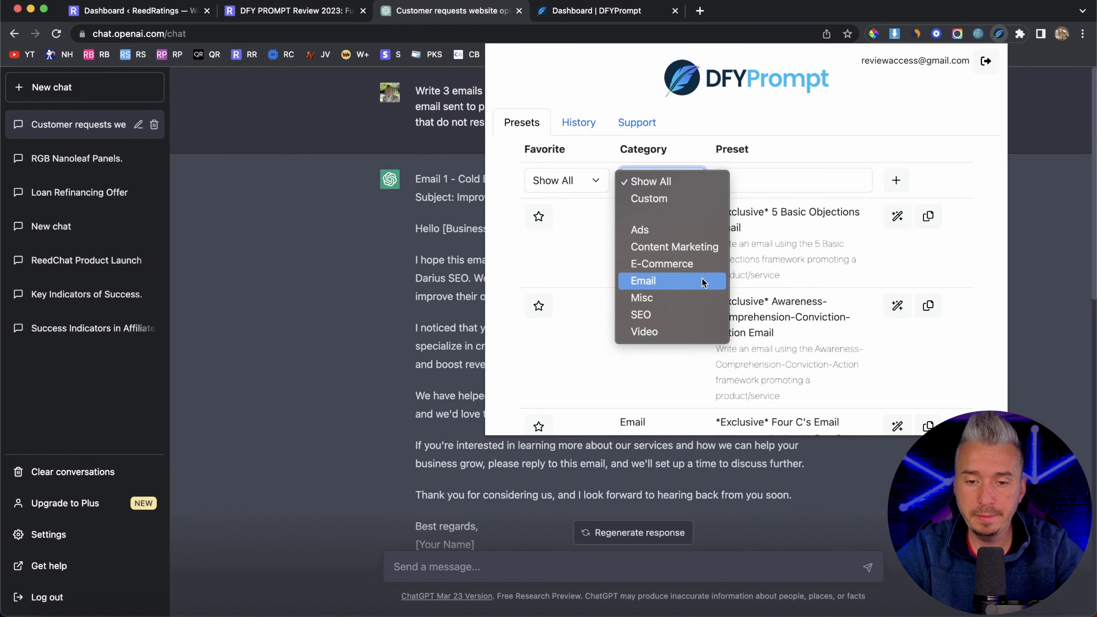
{"action": "left_click", "coordinate": [660, 264]}
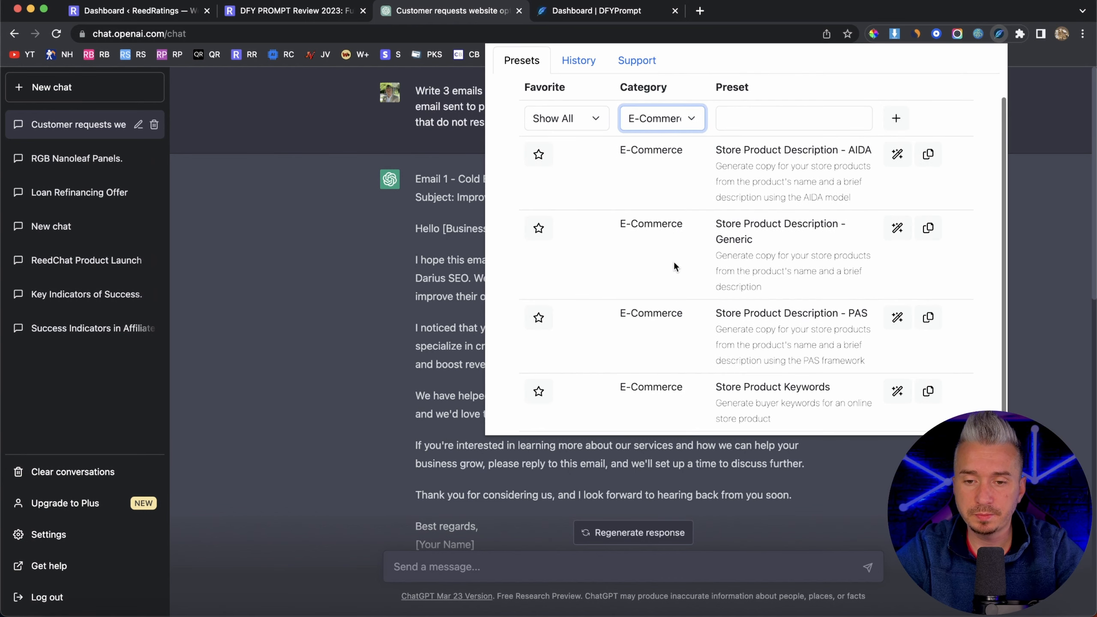
{"action": "mouse_move", "coordinate": [743, 162]}
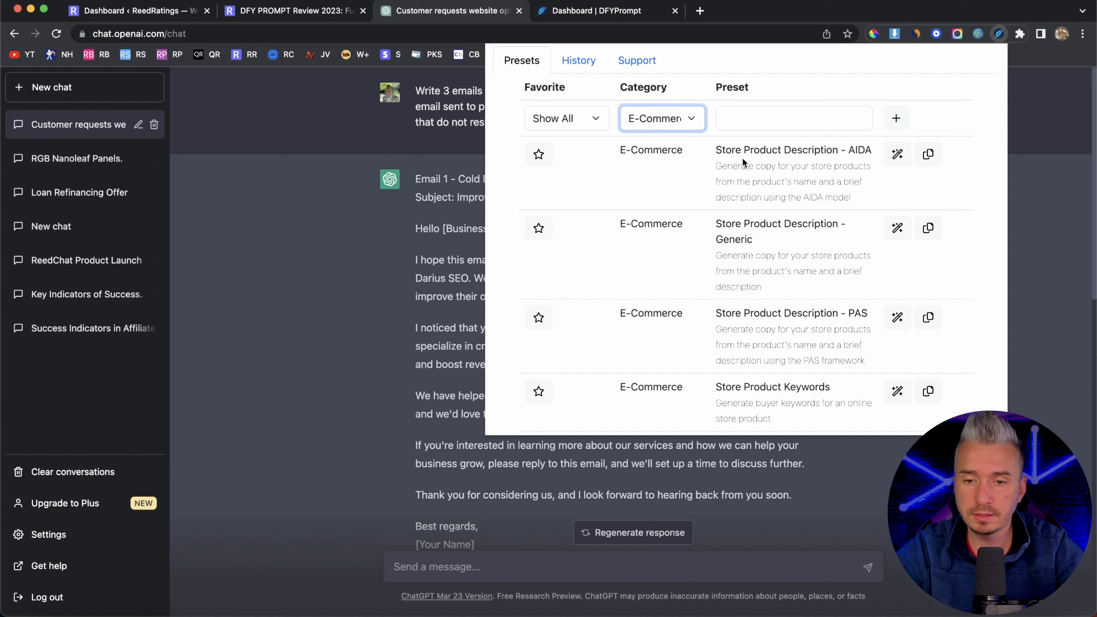
{"action": "left_click", "coordinate": [896, 154]}
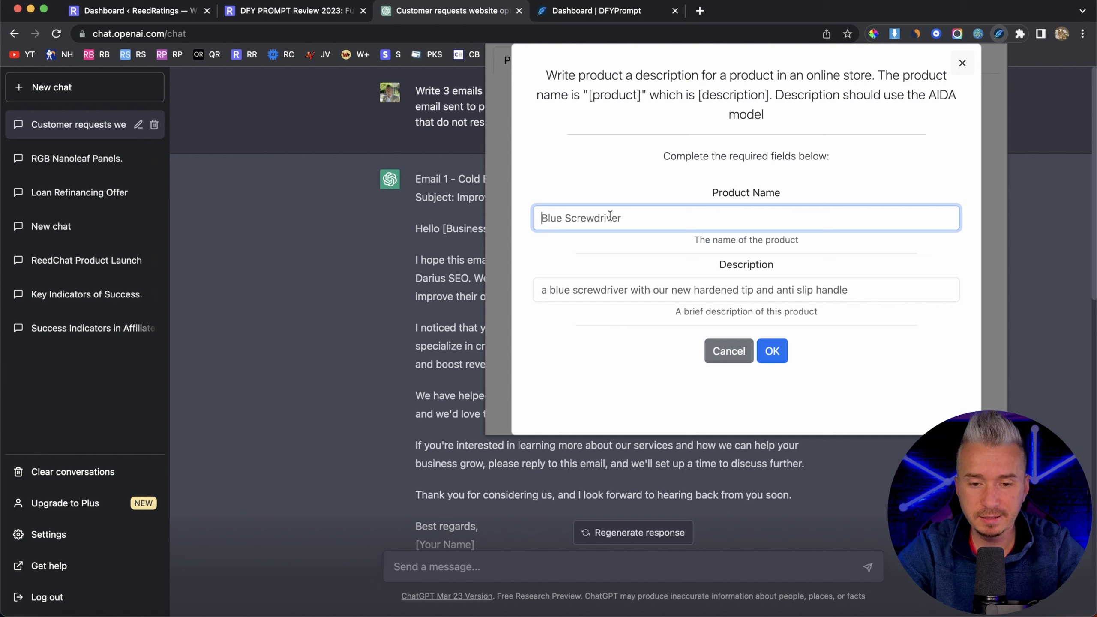
Fill the AIDA preset with 'Nanoleaf Panels' and its panel description, and submit.
{"action": "type", "text": "Nanoleaf Pan"}
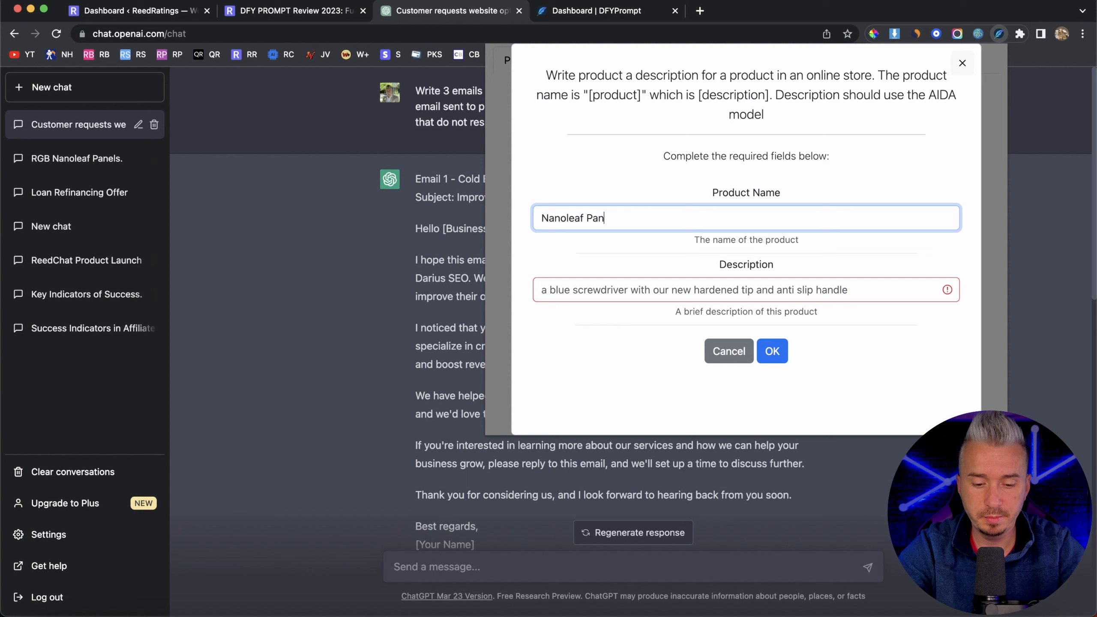
{"action": "type", "text": "els"}
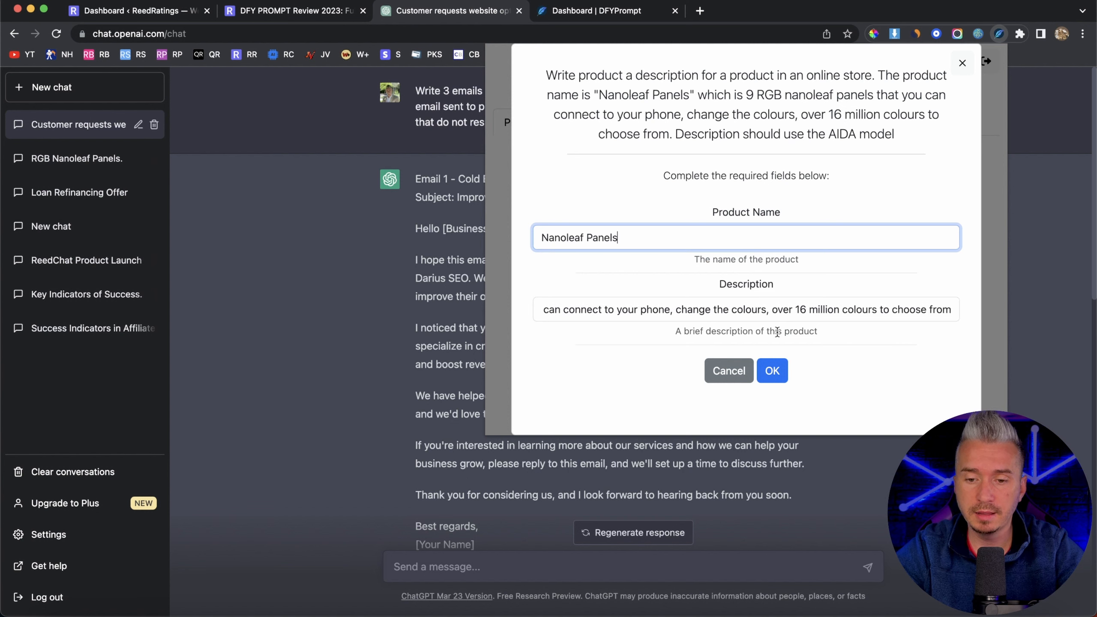
{"action": "mouse_move", "coordinate": [803, 400]}
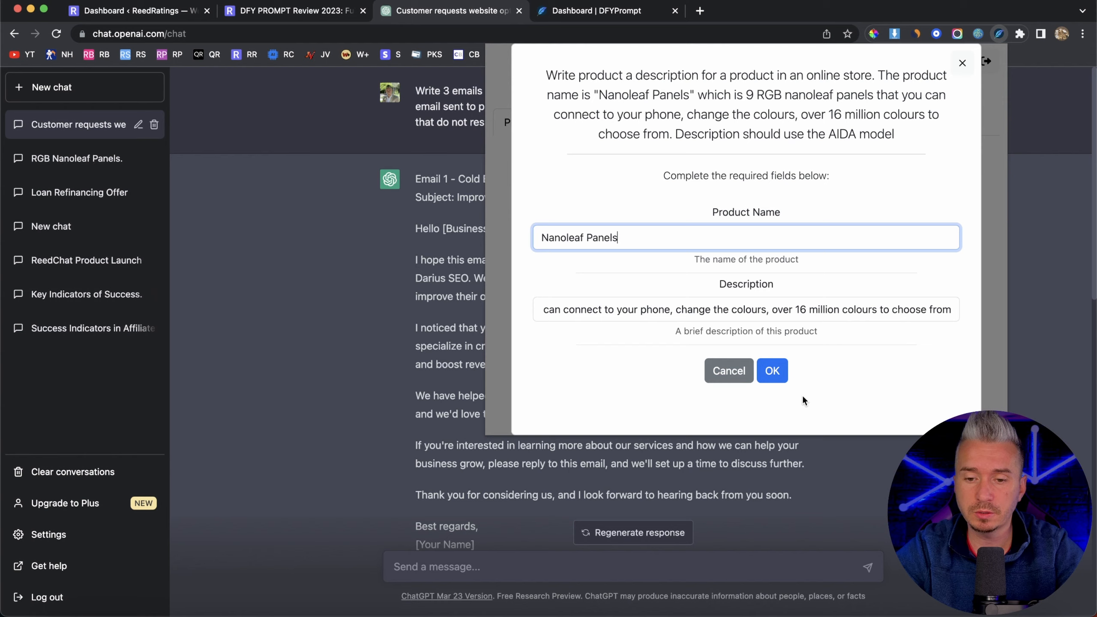
{"action": "left_click", "coordinate": [772, 371]}
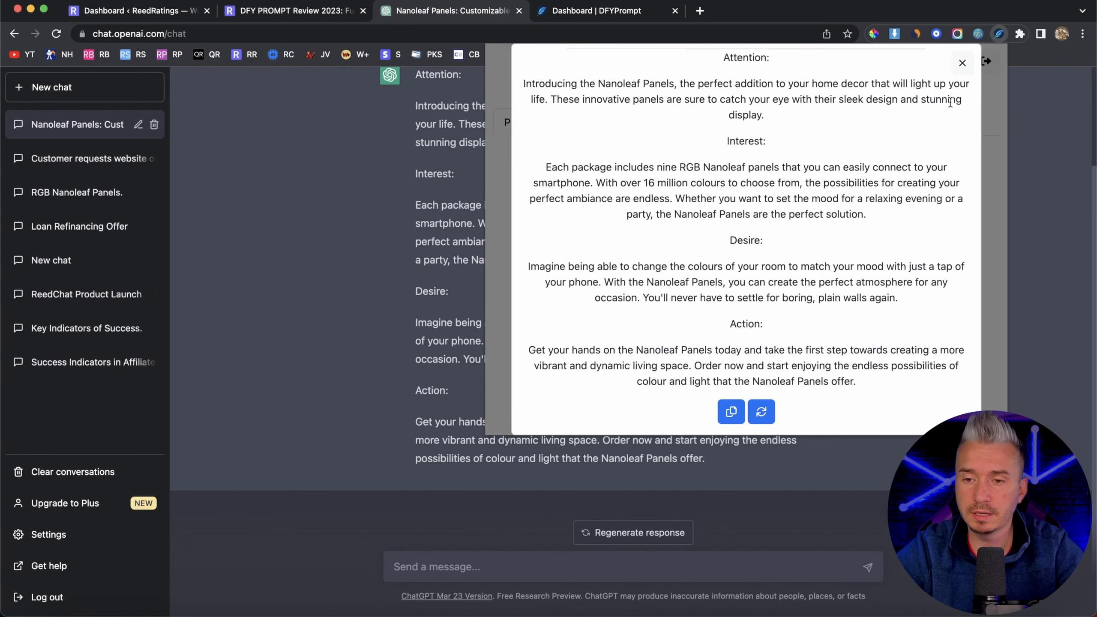
Close the results popup and scroll the Nanoleaf Panels AIDA reply from Attention to Action.
{"action": "left_click", "coordinate": [960, 63]}
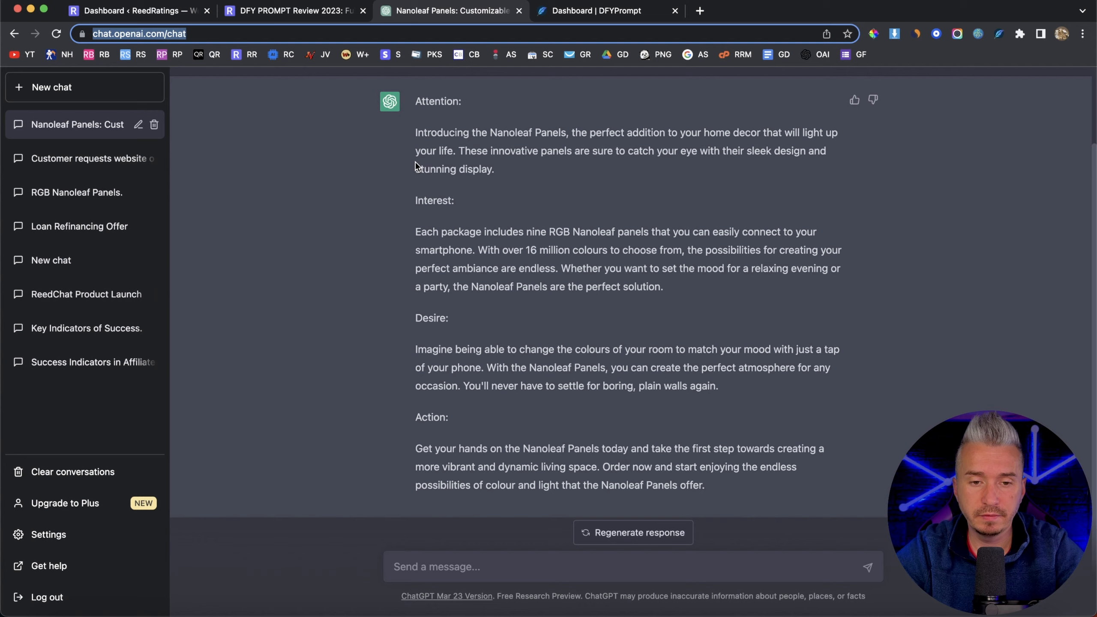
{"action": "scroll", "scroll_direction": "up", "scroll_amount": 3}
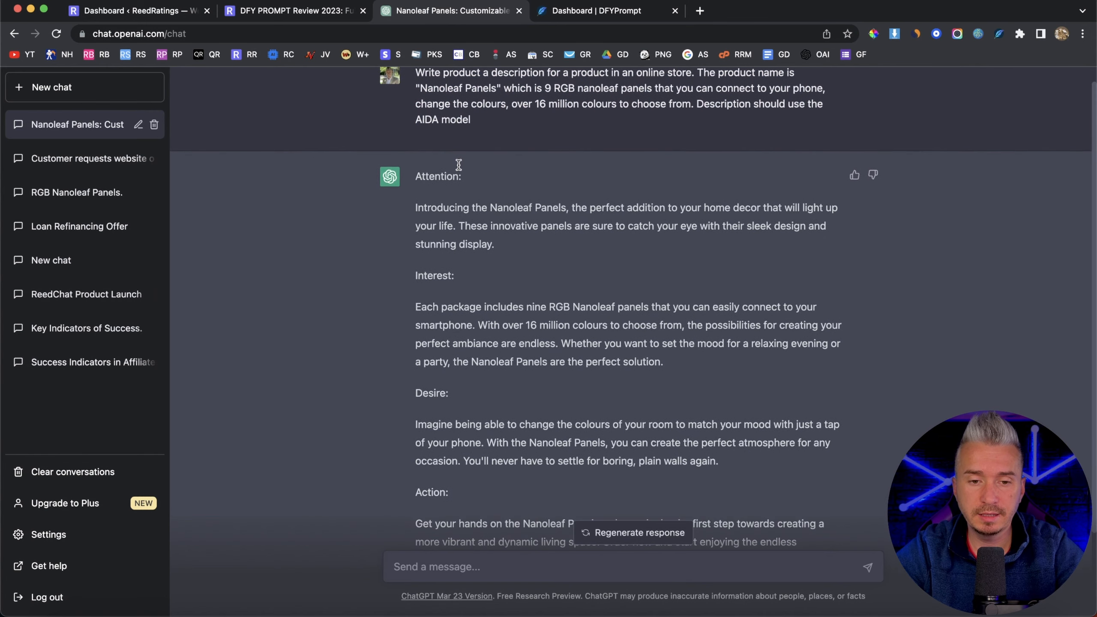
{"action": "scroll", "scroll_direction": "down", "scroll_amount": 3}
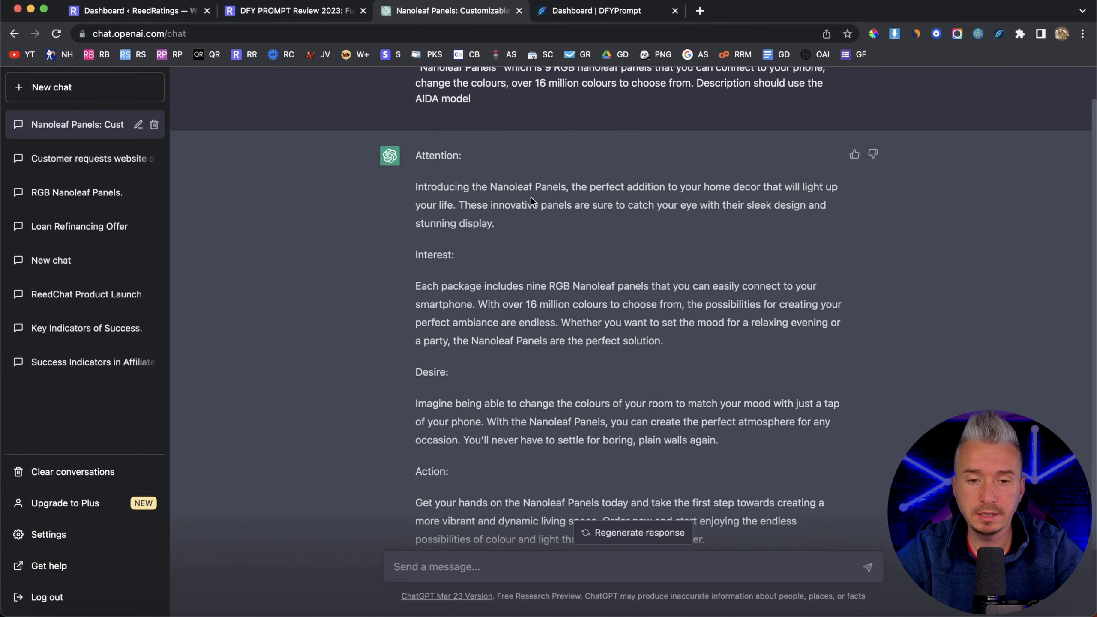
{"action": "mouse_move", "coordinate": [691, 201]}
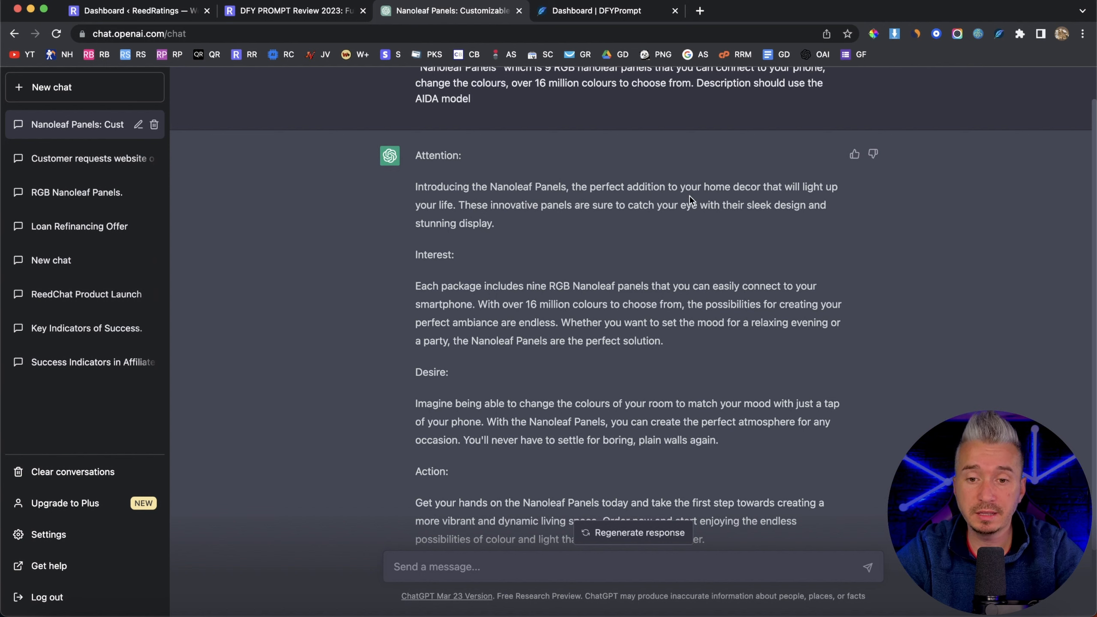
{"action": "mouse_move", "coordinate": [805, 196]}
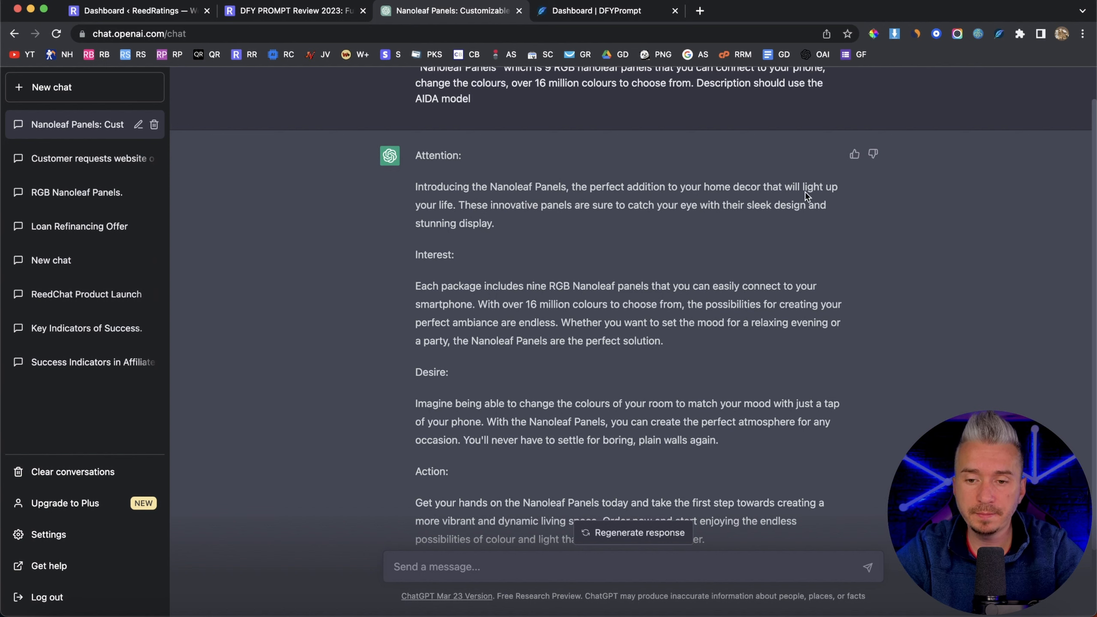
{"action": "mouse_move", "coordinate": [500, 220]}
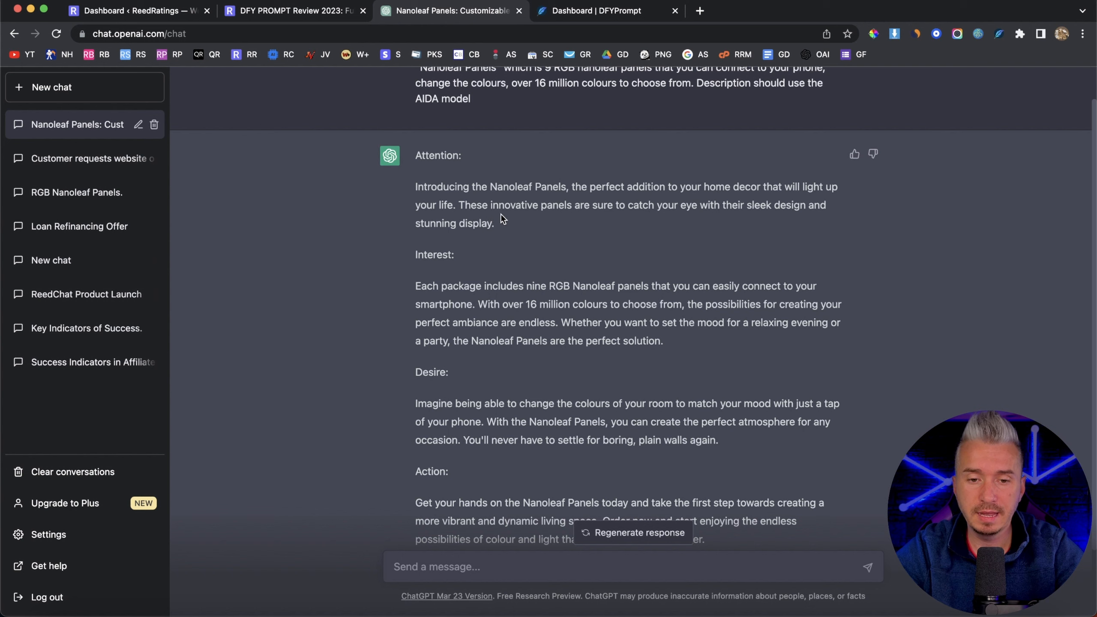
{"action": "mouse_move", "coordinate": [623, 222]}
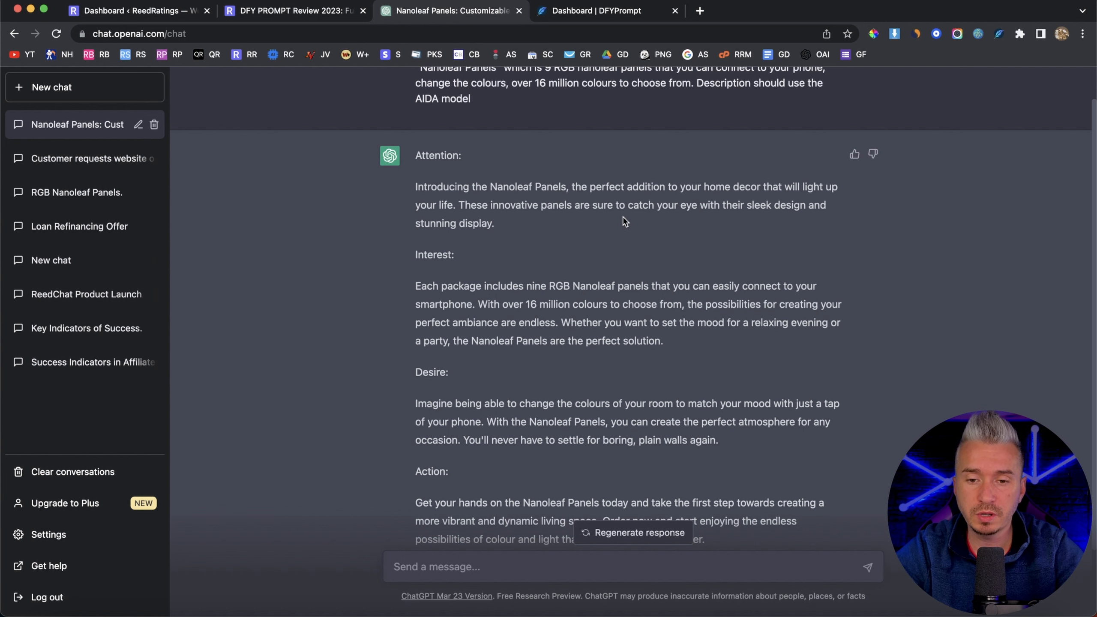
{"action": "scroll", "scroll_direction": "up", "scroll_amount": 3}
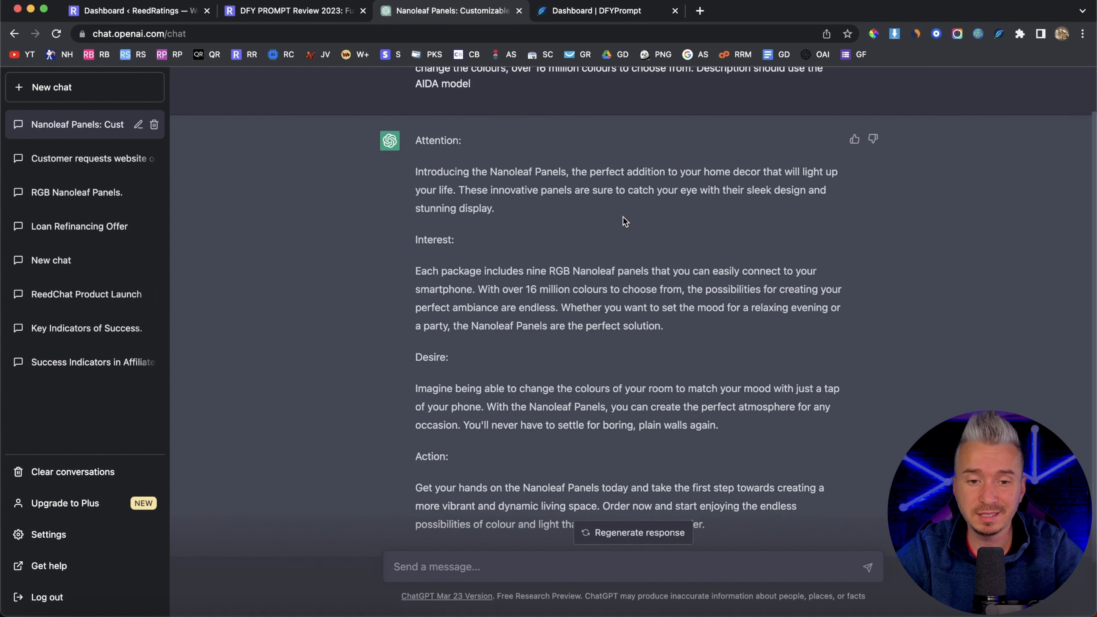
{"action": "scroll", "scroll_direction": "down", "scroll_amount": 3}
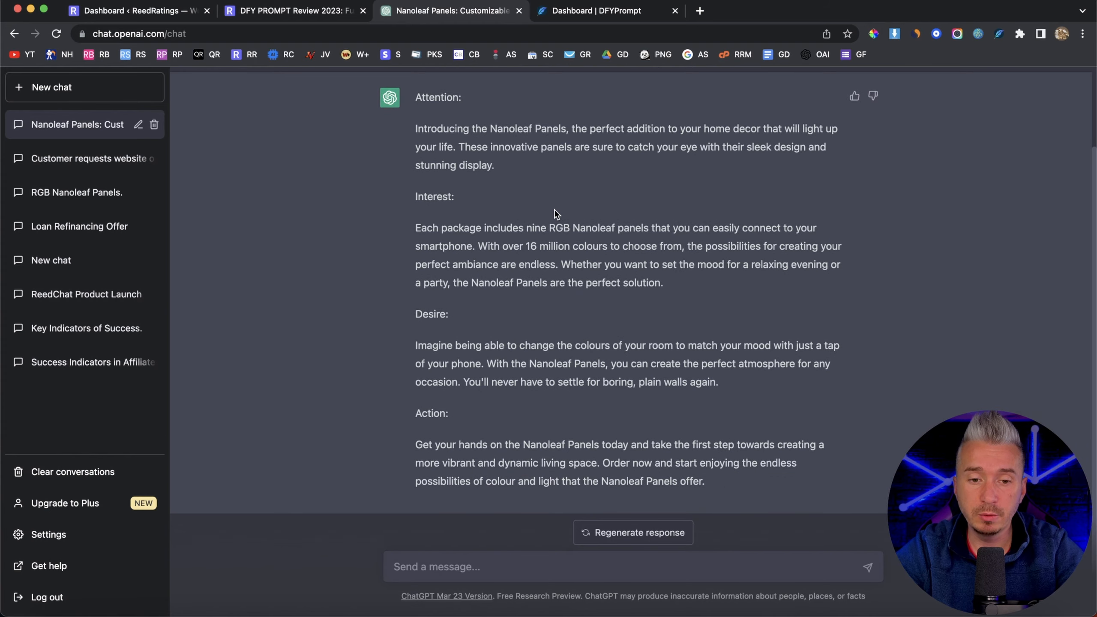
{"action": "mouse_move", "coordinate": [523, 240]}
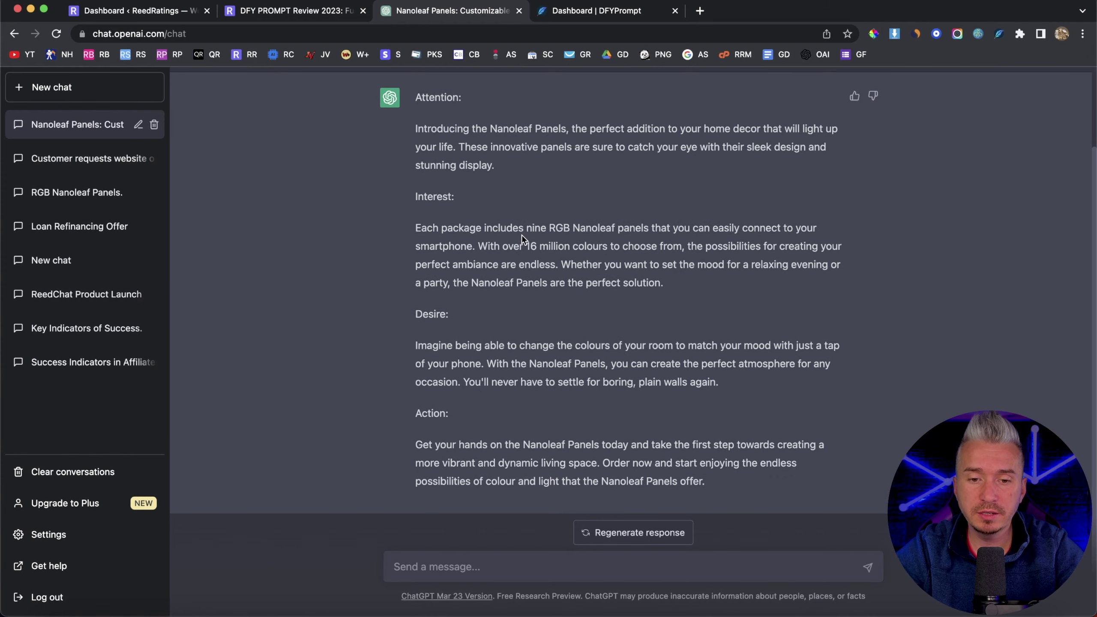
{"action": "mouse_move", "coordinate": [691, 239]}
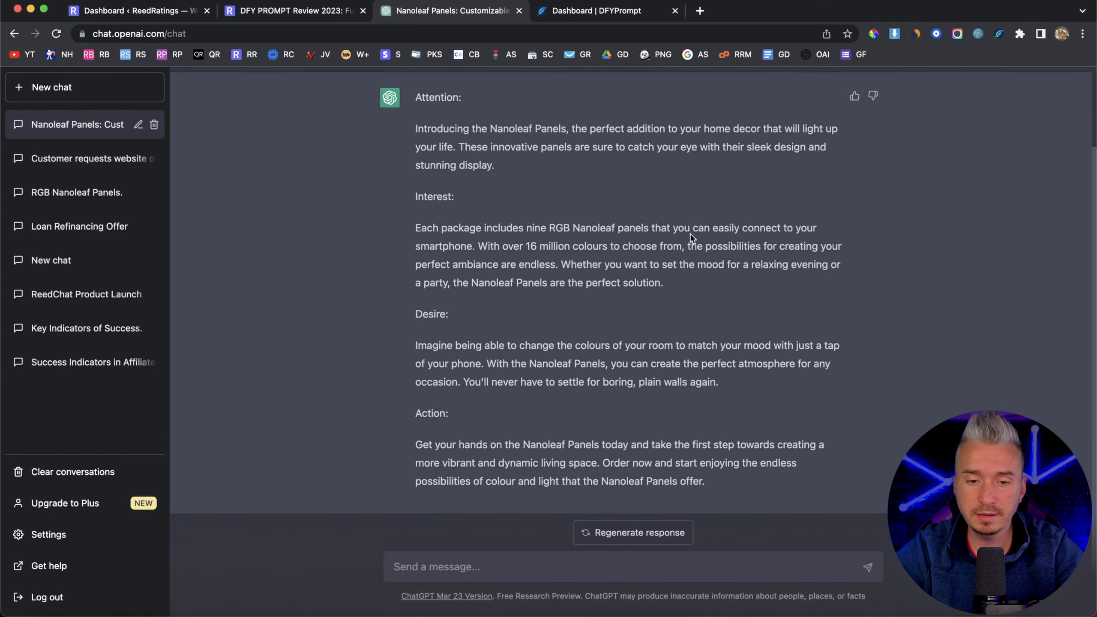
{"action": "scroll", "scroll_direction": "up", "scroll_amount": 3}
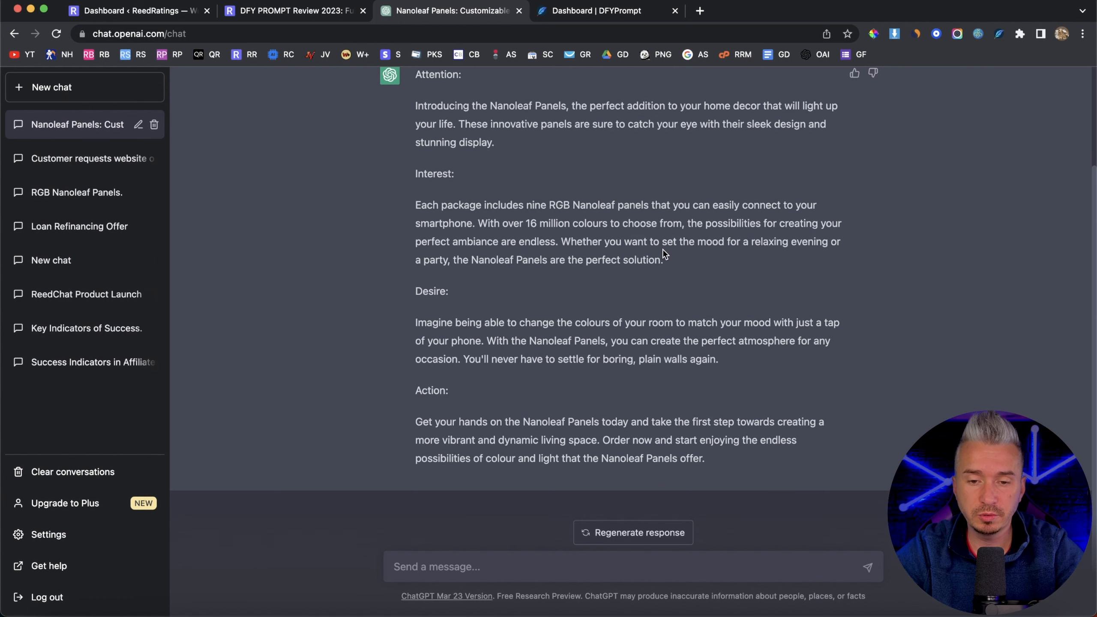
{"action": "mouse_move", "coordinate": [547, 301]}
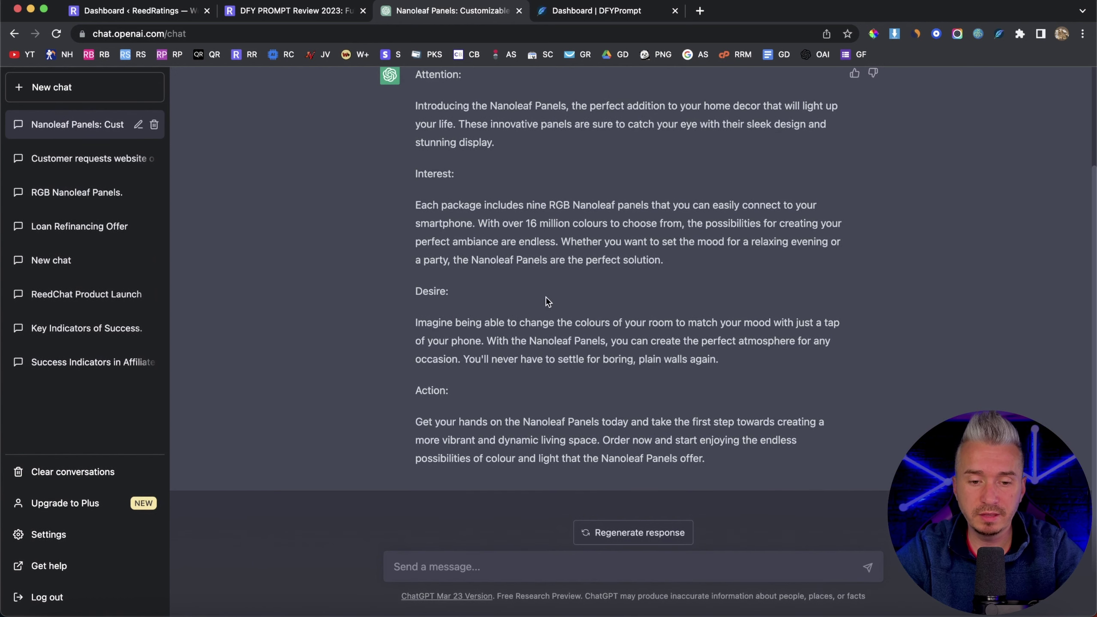
{"action": "scroll", "scroll_direction": "up", "scroll_amount": 3}
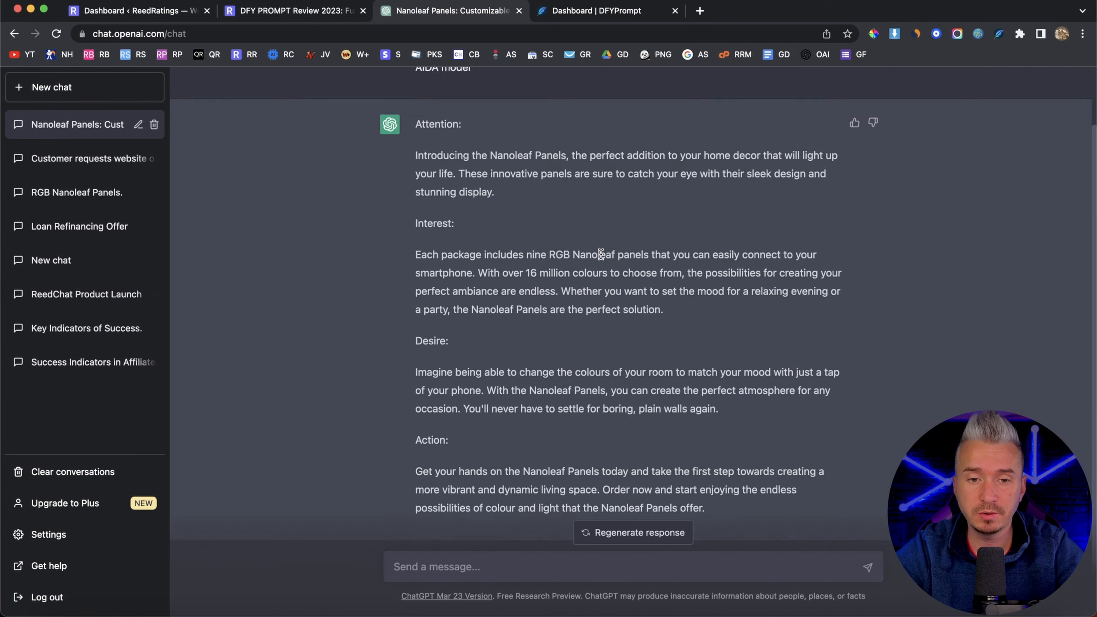
{"action": "scroll", "scroll_direction": "up", "scroll_amount": 3}
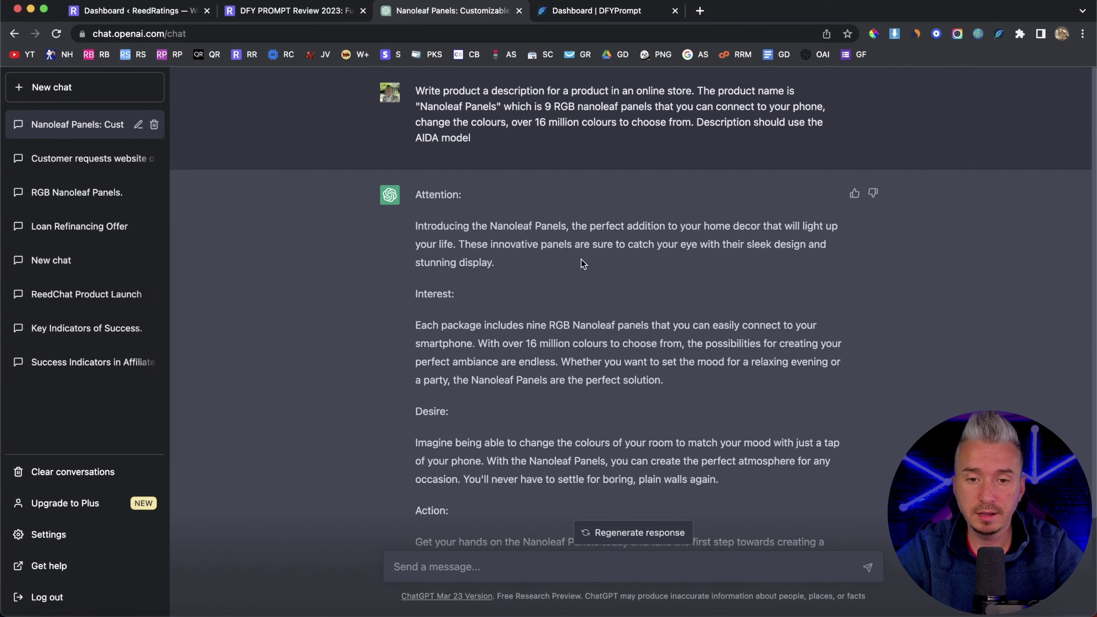
{"action": "mouse_move", "coordinate": [963, 49]}
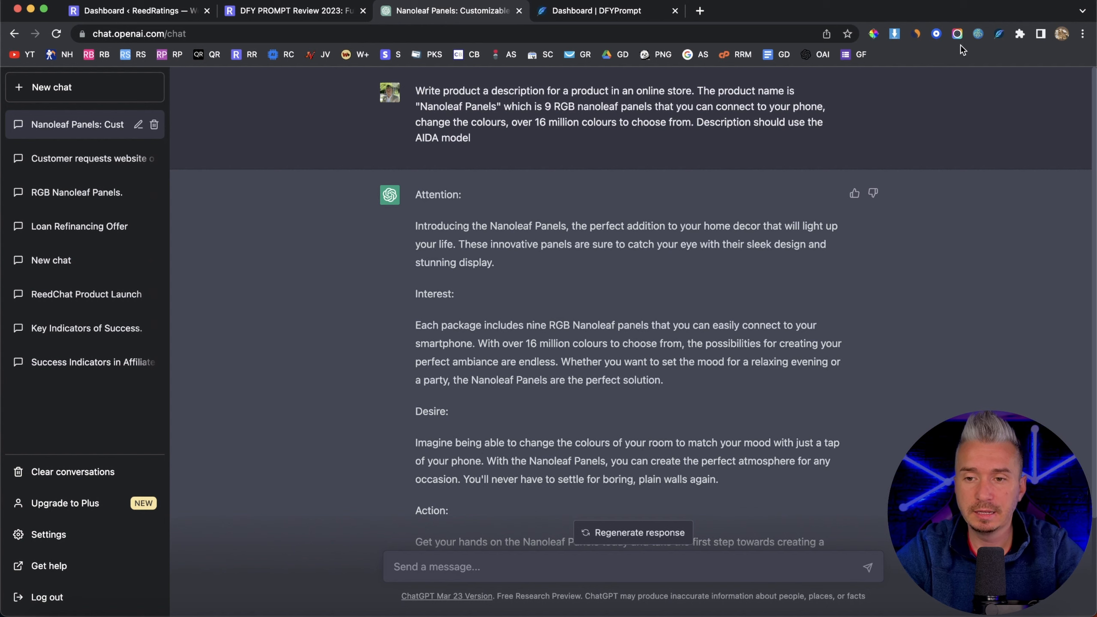
Reopen the DFYPrompt preset library and show the Category choices, keeping Show All.
{"action": "left_click", "coordinate": [999, 34]}
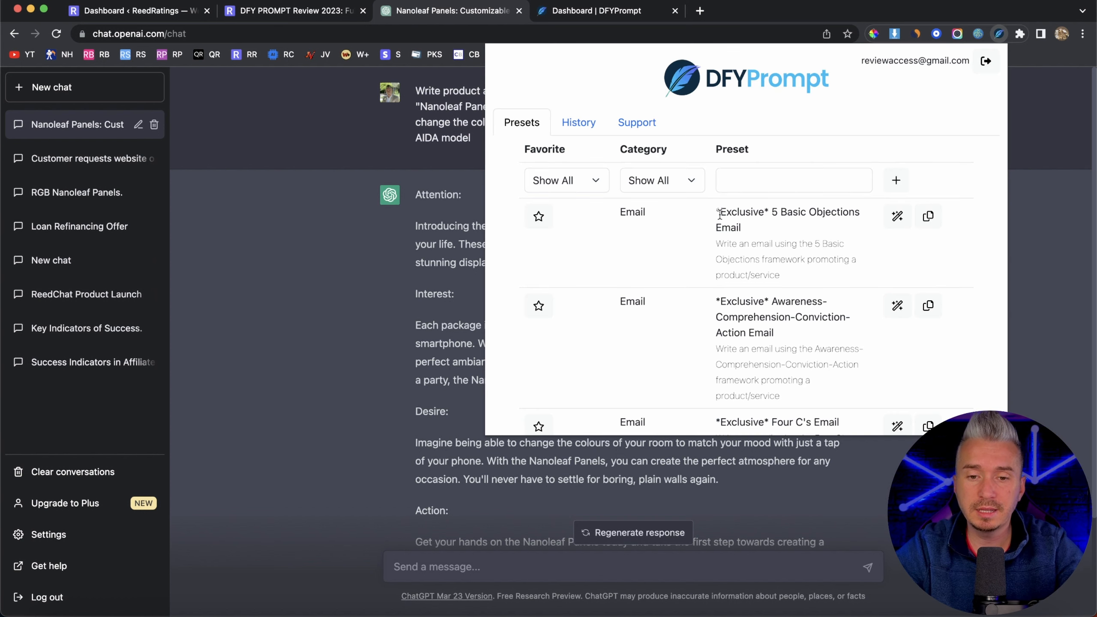
{"action": "scroll", "scroll_direction": "down", "scroll_amount": 3}
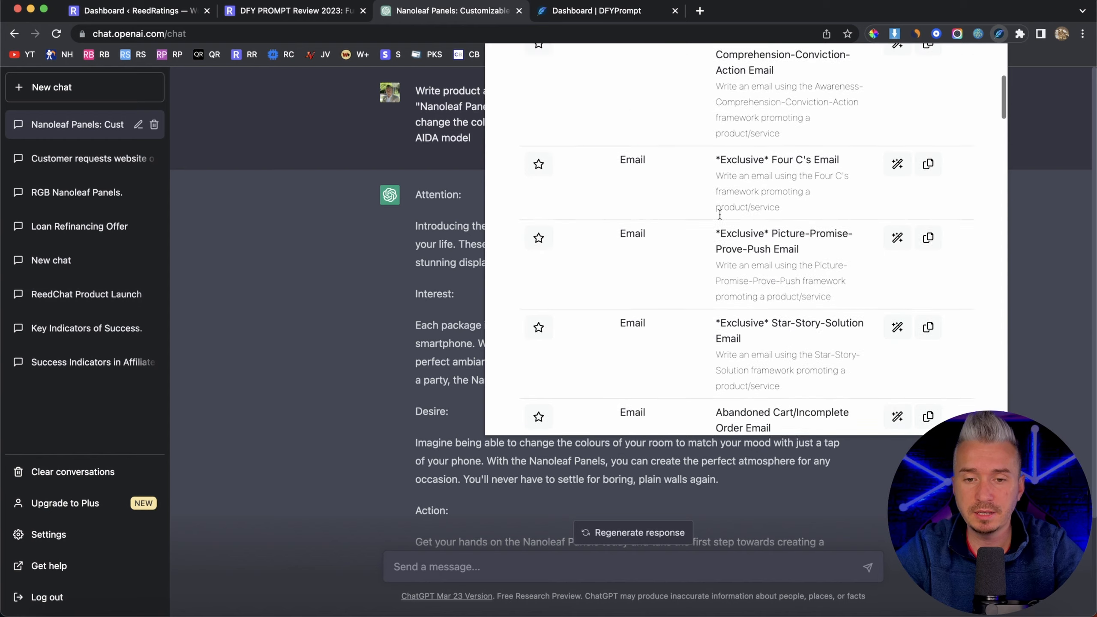
{"action": "left_click", "coordinate": [565, 180]}
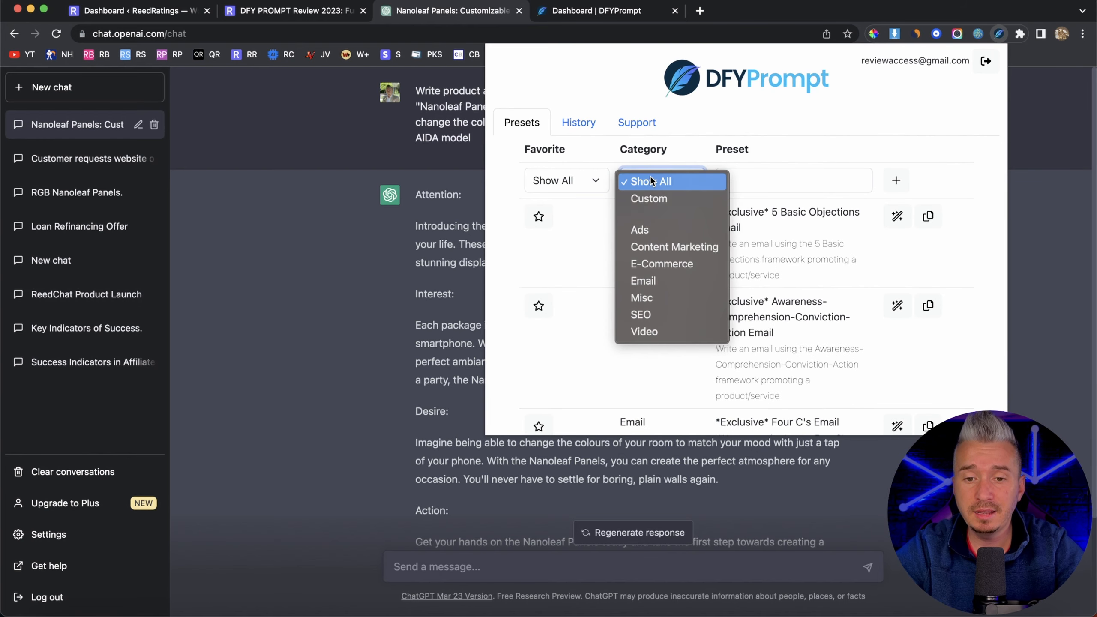
{"action": "mouse_move", "coordinate": [669, 297]}
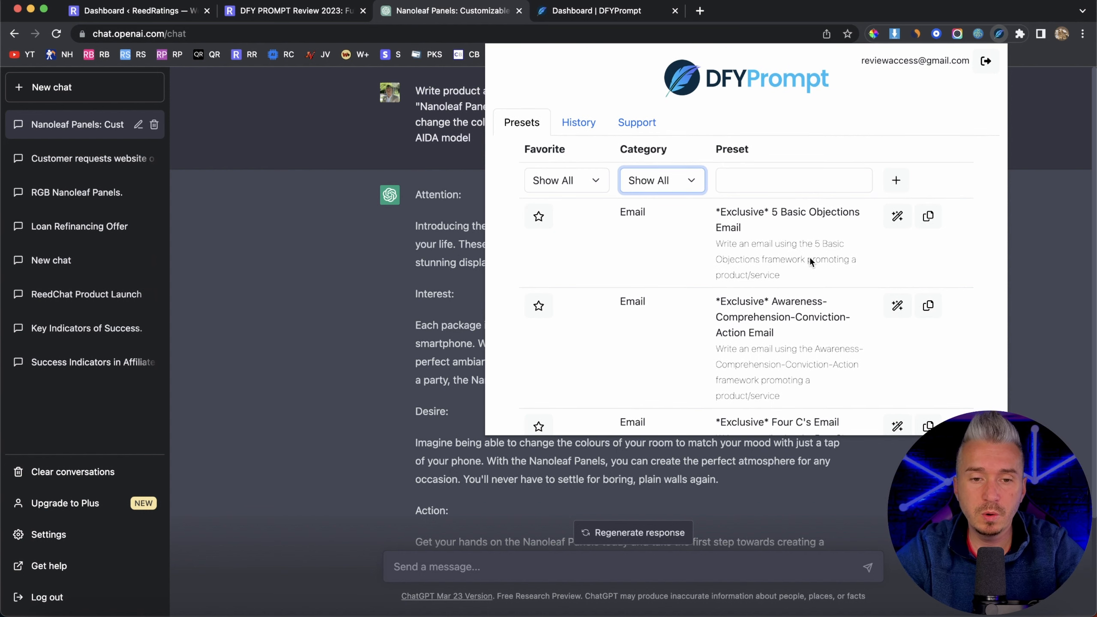
{"action": "mouse_move", "coordinate": [644, 191]}
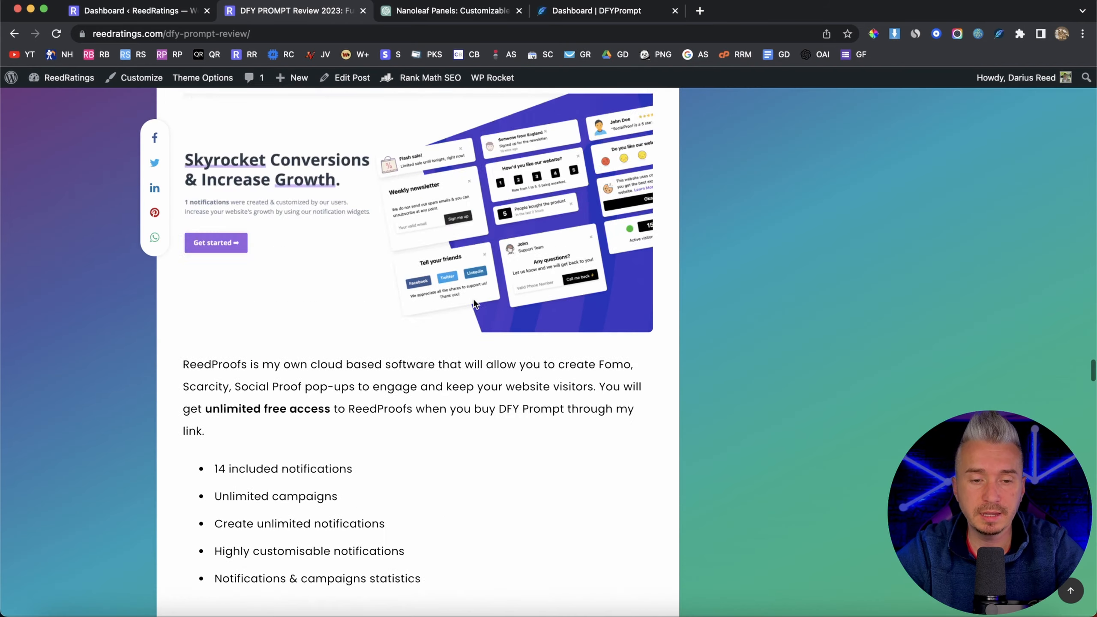
Scroll through the four upsell prices and highlight the White Label $227 upsell.
{"action": "scroll", "scroll_direction": "down", "scroll_amount": 3}
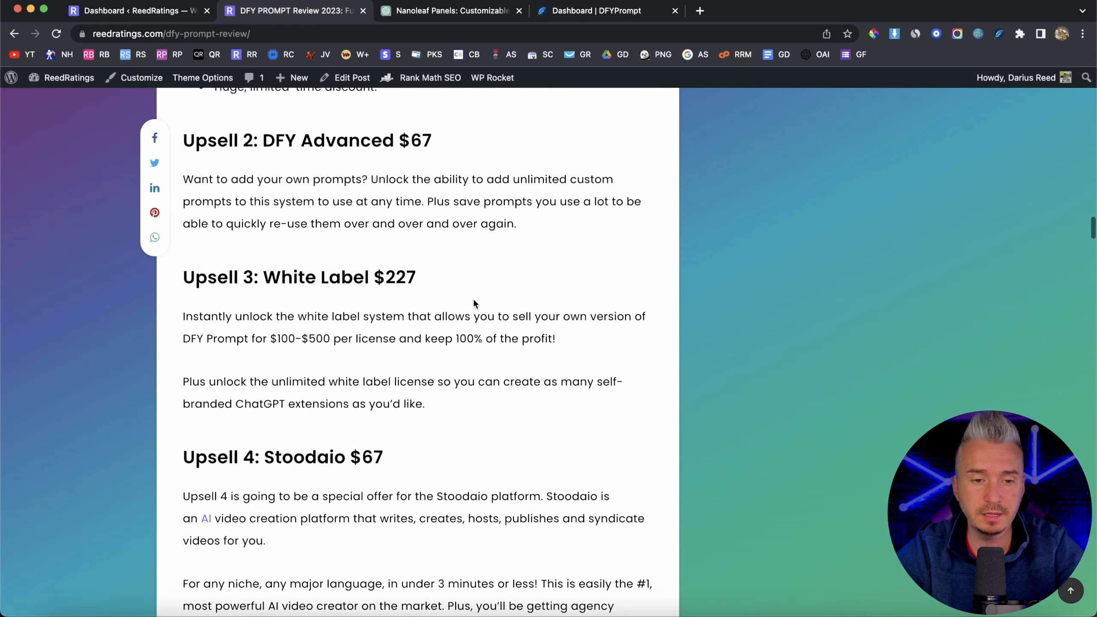
{"action": "scroll", "scroll_direction": "up", "scroll_amount": 3}
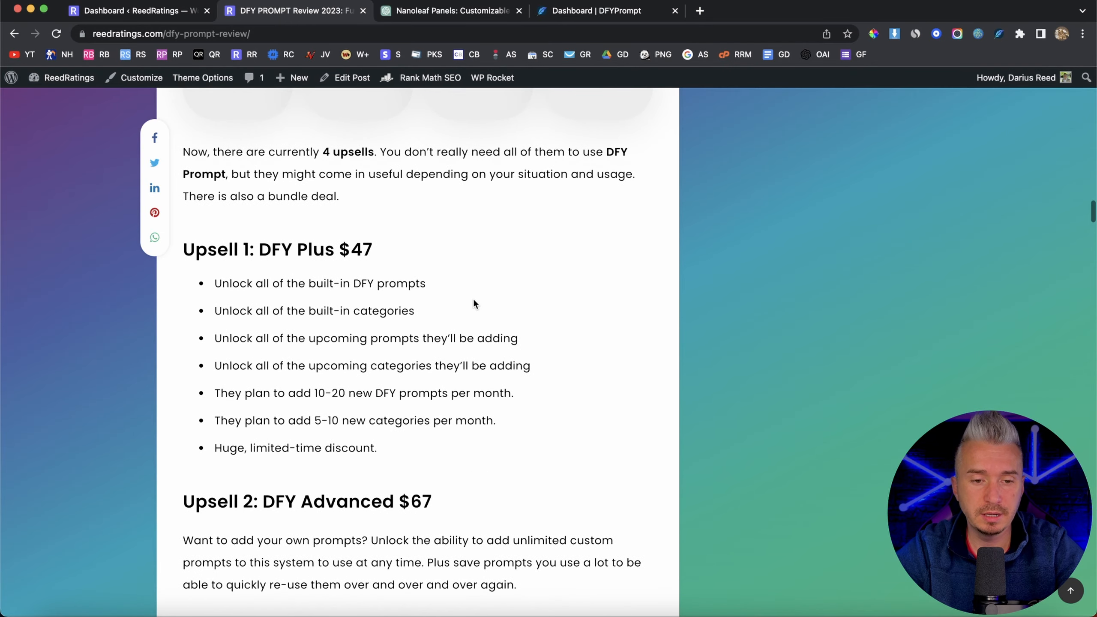
{"action": "scroll", "scroll_direction": "down", "scroll_amount": 3}
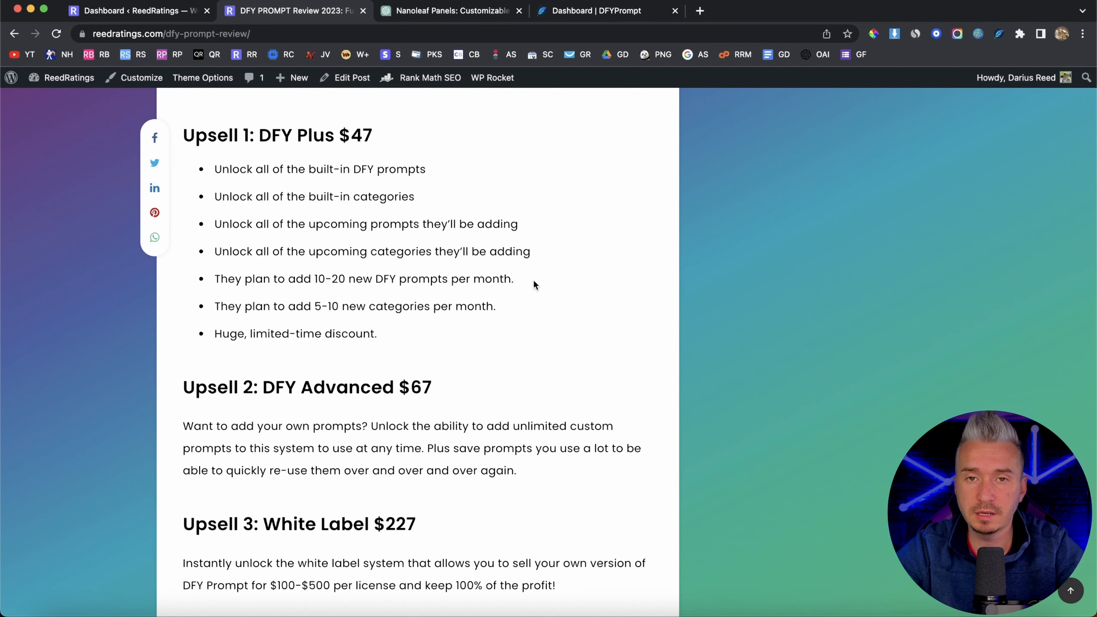
{"action": "scroll", "scroll_direction": "up", "scroll_amount": 3}
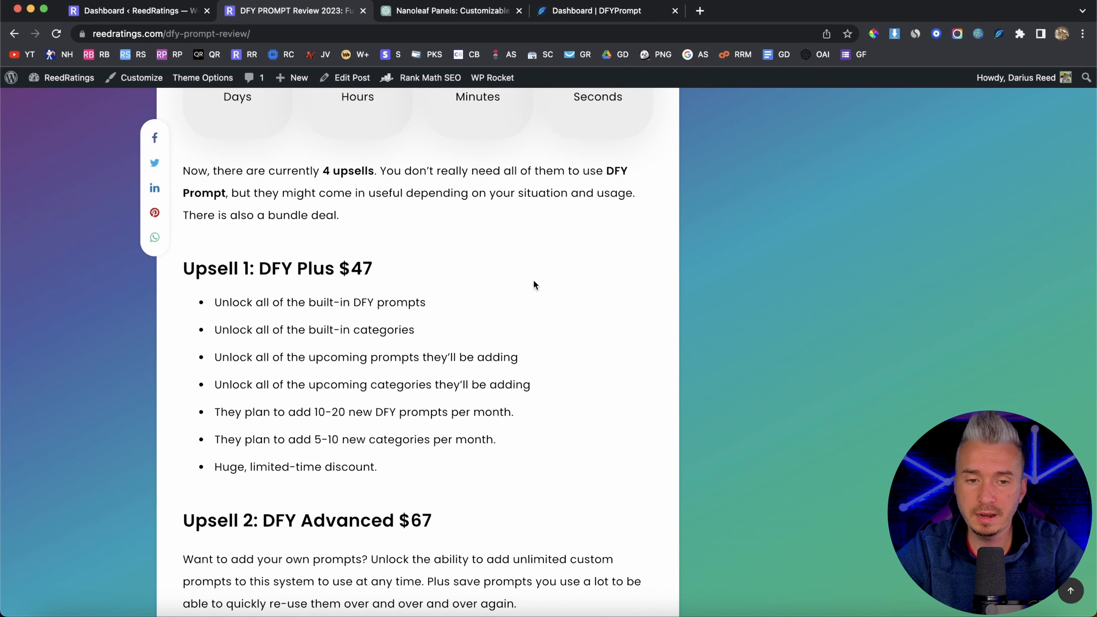
{"action": "scroll", "scroll_direction": "down", "scroll_amount": 3}
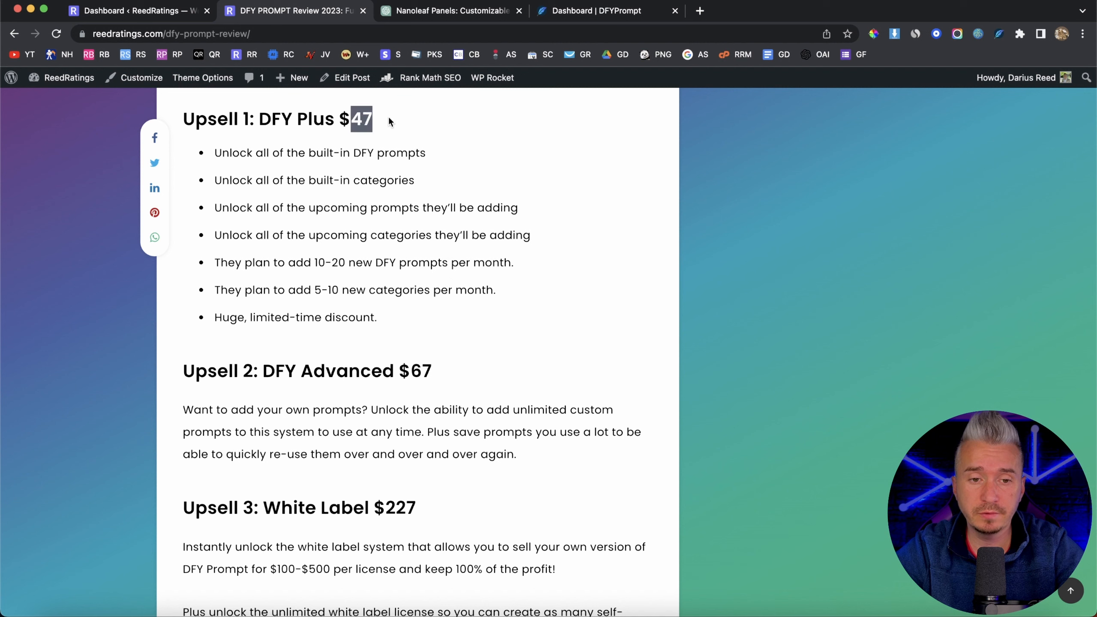
{"action": "mouse_move", "coordinate": [319, 225]}
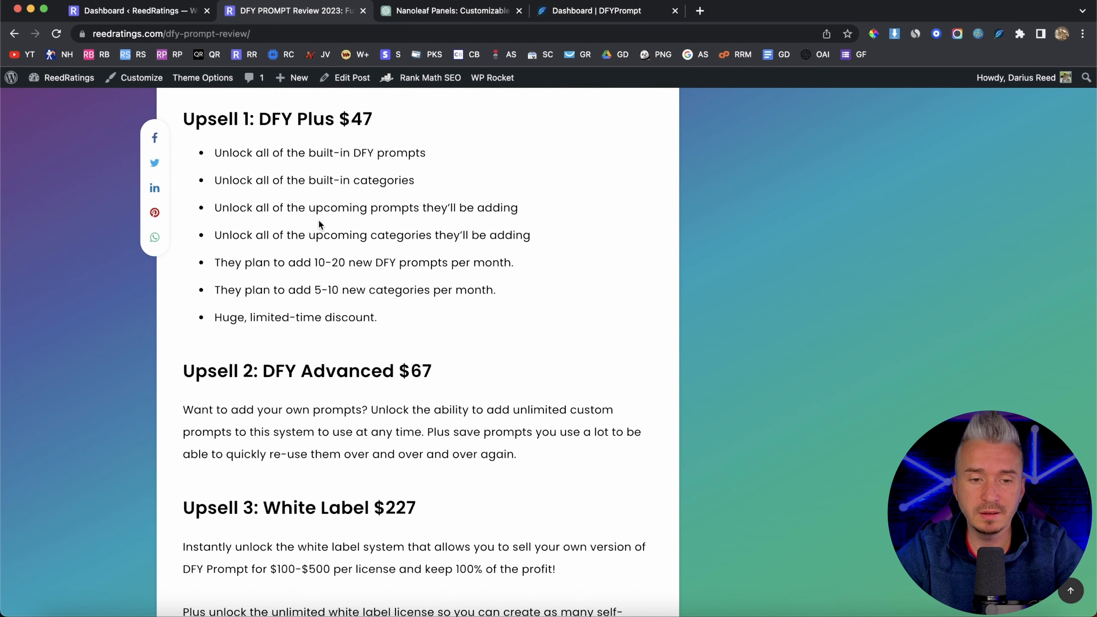
{"action": "scroll", "scroll_direction": "down", "scroll_amount": 3}
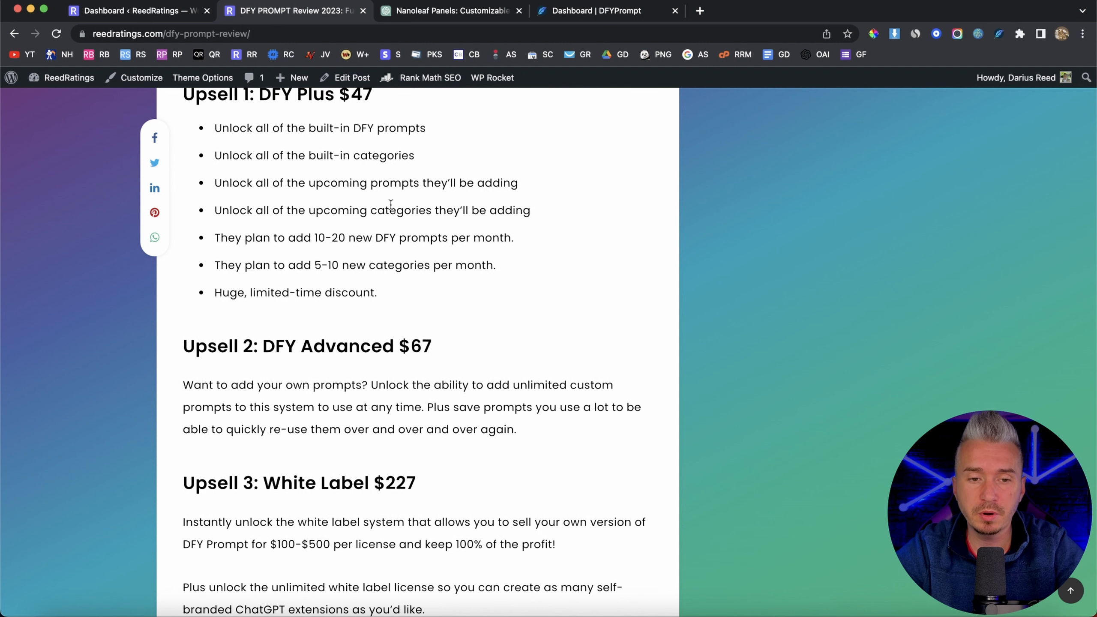
{"action": "scroll", "scroll_direction": "down", "scroll_amount": 3}
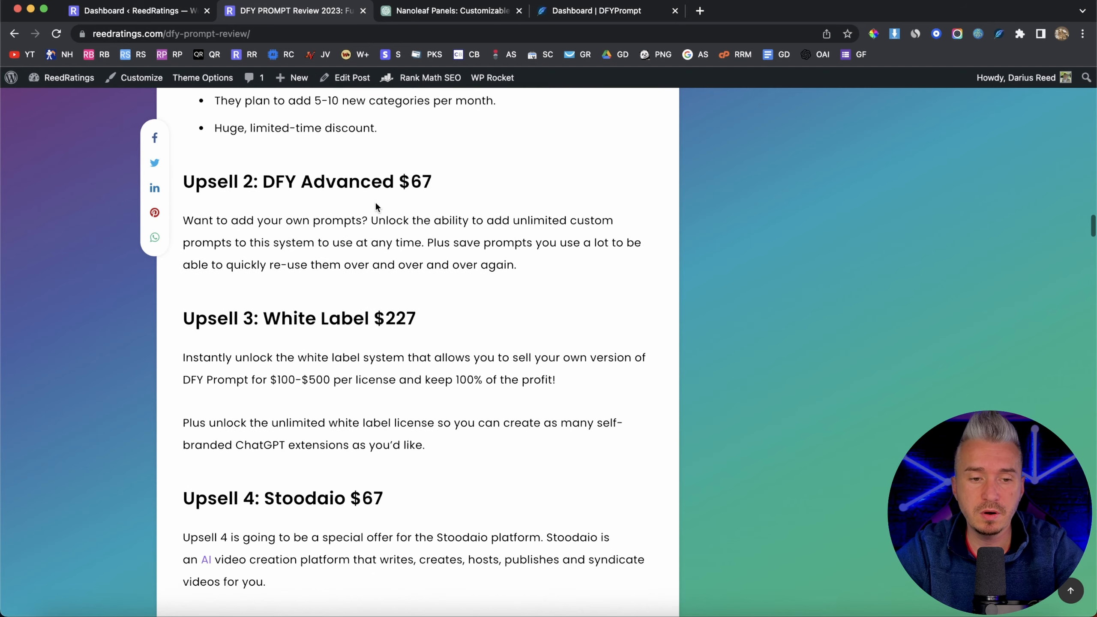
{"action": "mouse_move", "coordinate": [415, 181]}
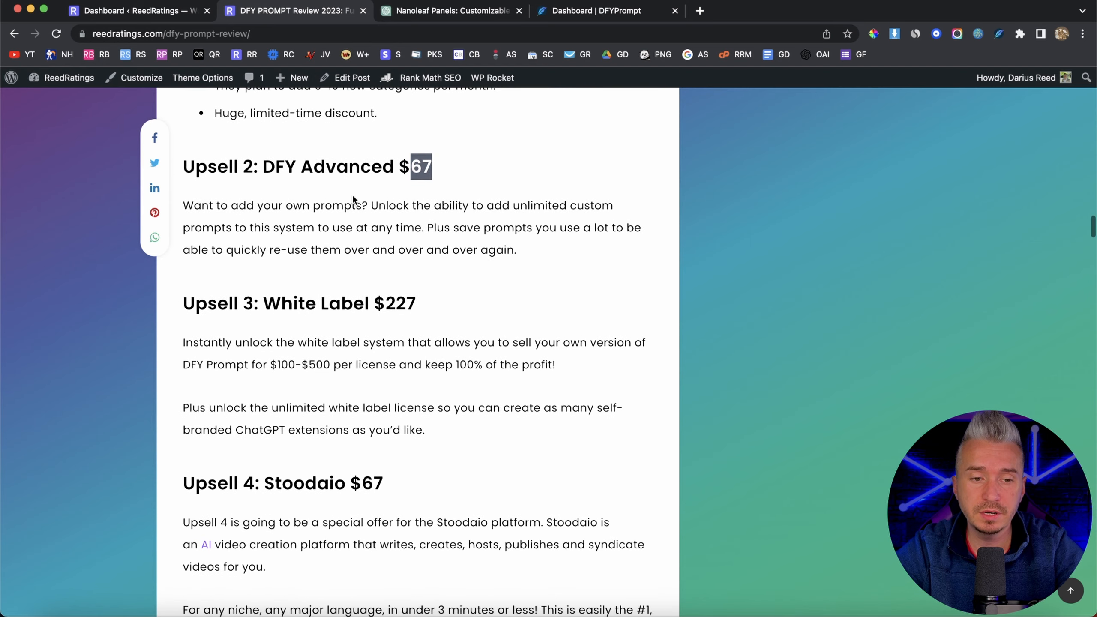
{"action": "scroll", "scroll_direction": "down", "scroll_amount": 3}
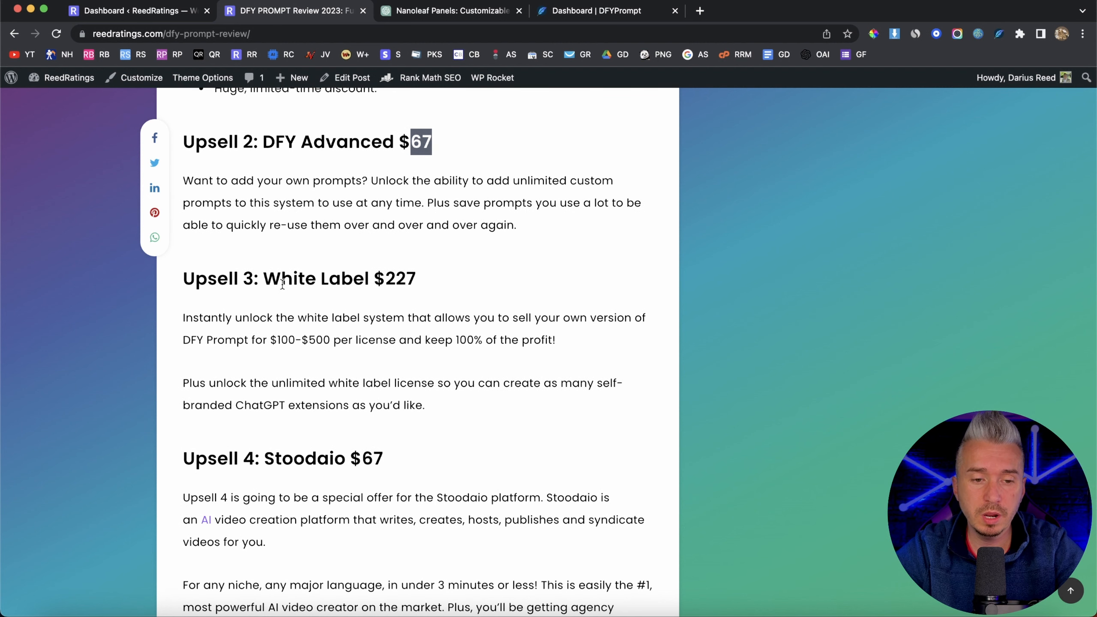
{"action": "double_click", "coordinate": [339, 278]}
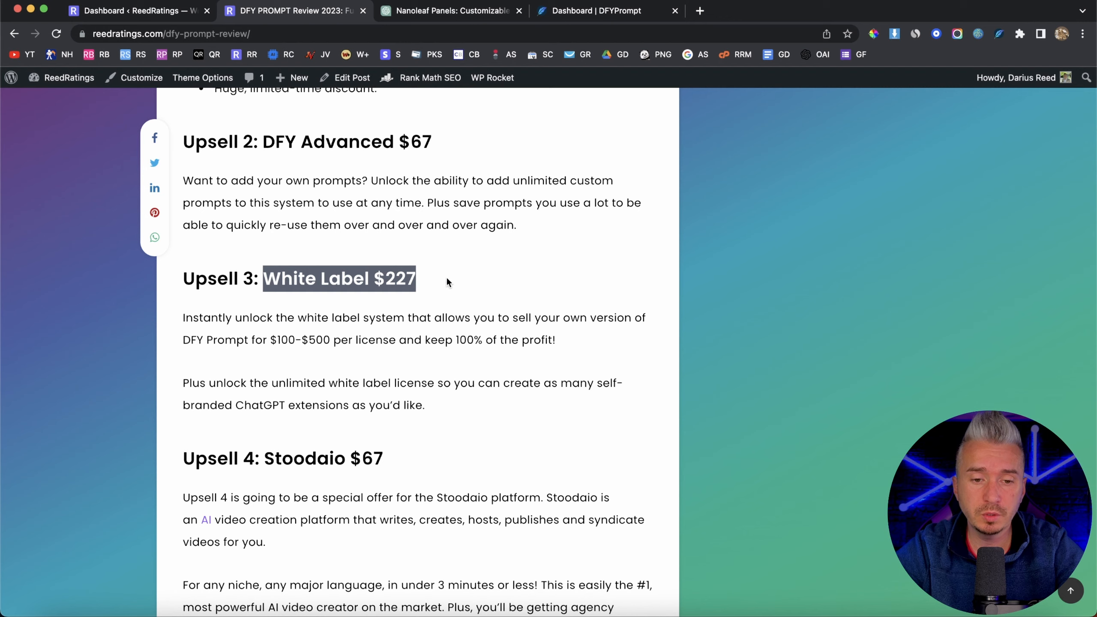
Review the $297 bundle deal and bonuses, then switch to the DFYPrompt dashboard.
{"action": "scroll", "scroll_direction": "down", "scroll_amount": 3}
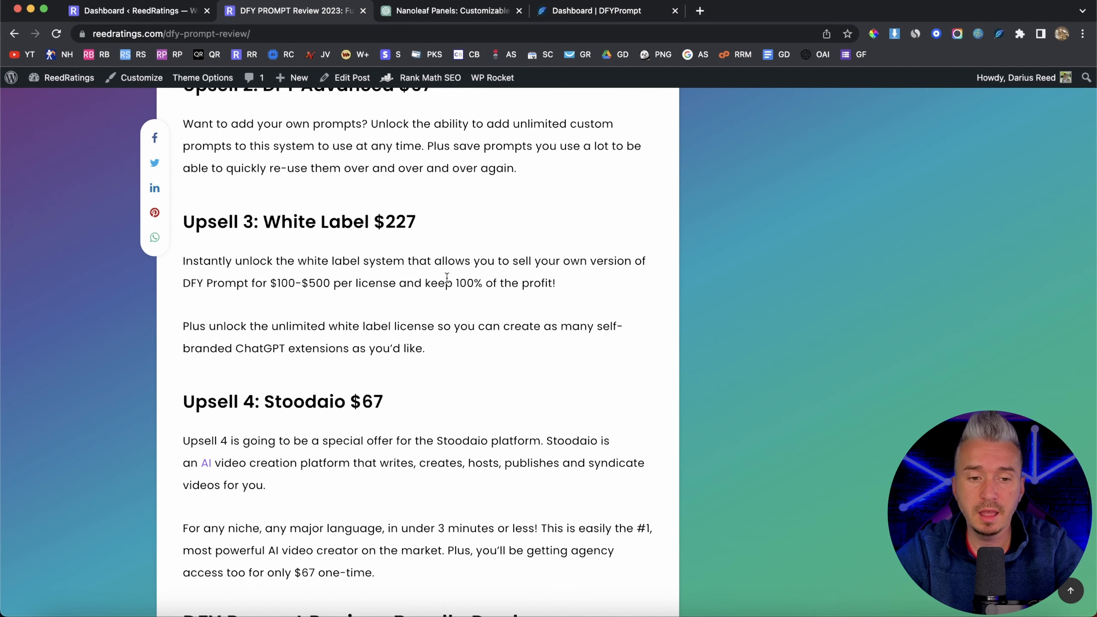
{"action": "mouse_move", "coordinate": [383, 277]}
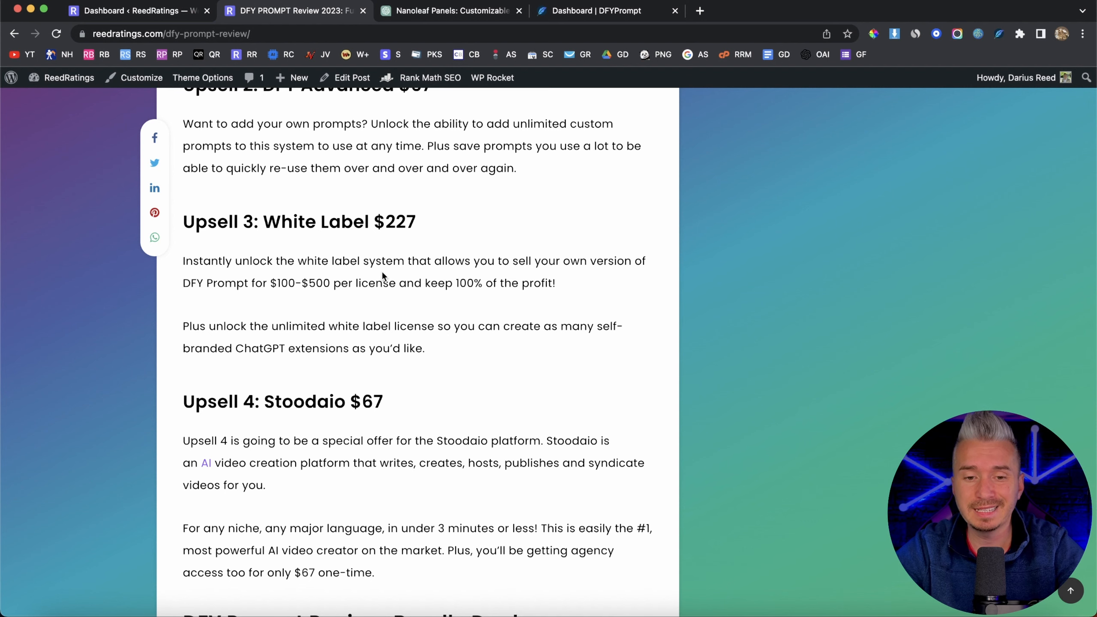
{"action": "scroll", "scroll_direction": "down", "scroll_amount": 3}
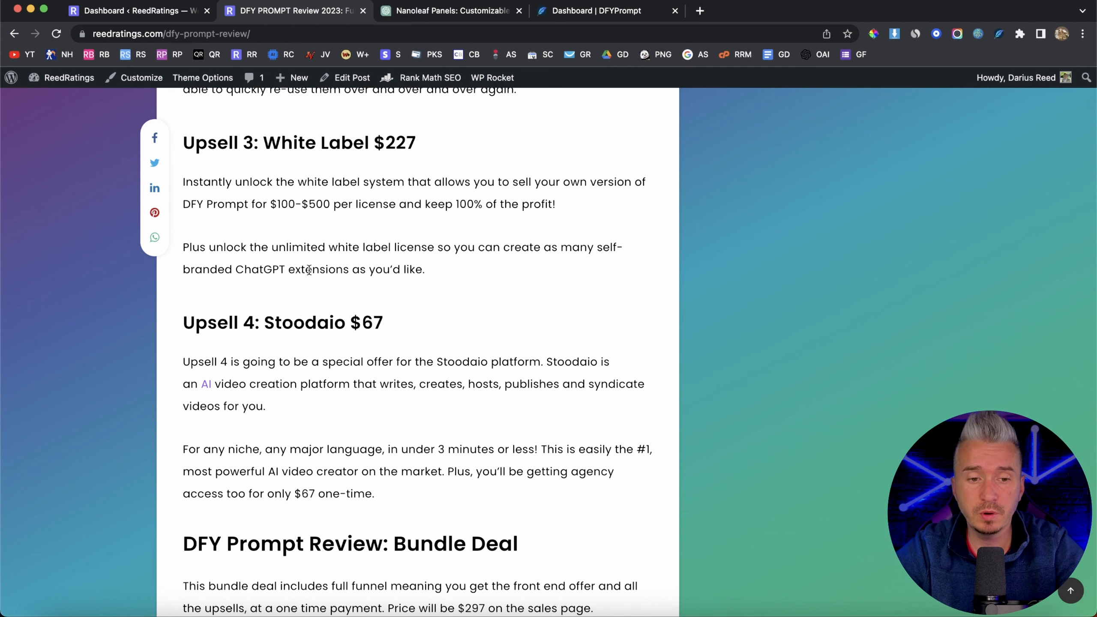
{"action": "scroll", "scroll_direction": "down", "scroll_amount": 3}
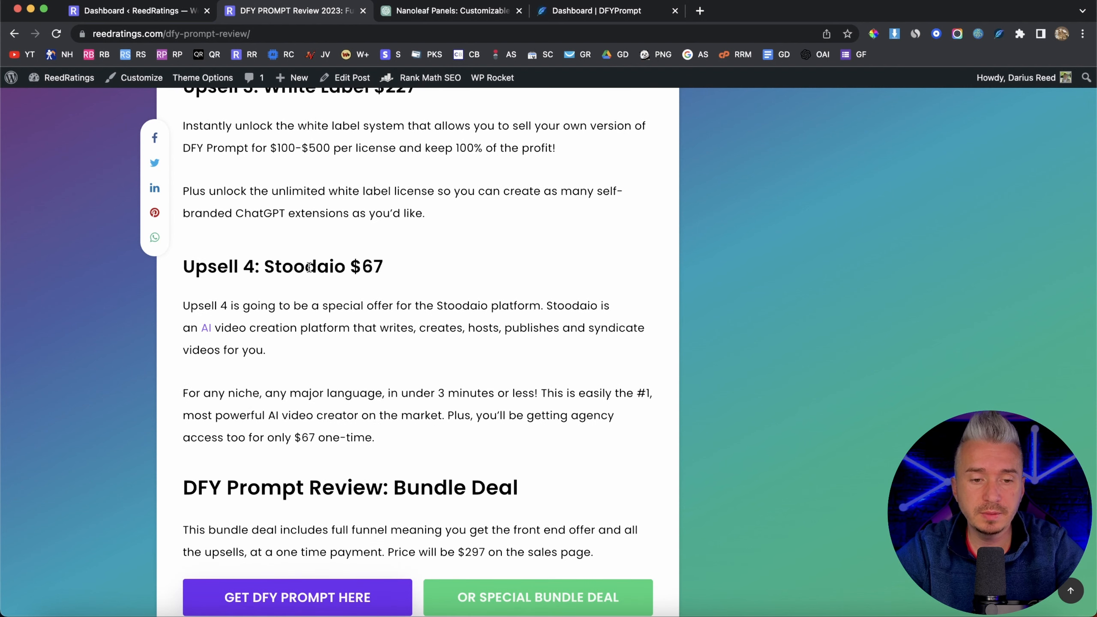
{"action": "scroll", "scroll_direction": "down", "scroll_amount": 3}
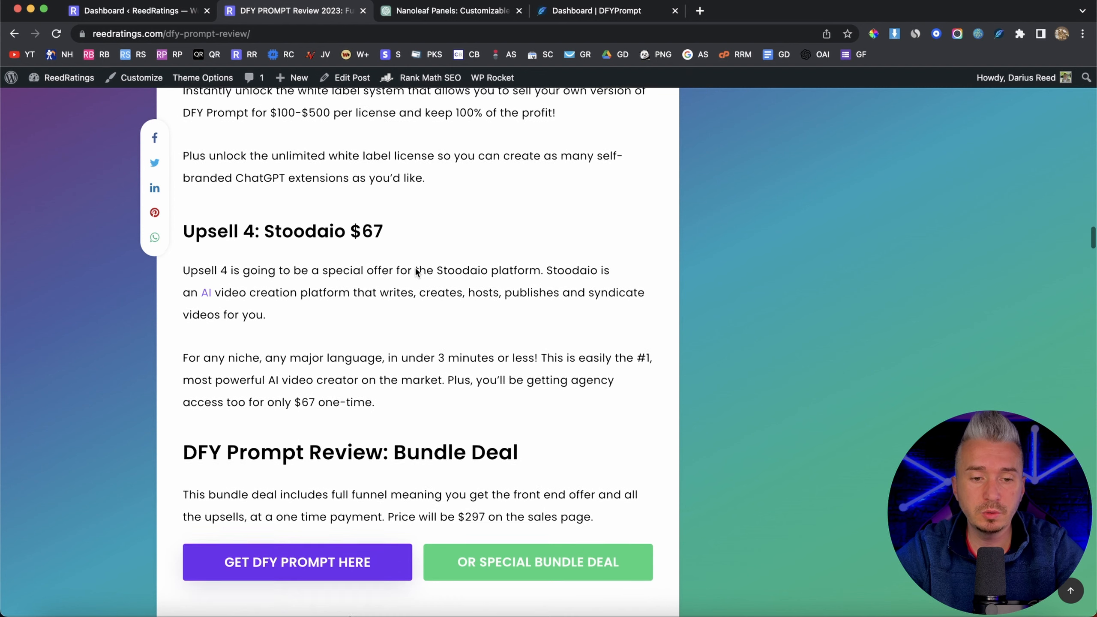
{"action": "scroll", "scroll_direction": "down", "scroll_amount": 3}
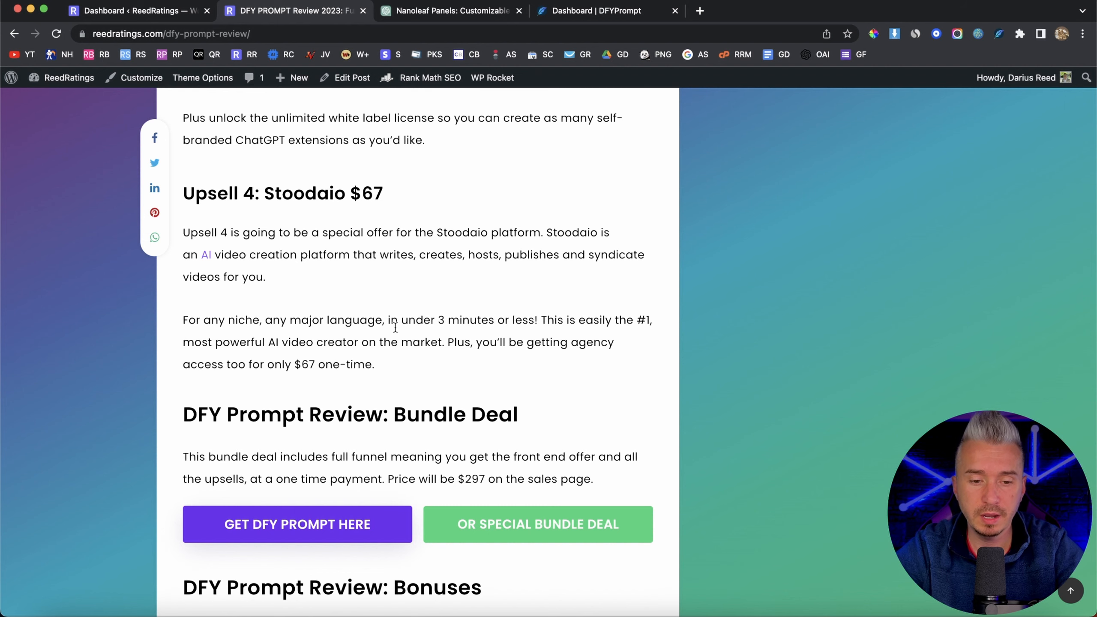
{"action": "scroll", "scroll_direction": "down", "scroll_amount": 3}
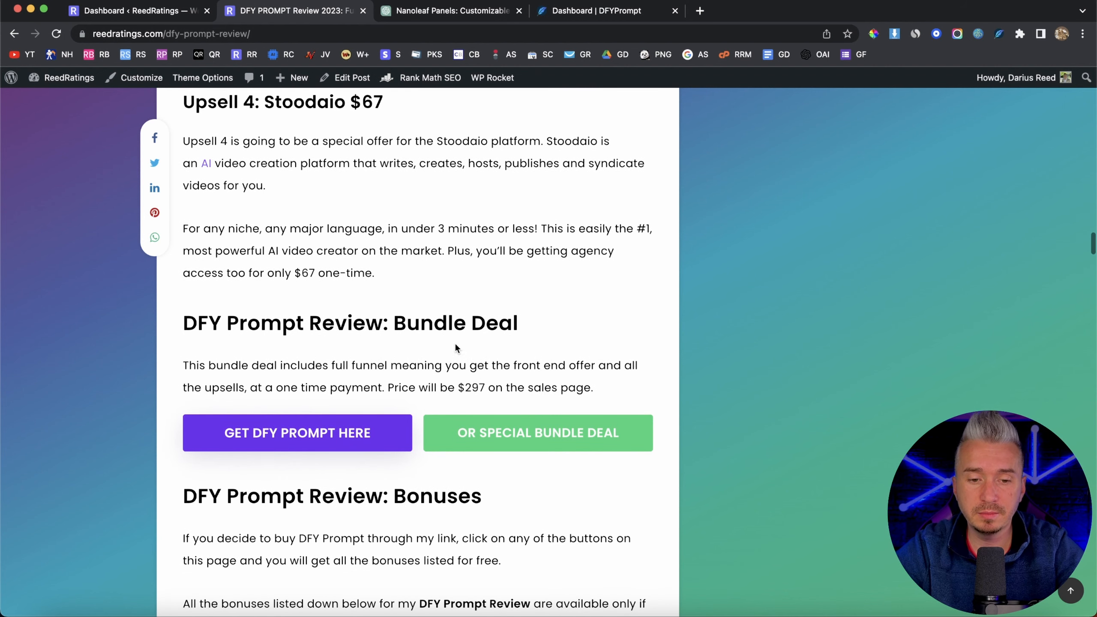
{"action": "scroll", "scroll_direction": "up", "scroll_amount": 3}
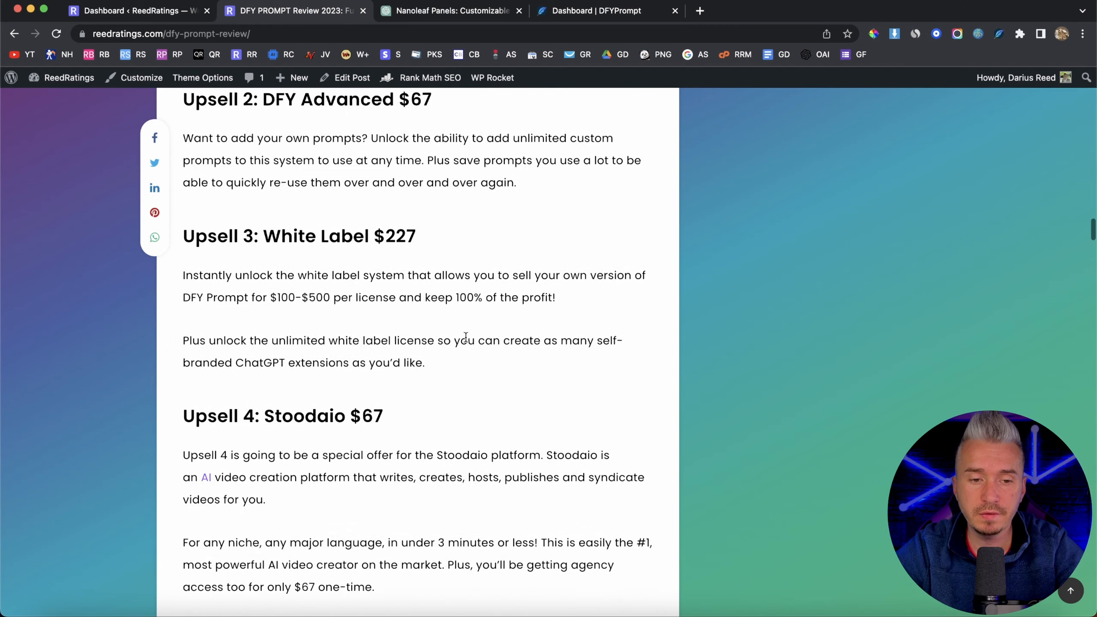
{"action": "scroll", "scroll_direction": "down", "scroll_amount": 3}
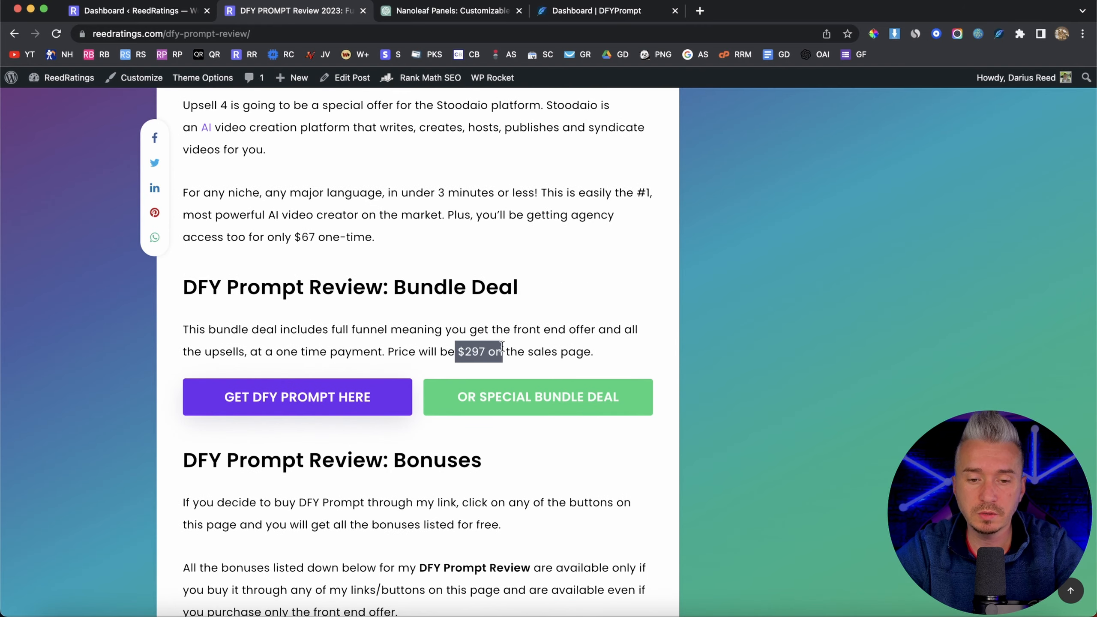
{"action": "scroll", "scroll_direction": "down", "scroll_amount": 3}
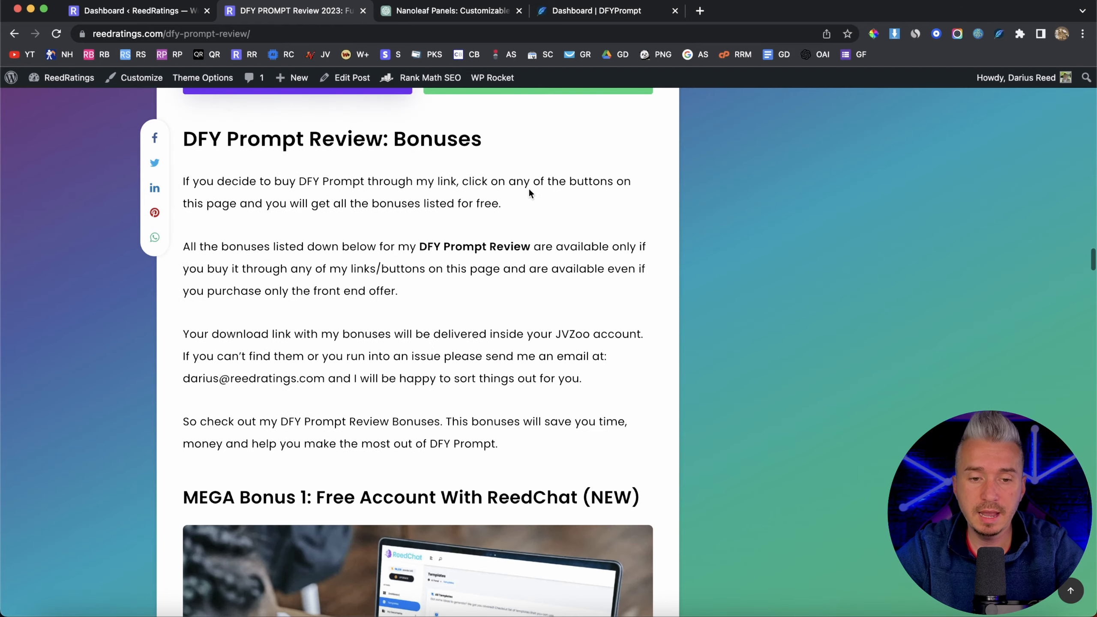
{"action": "scroll", "scroll_direction": "down", "scroll_amount": 3}
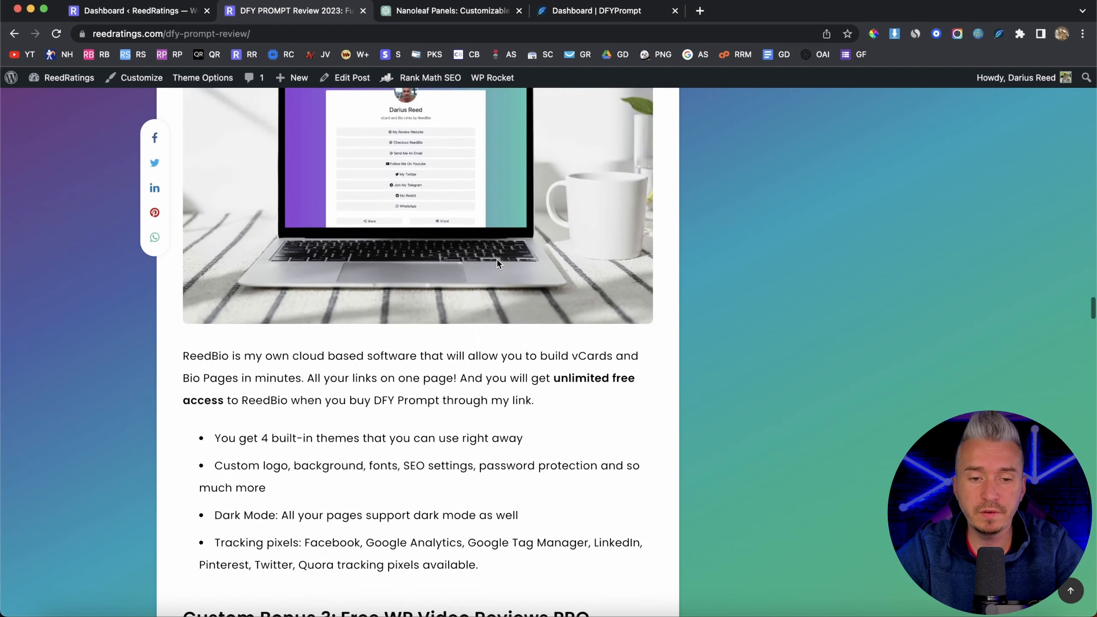
{"action": "scroll", "scroll_direction": "down", "scroll_amount": 3}
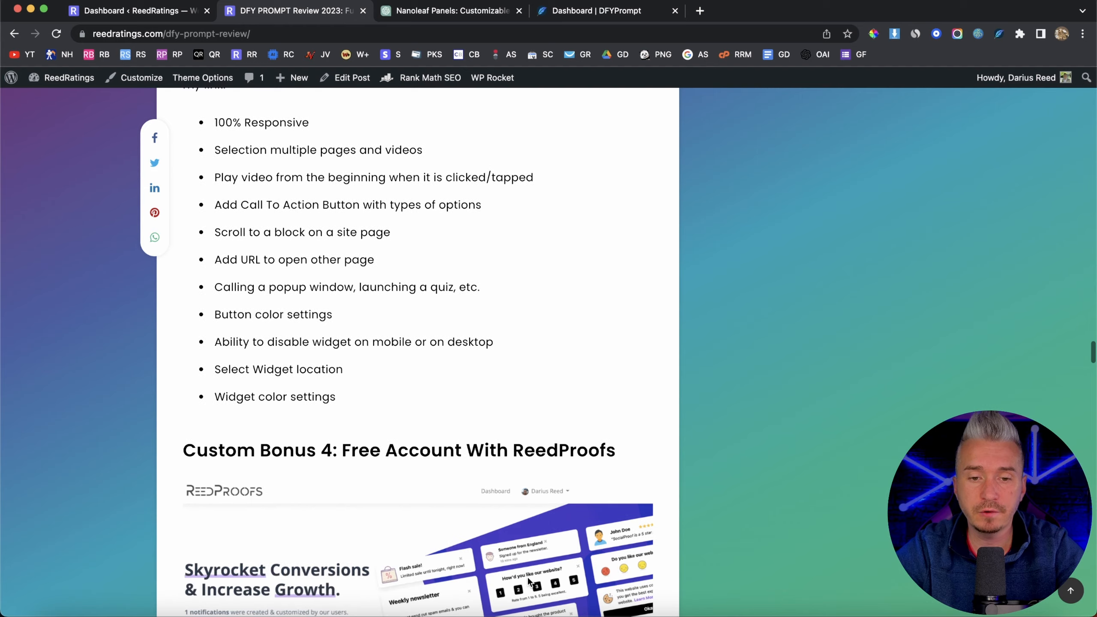
{"action": "left_click", "coordinate": [590, 10]}
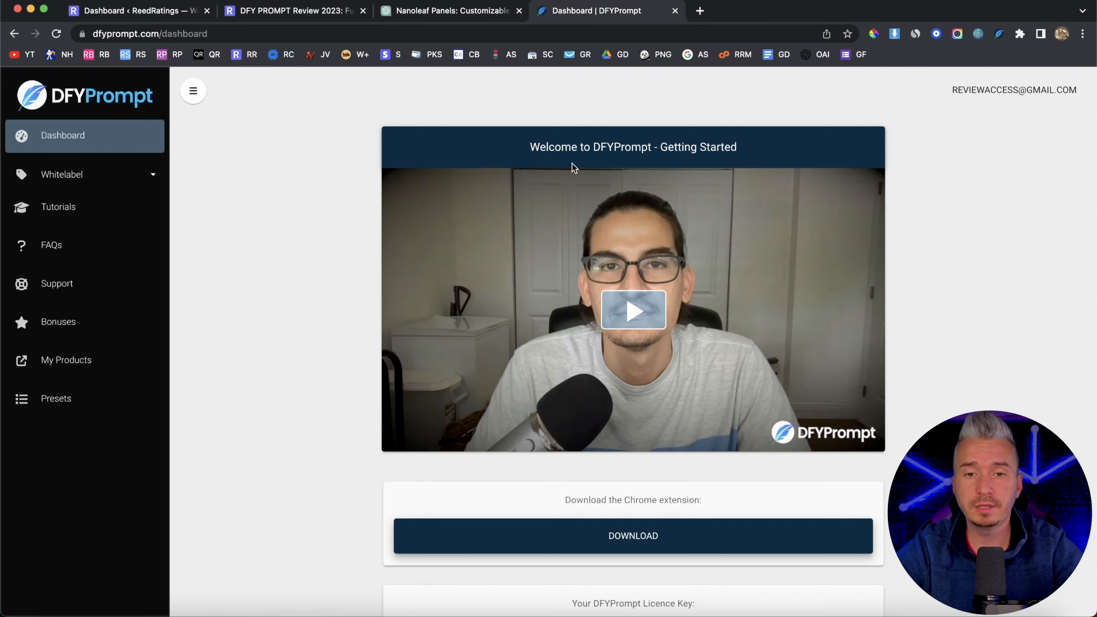
{"action": "mouse_move", "coordinate": [330, 190]}
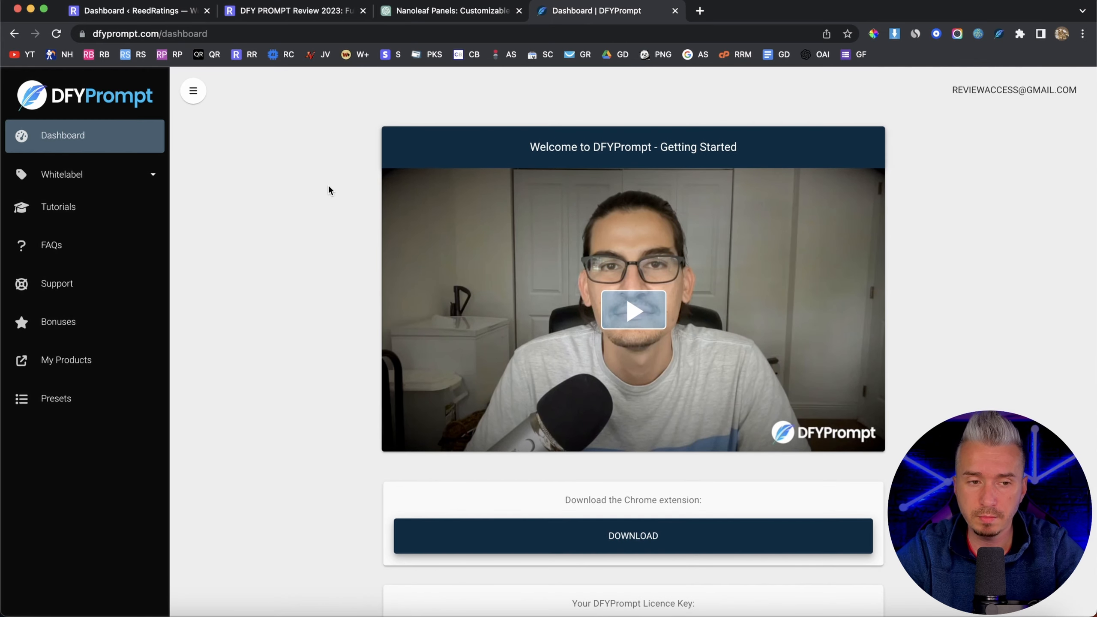
{"action": "mouse_move", "coordinate": [325, 273]}
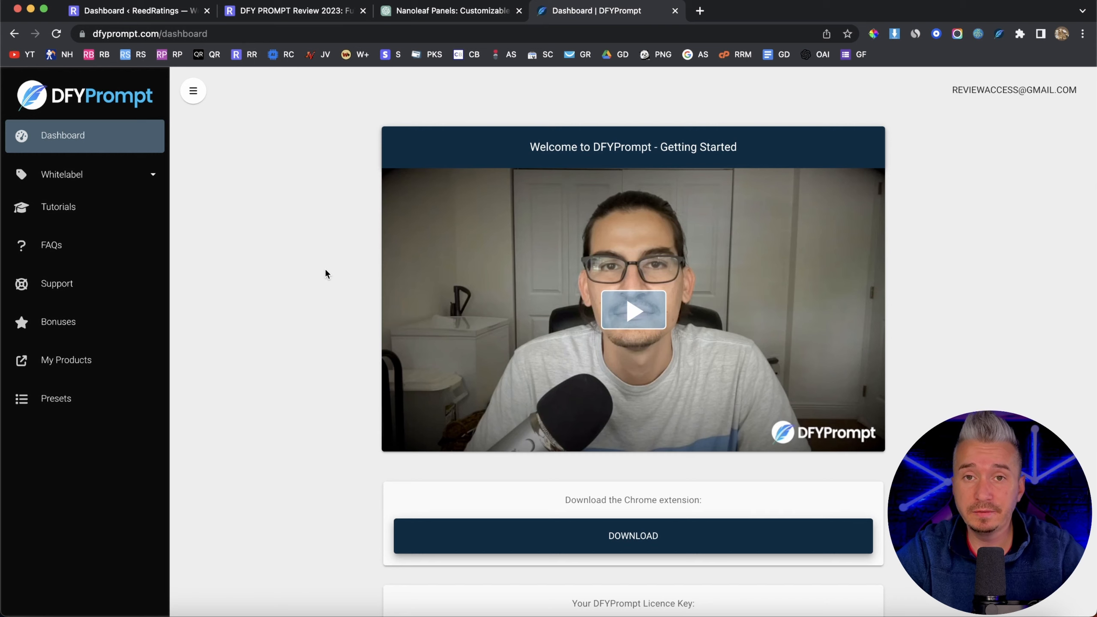